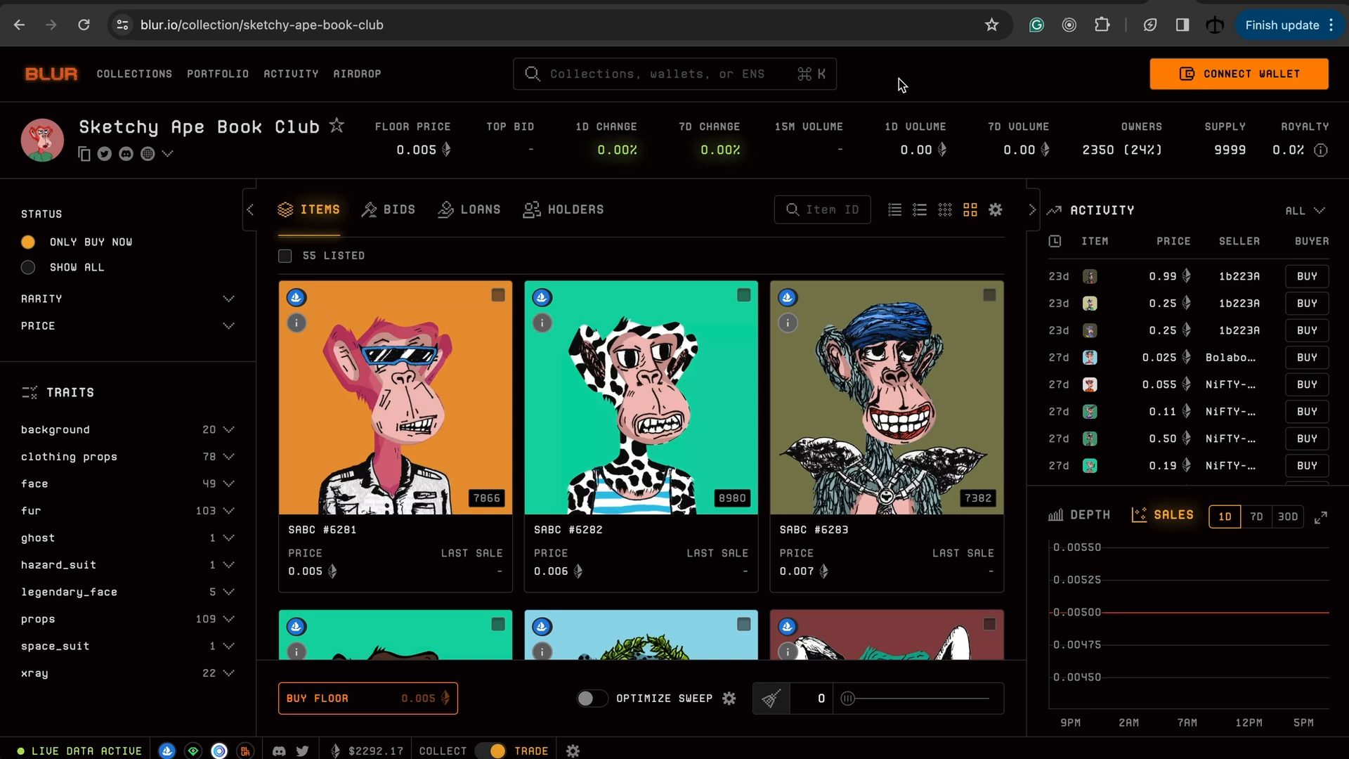
{"action": "mouse_move", "coordinate": [920, 96]}
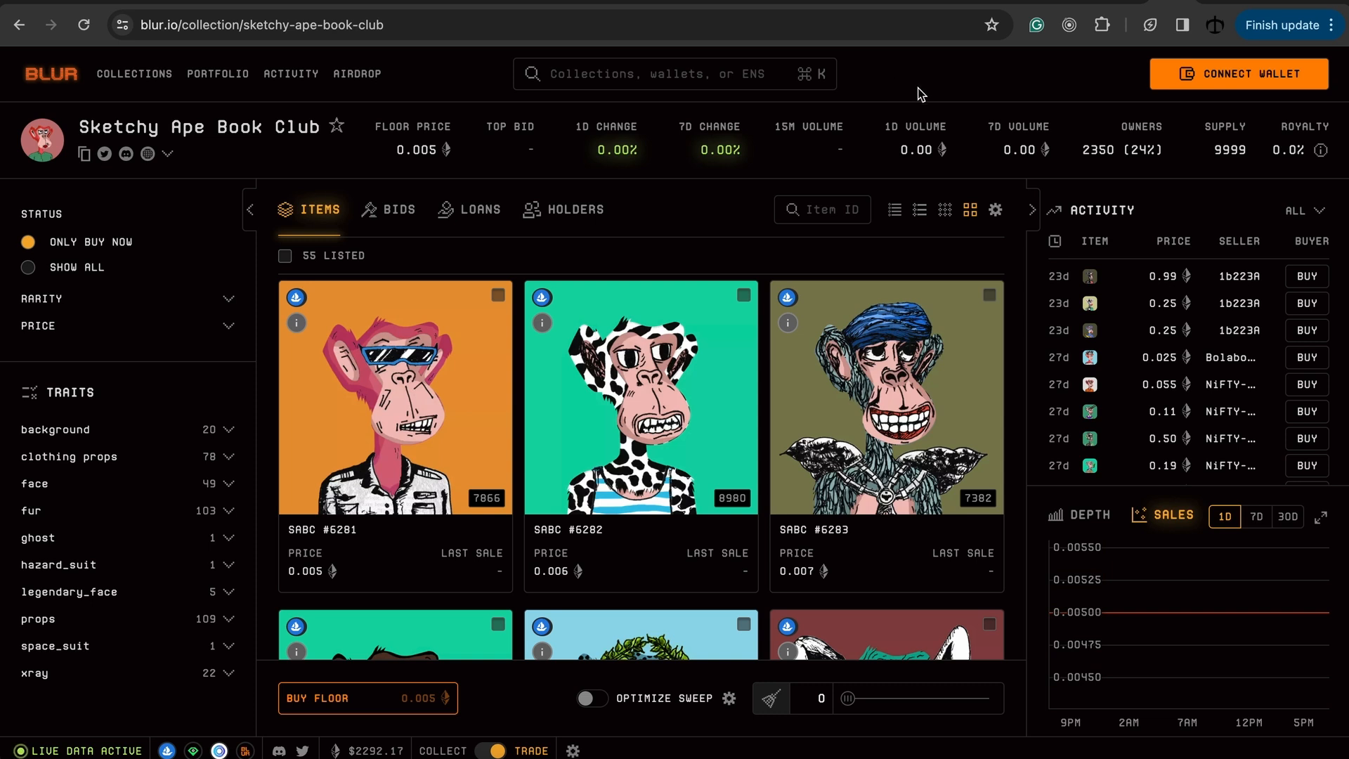
{"action": "mouse_move", "coordinate": [892, 88]}
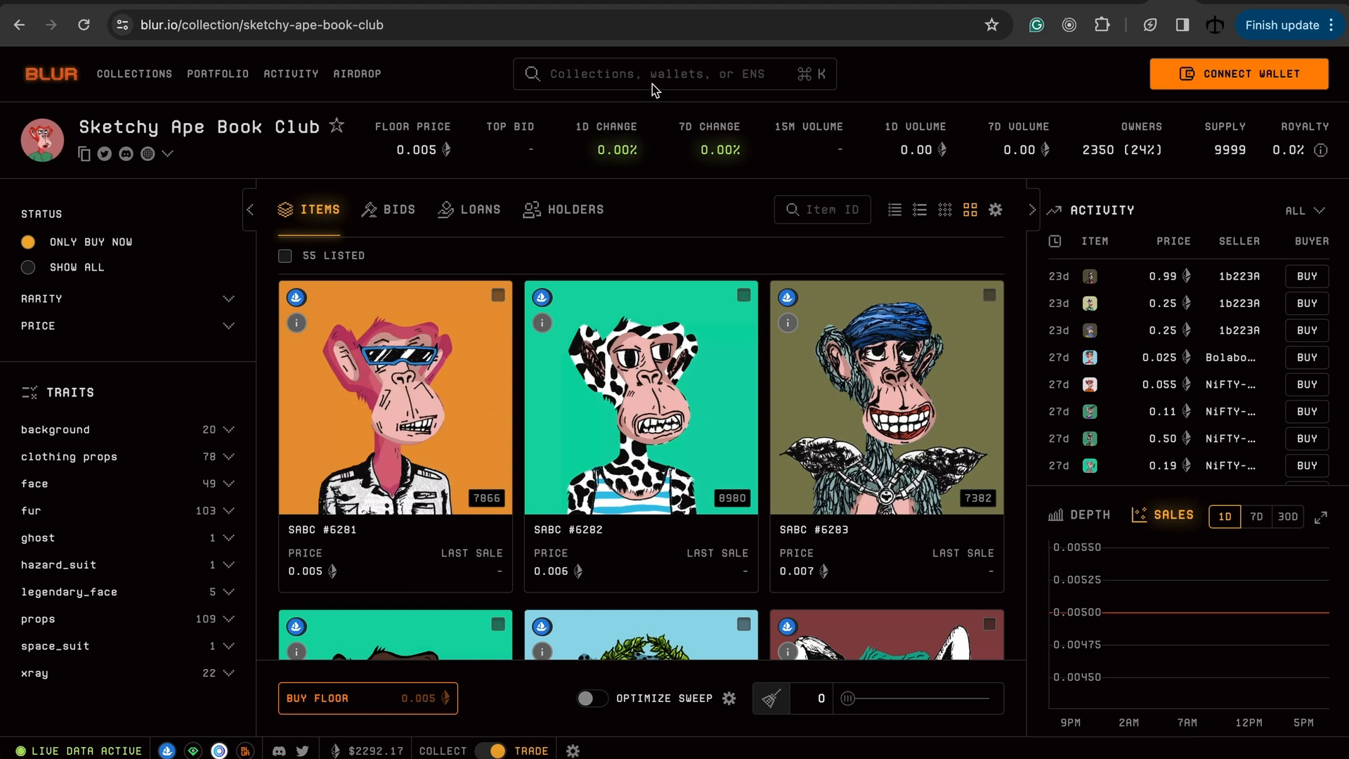
{"action": "mouse_move", "coordinate": [1102, 23]}
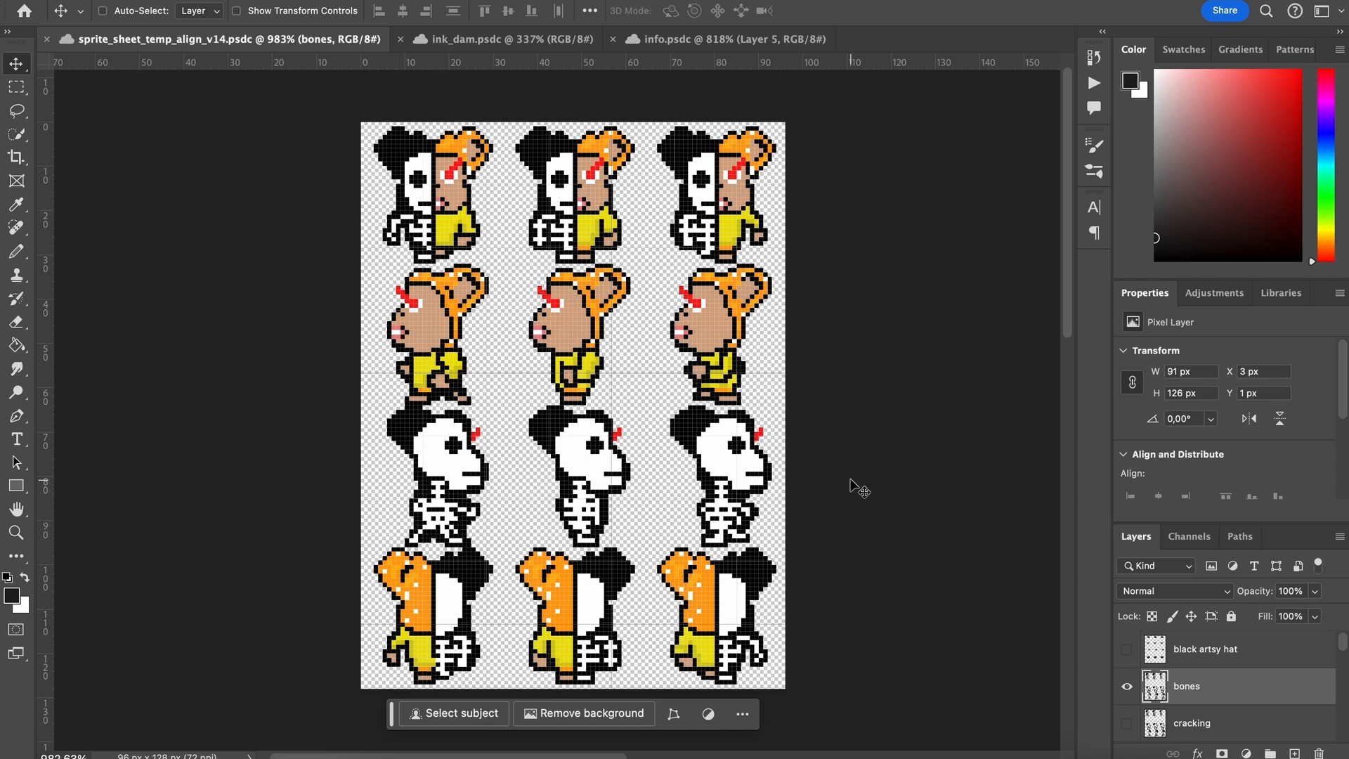
{"action": "mouse_move", "coordinate": [443, 303]}
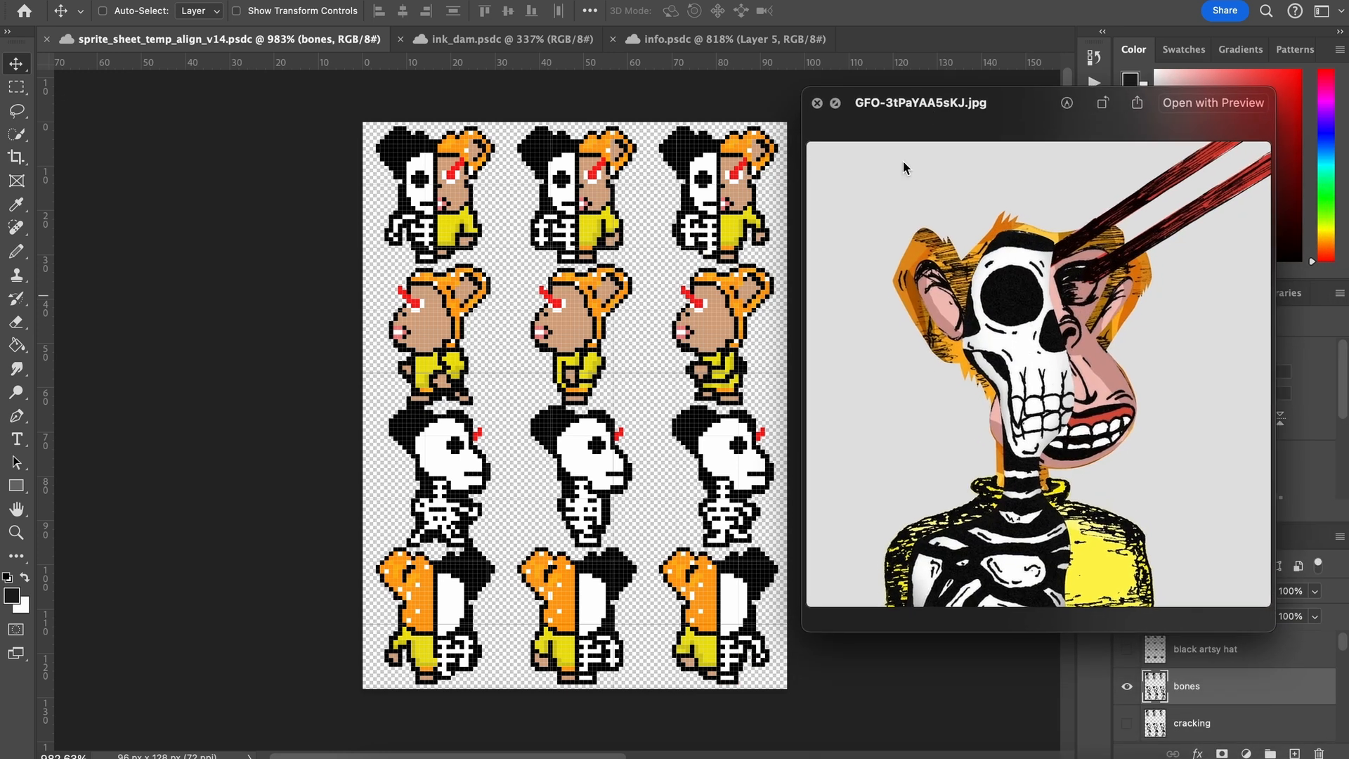
{"action": "mouse_move", "coordinate": [536, 226]}
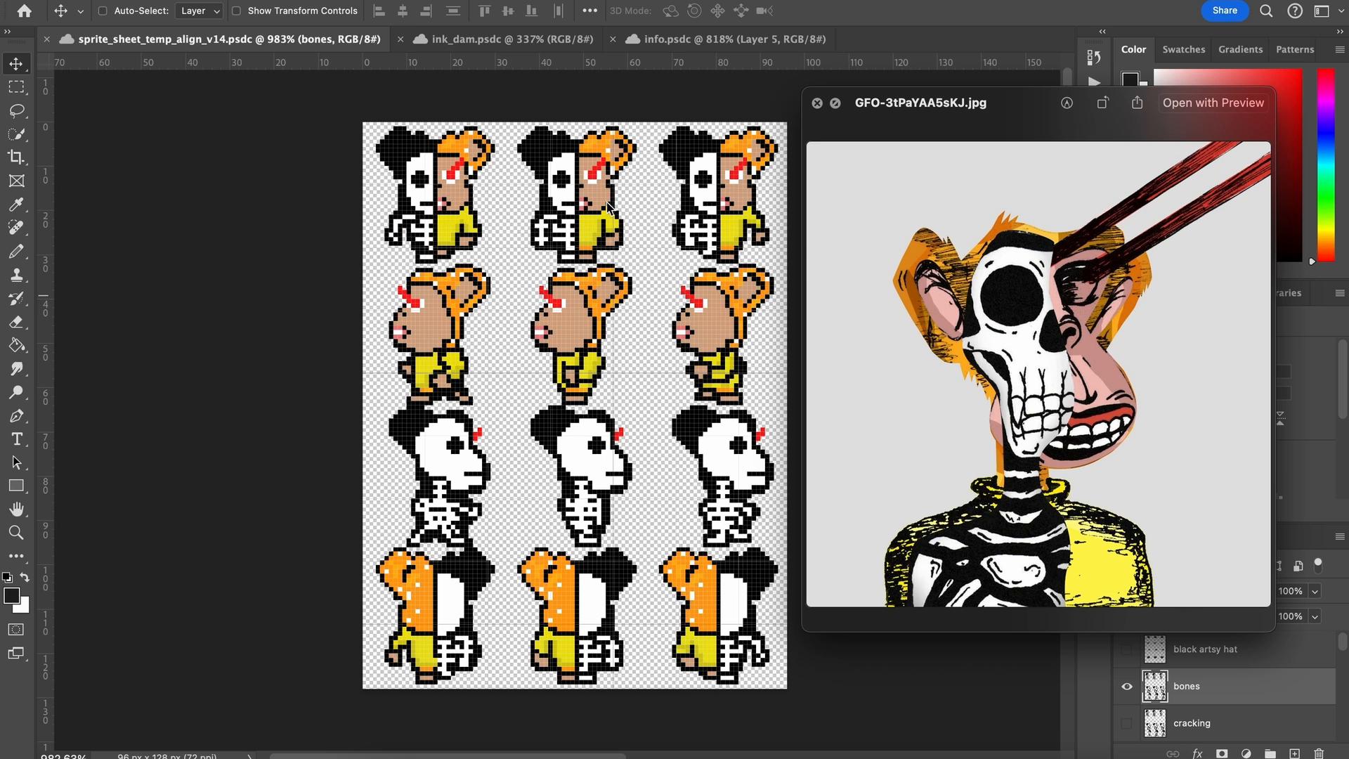
{"action": "mouse_move", "coordinate": [547, 219]}
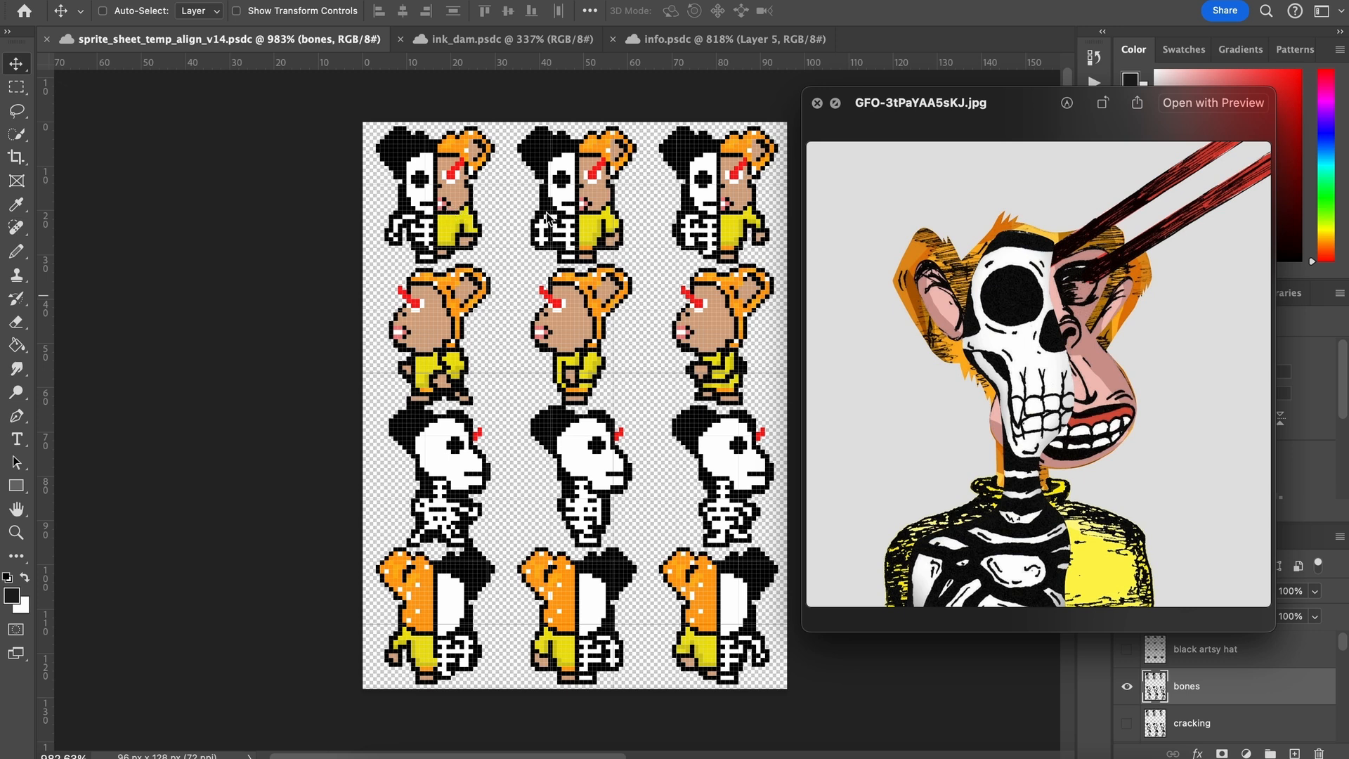
{"action": "mouse_move", "coordinate": [557, 256]}
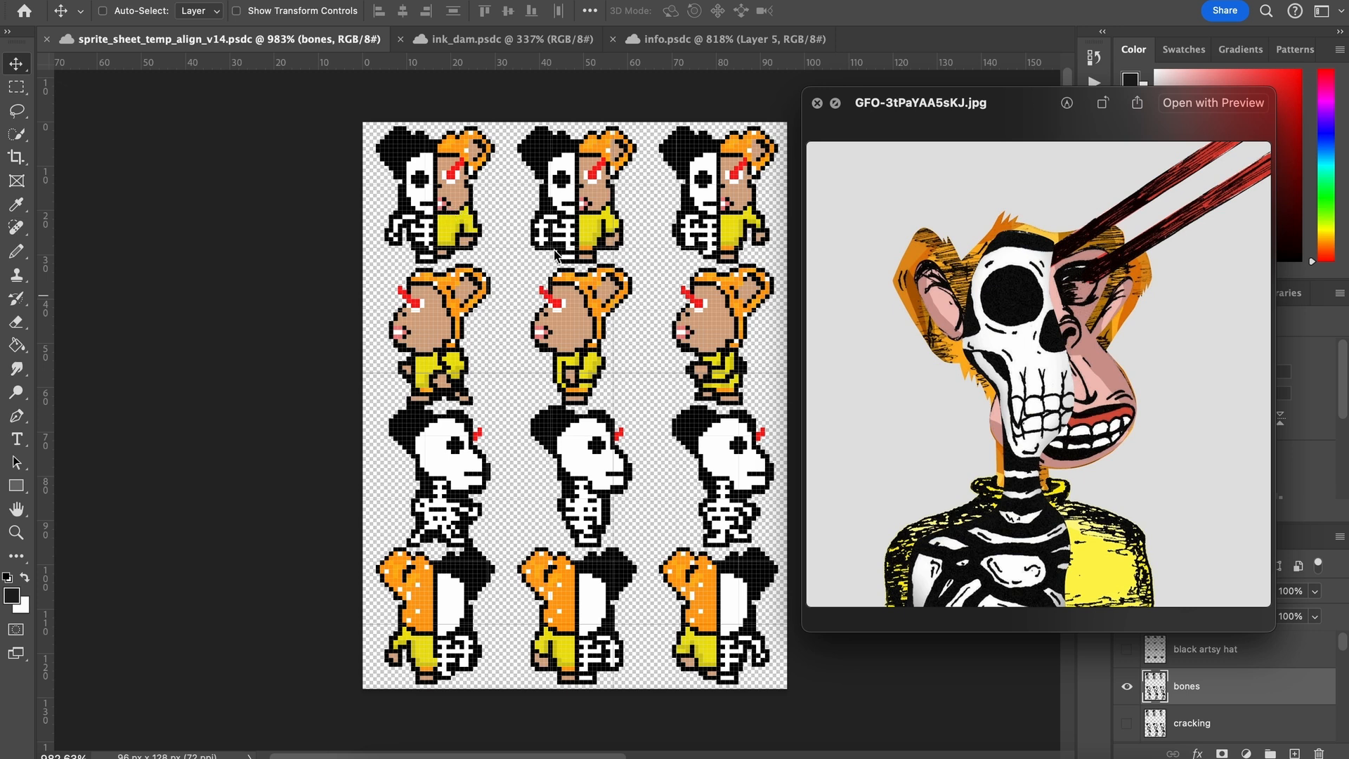
{"action": "mouse_move", "coordinate": [609, 542]}
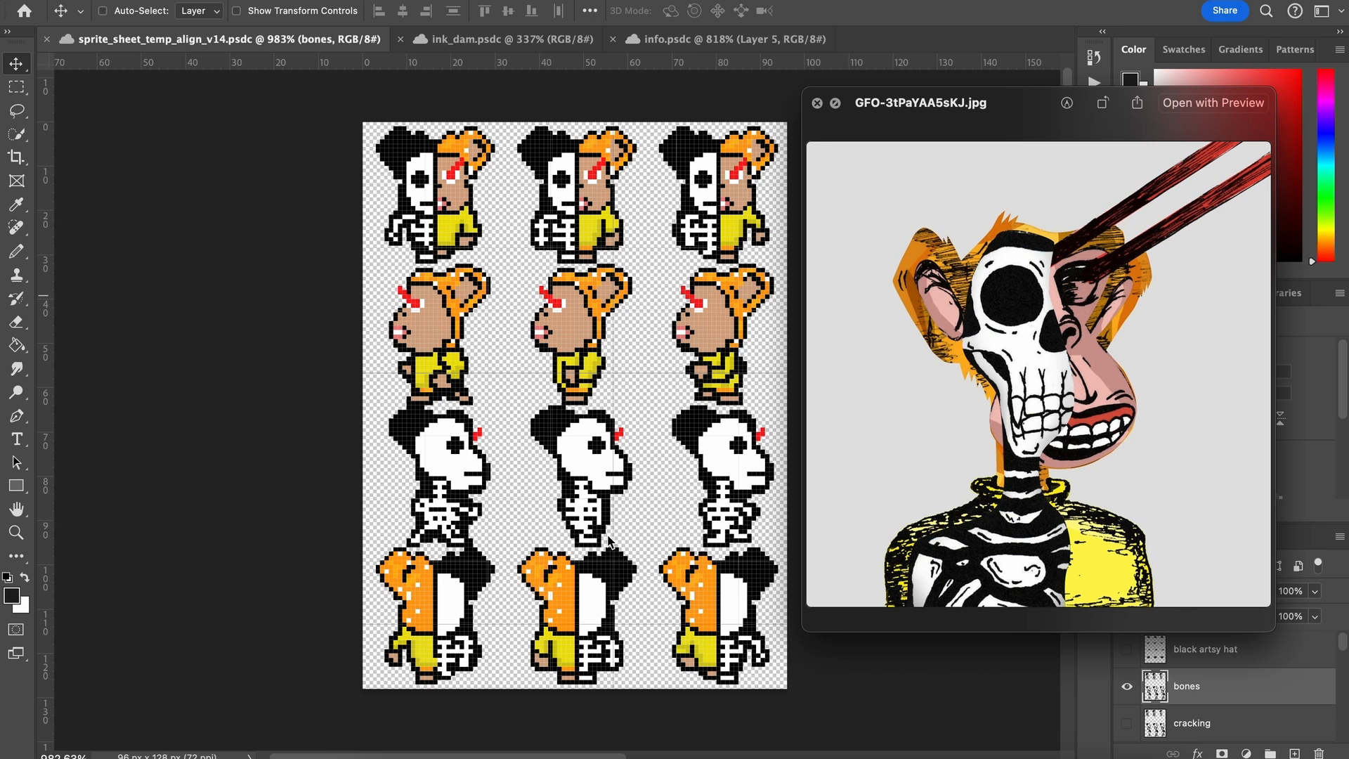
{"action": "mouse_move", "coordinate": [831, 122]}
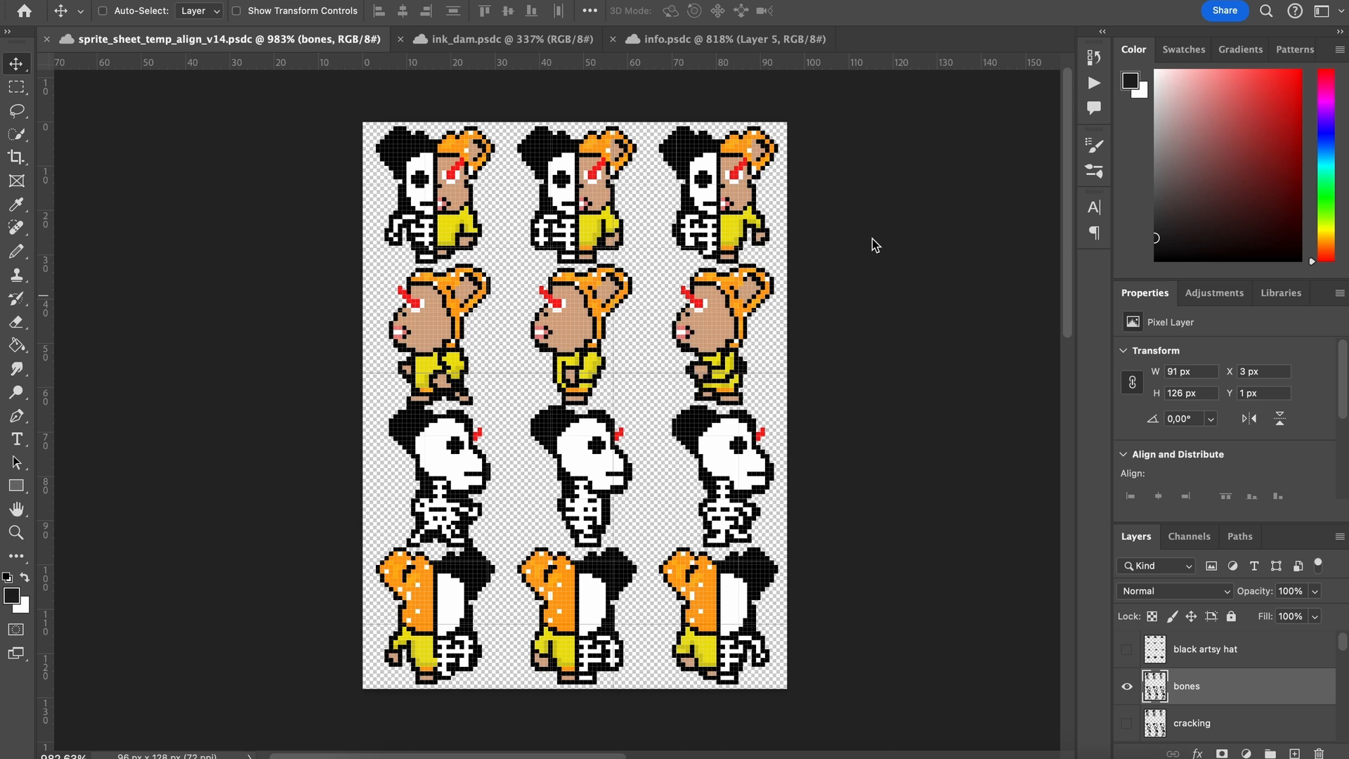
{"action": "mouse_move", "coordinate": [701, 162]}
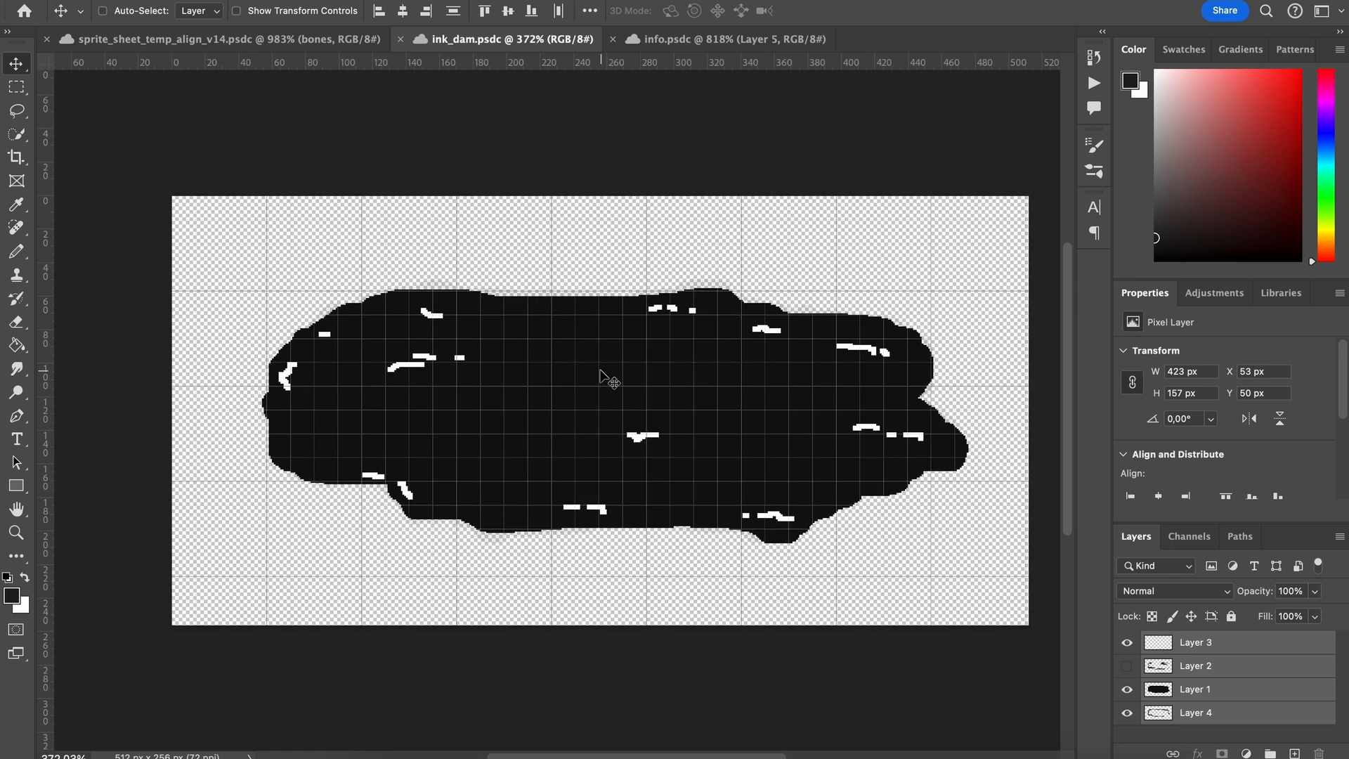
{"action": "mouse_move", "coordinate": [695, 406]}
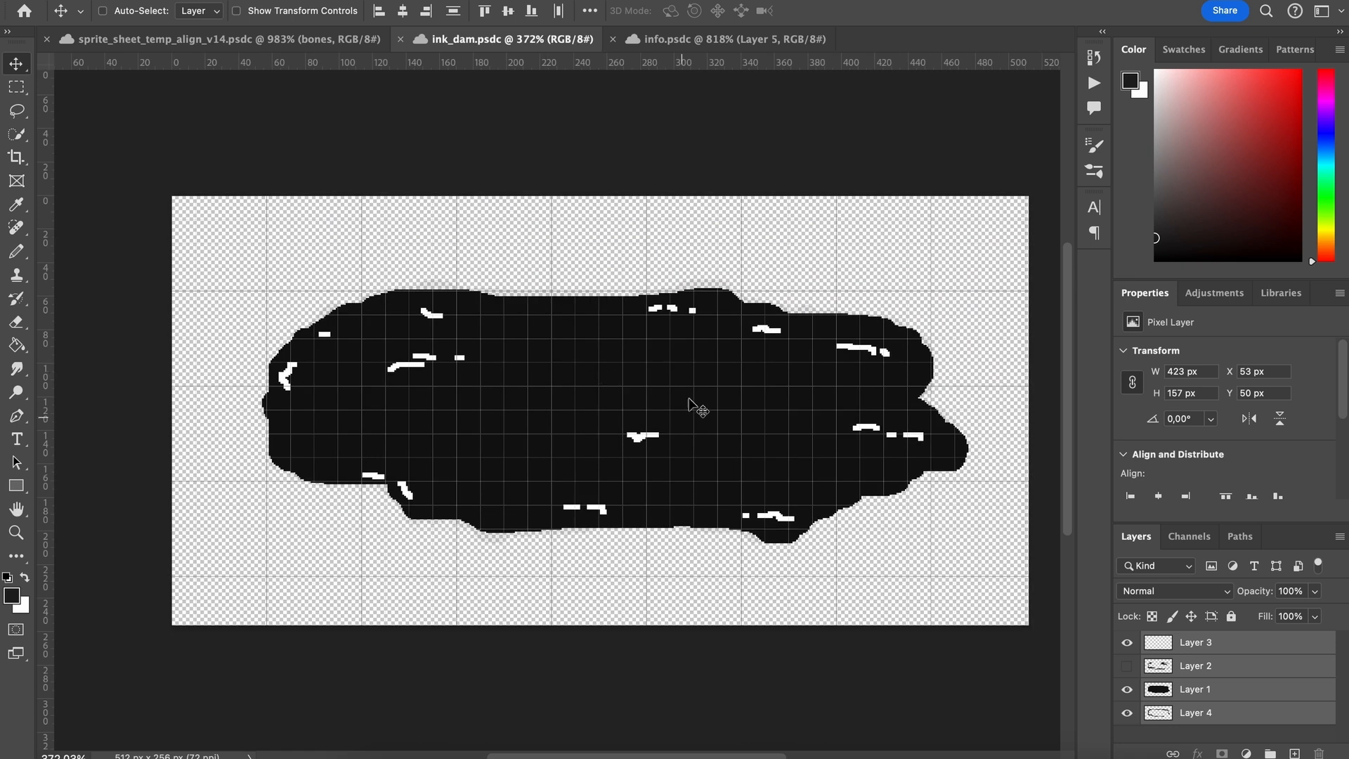
Bring the ink_dam.psdc ink puddle artwork to the front in Photoshop
{"action": "left_click", "coordinate": [723, 39]}
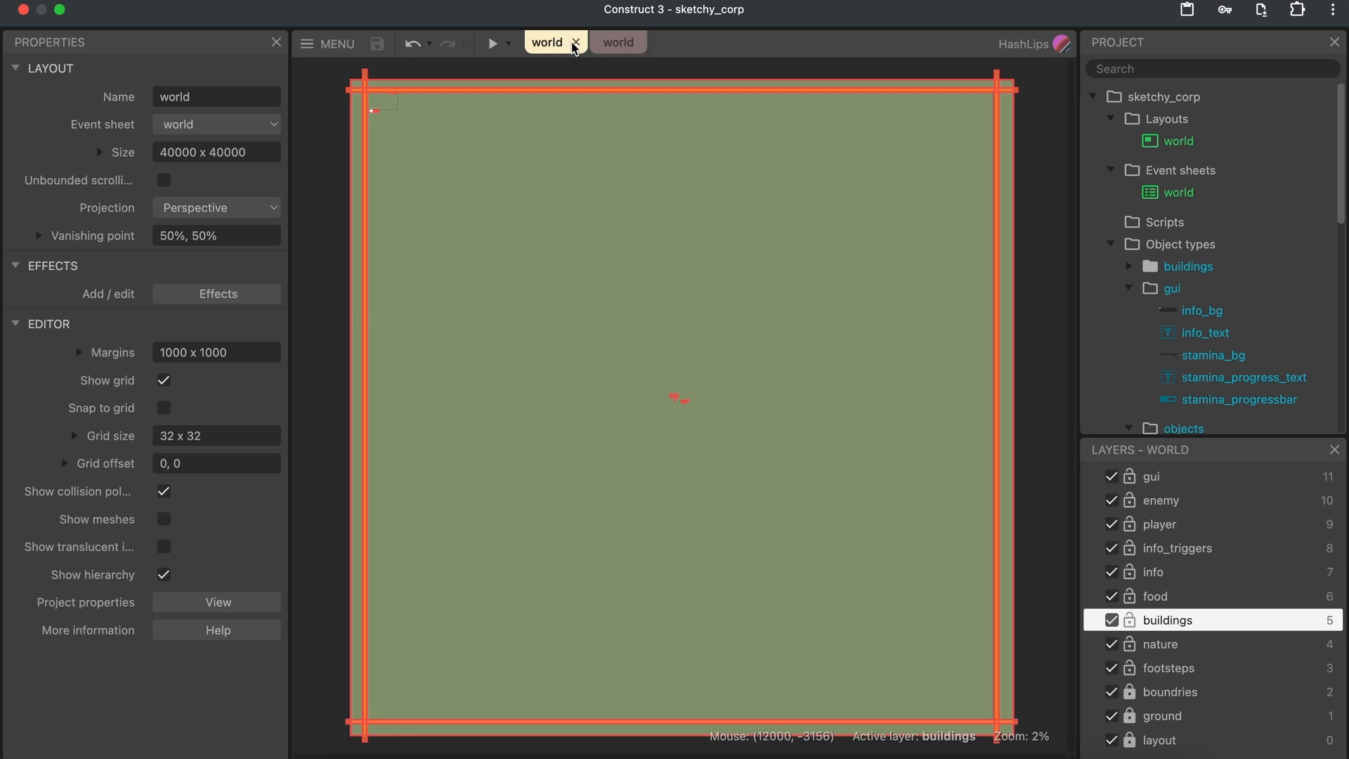
{"action": "mouse_move", "coordinate": [559, 70]}
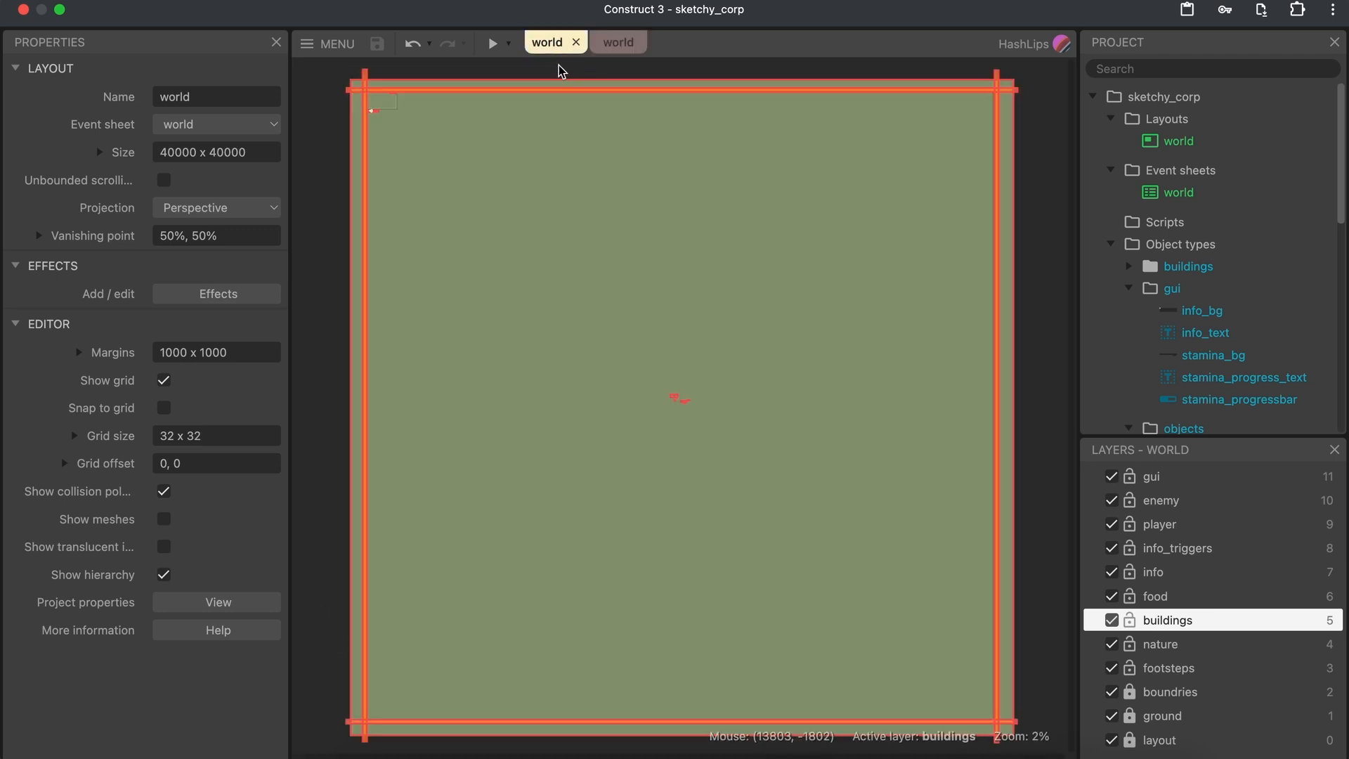
{"action": "mouse_move", "coordinate": [1175, 256]}
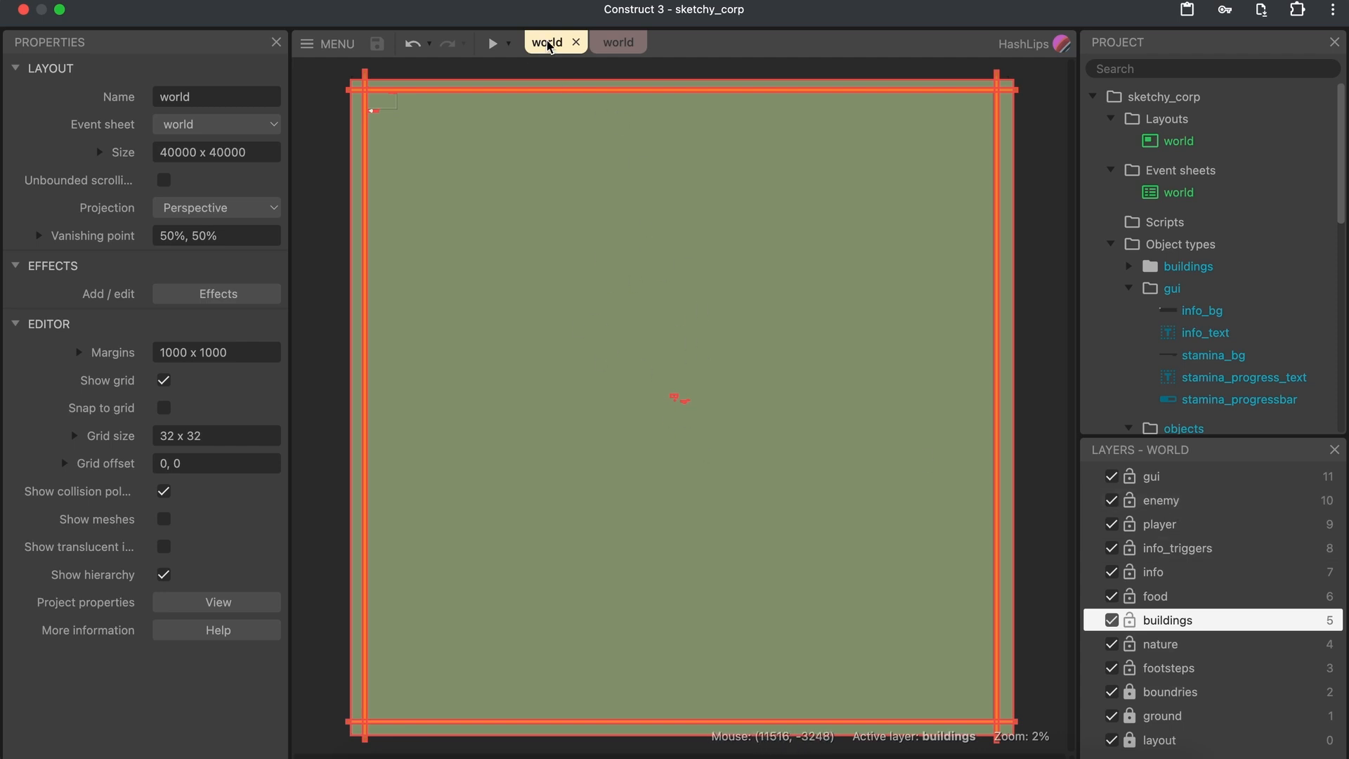
{"action": "mouse_move", "coordinate": [671, 413]}
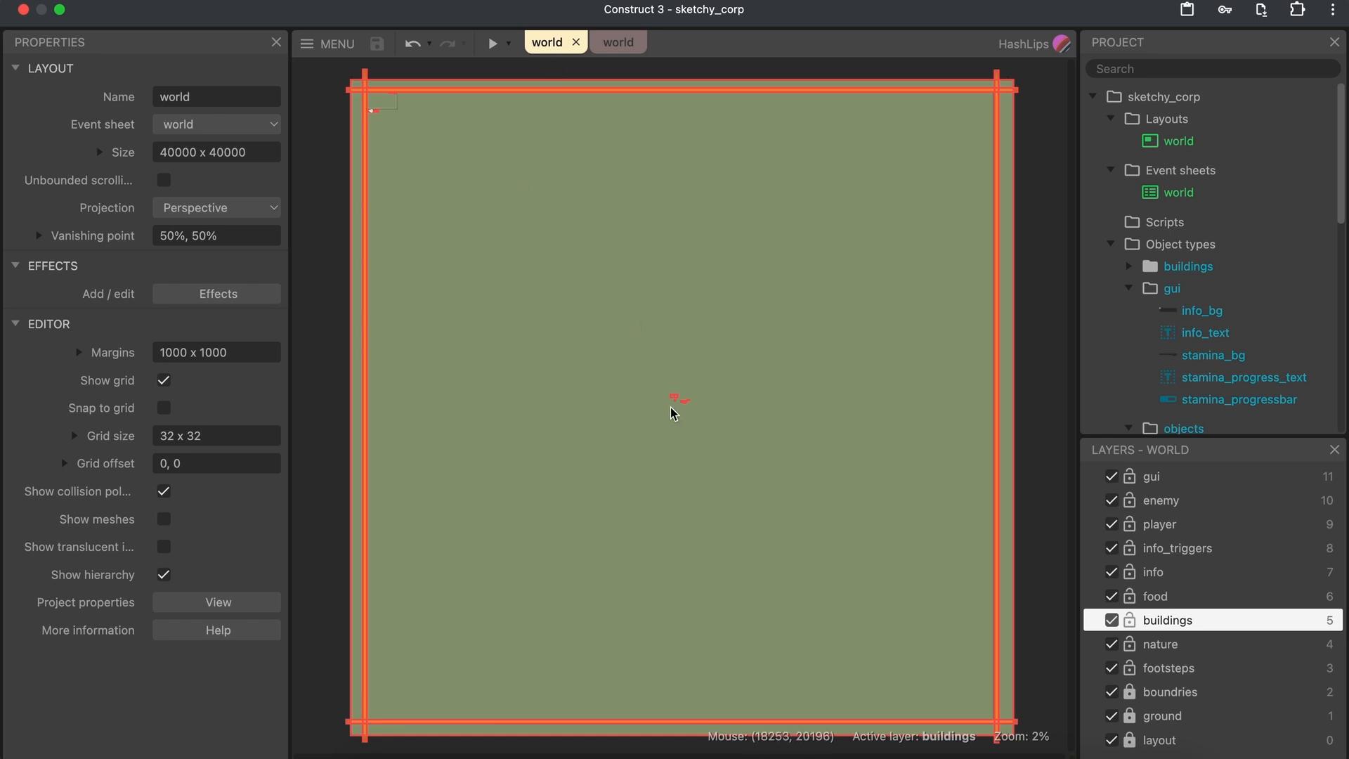
{"action": "mouse_move", "coordinate": [674, 407]}
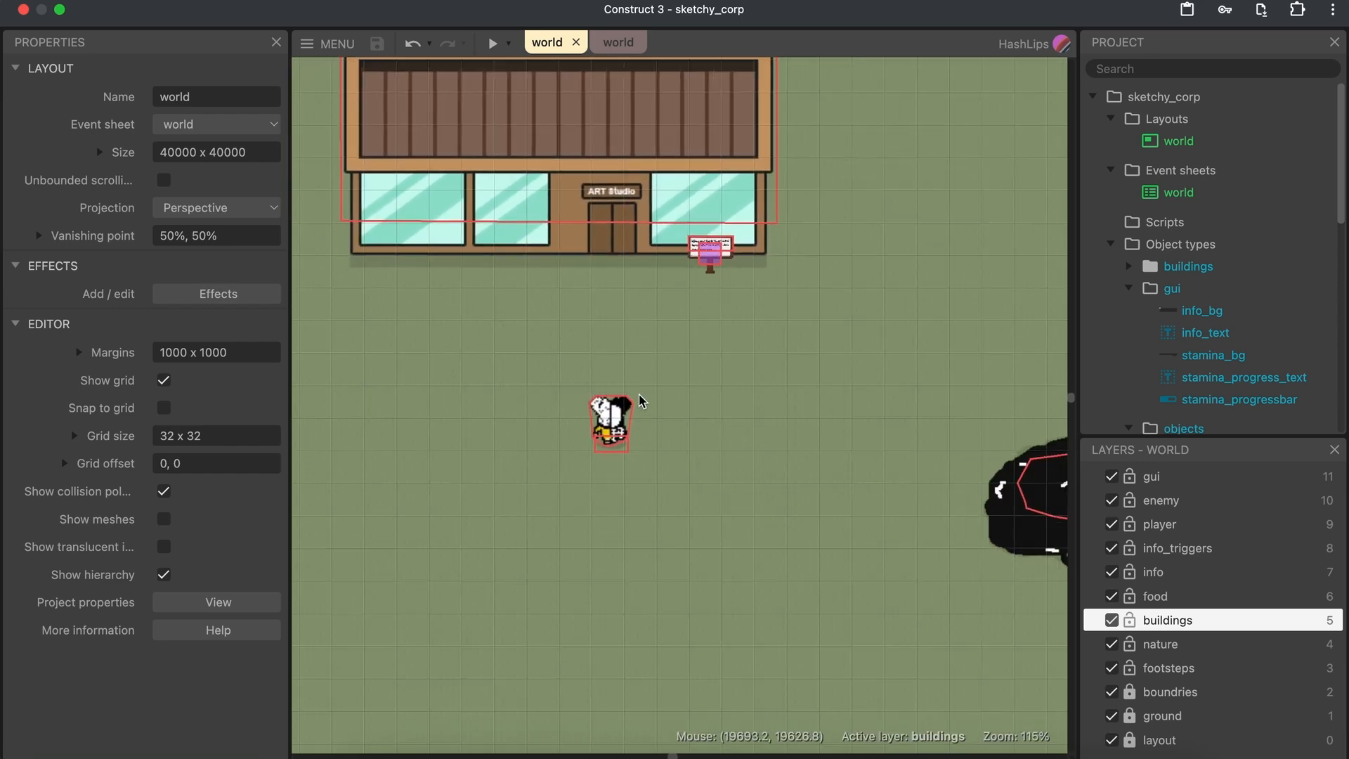
Zoom out over the world layout to frame the studio, player and puddles, then preview the game
{"action": "scroll", "scroll_direction": "down", "scroll_amount": 3}
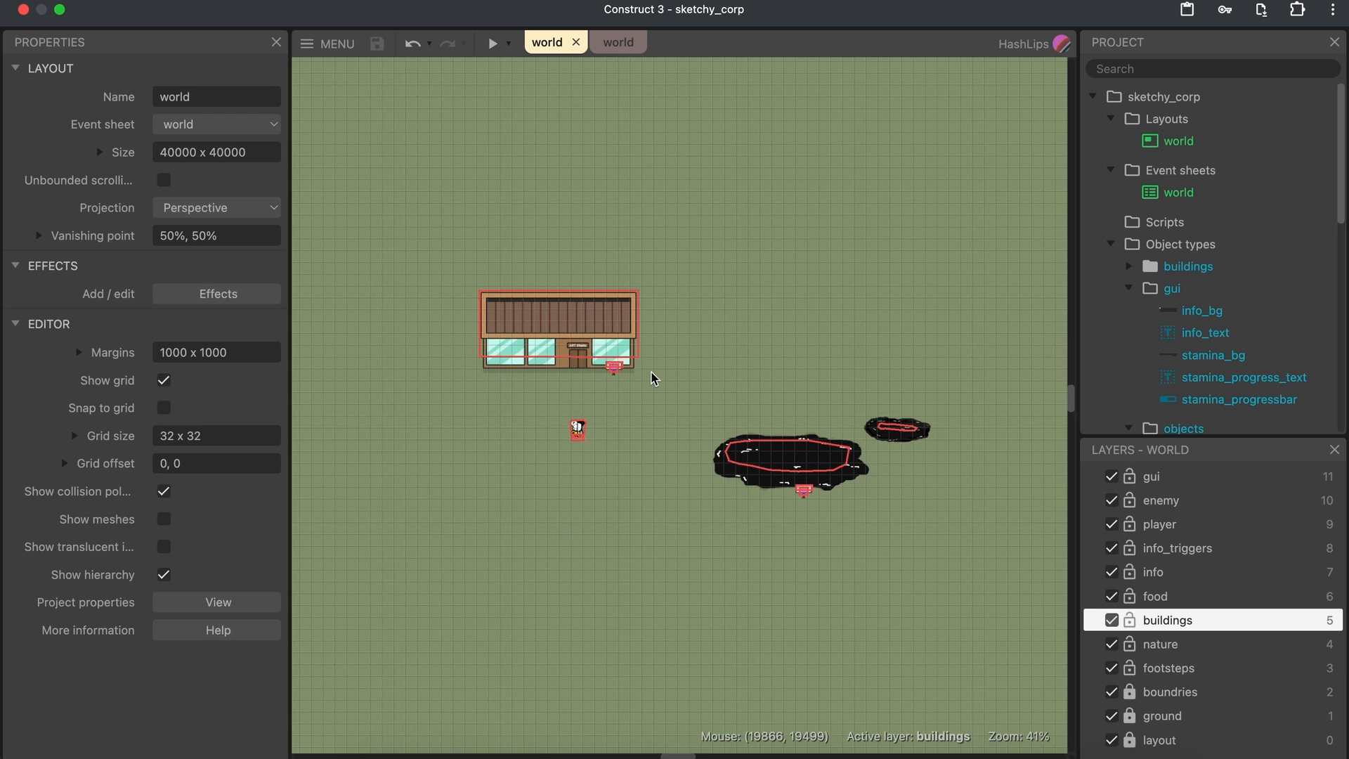
{"action": "mouse_move", "coordinate": [525, 241]}
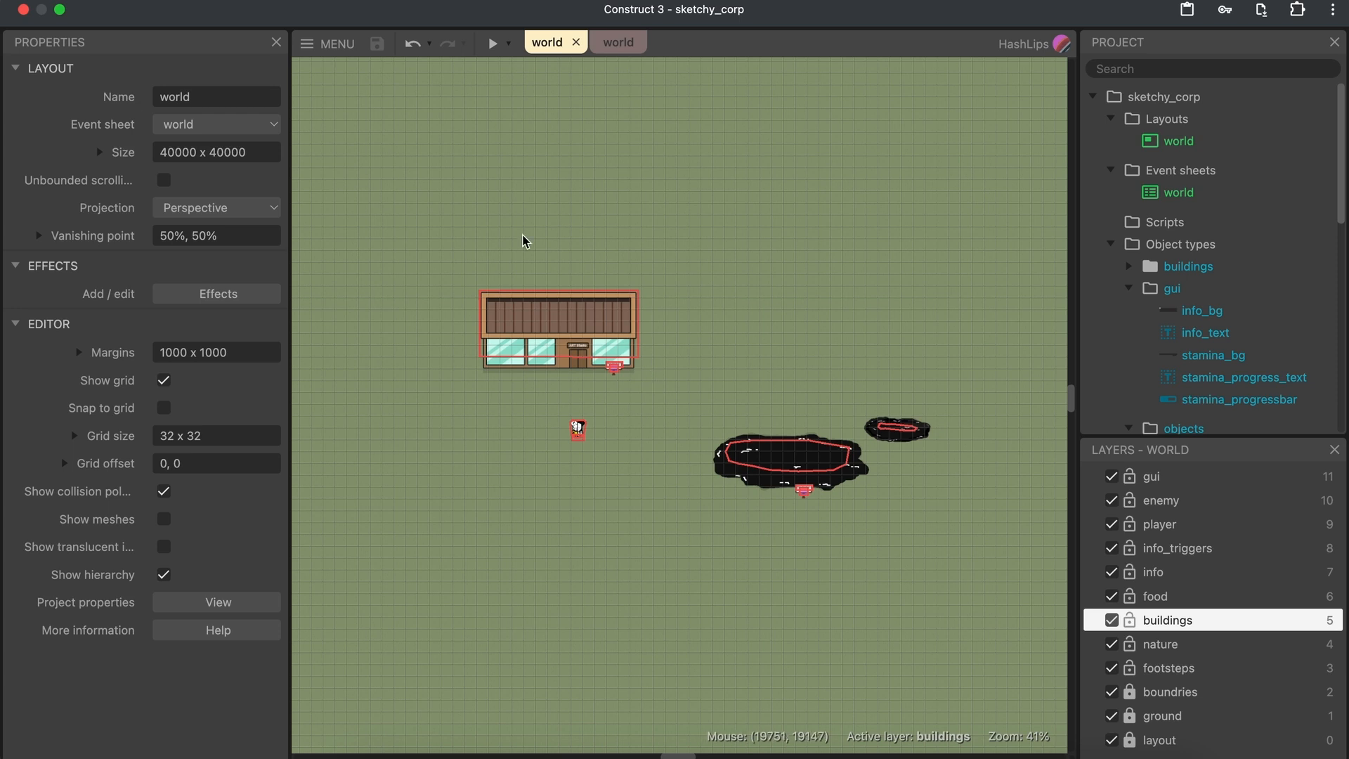
{"action": "mouse_move", "coordinate": [712, 346]}
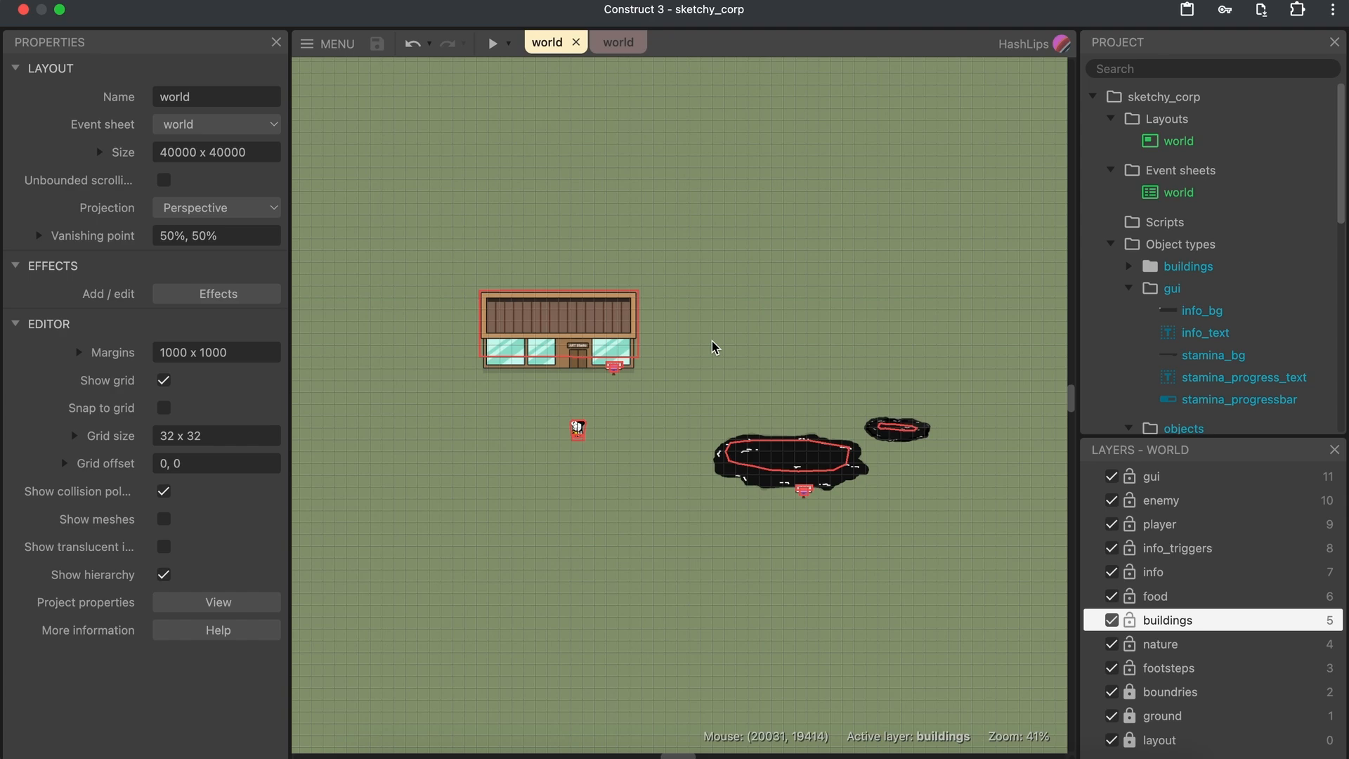
{"action": "left_click", "coordinate": [492, 42]}
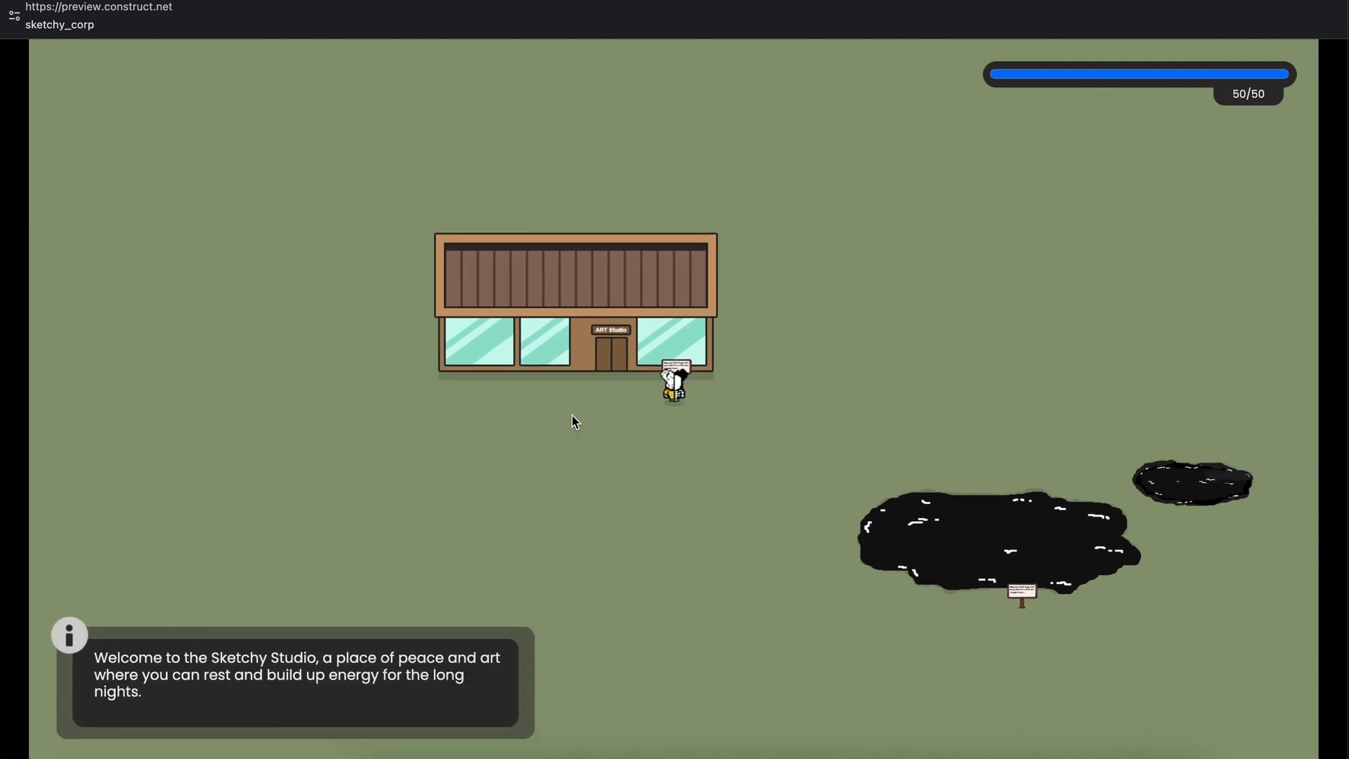
{"action": "mouse_move", "coordinate": [318, 652]}
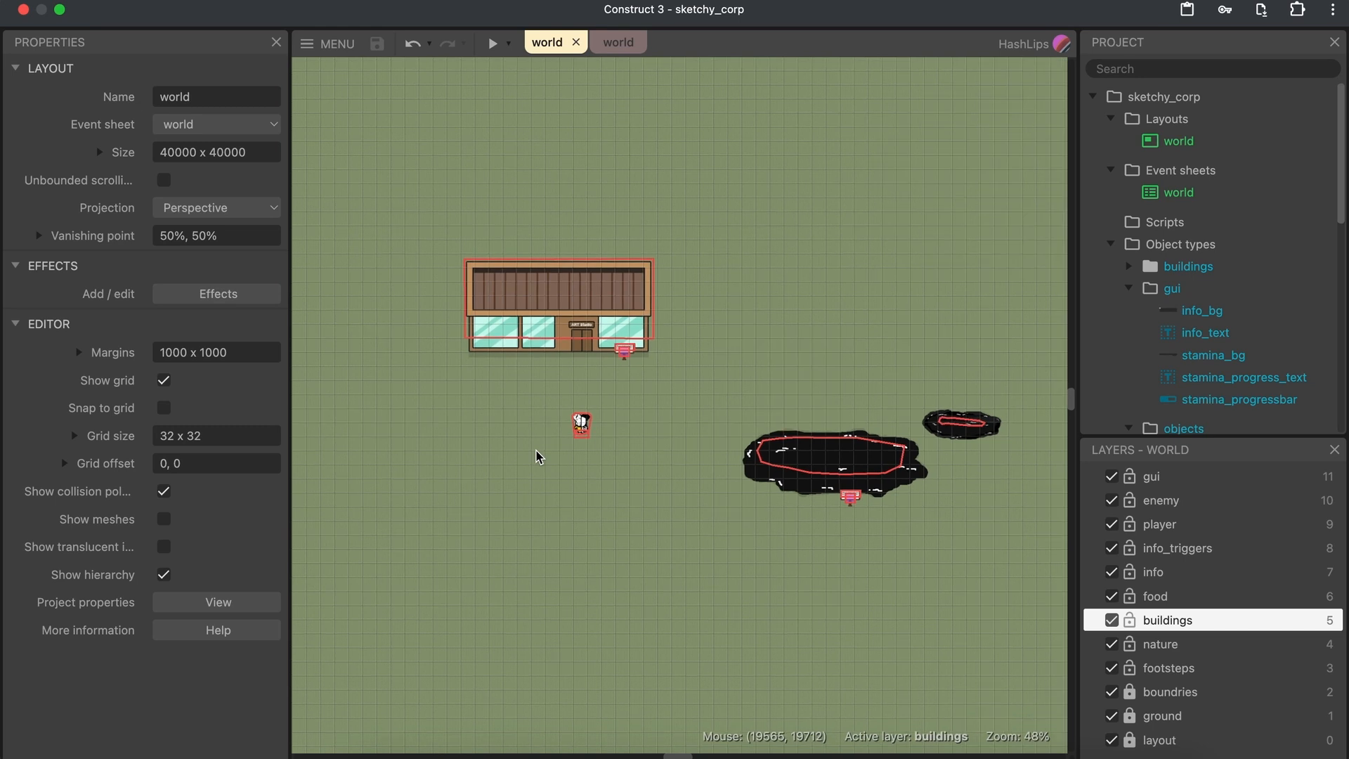
Zoom in and select the player sprite, opening it in the Animations Editor
{"action": "scroll", "scroll_direction": "up", "scroll_amount": 3}
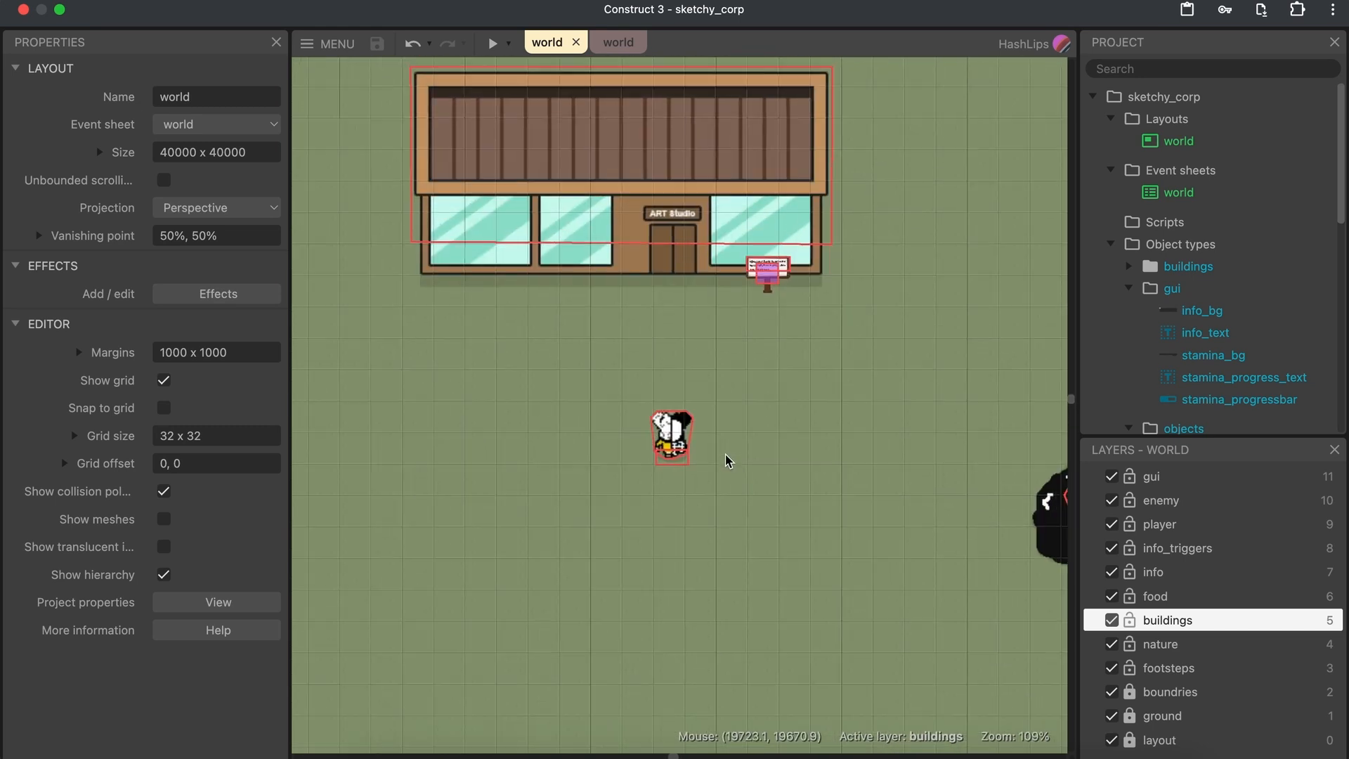
{"action": "left_click", "coordinate": [671, 438]}
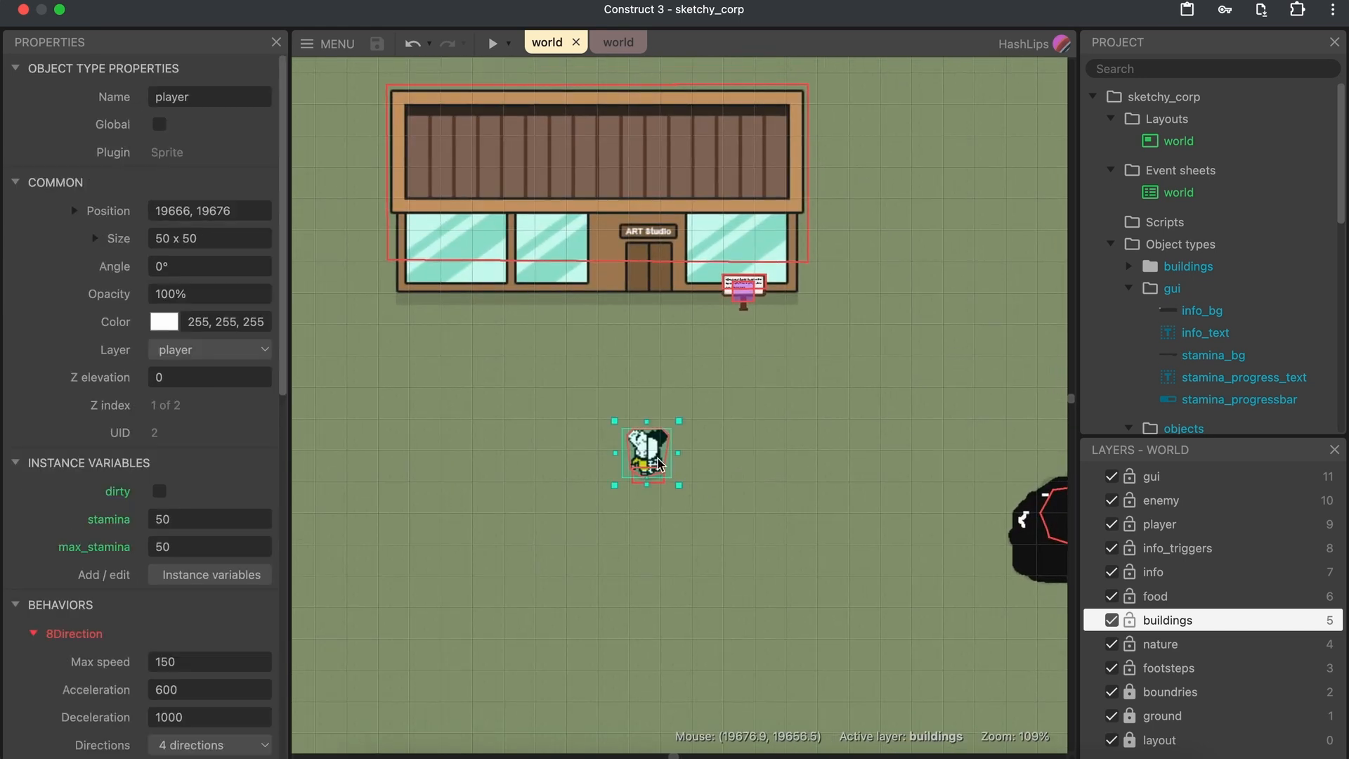
{"action": "double_click", "coordinate": [645, 453]}
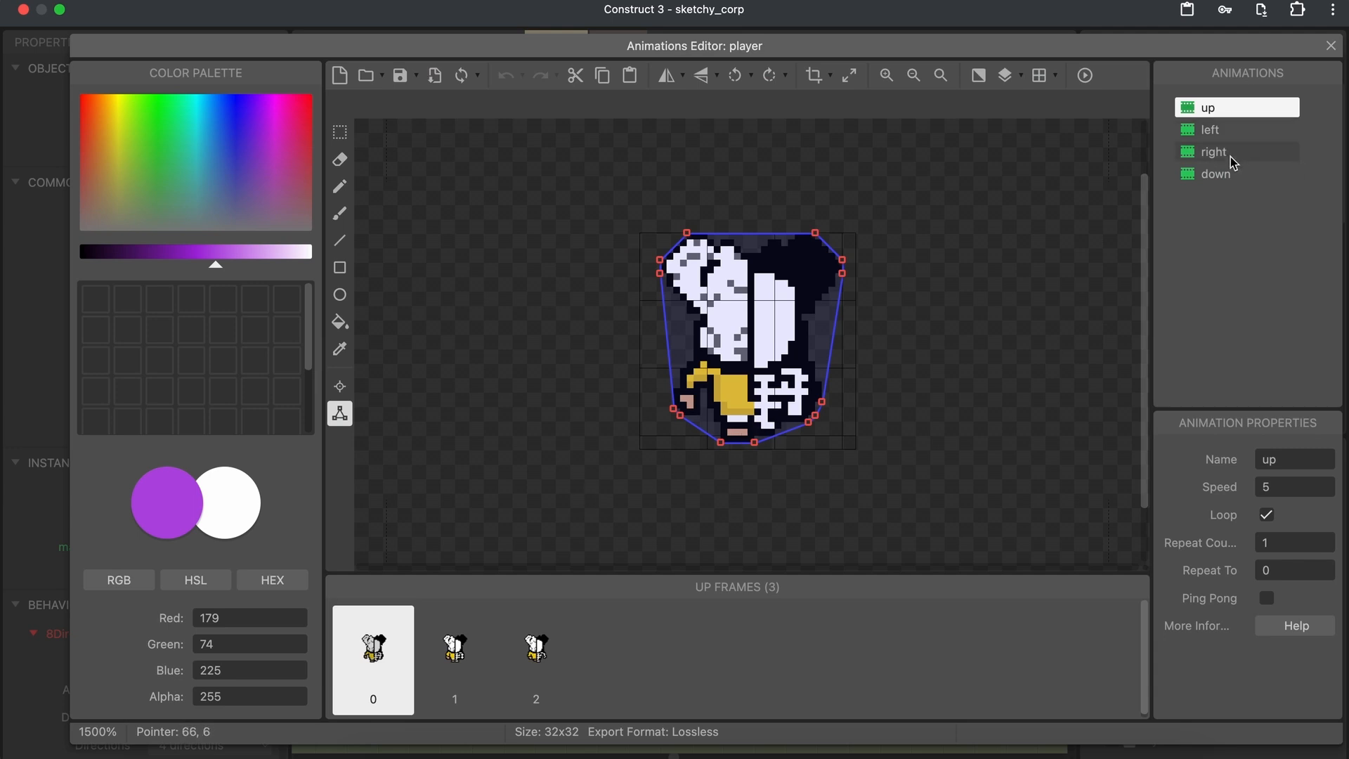
{"action": "mouse_move", "coordinate": [649, 649]}
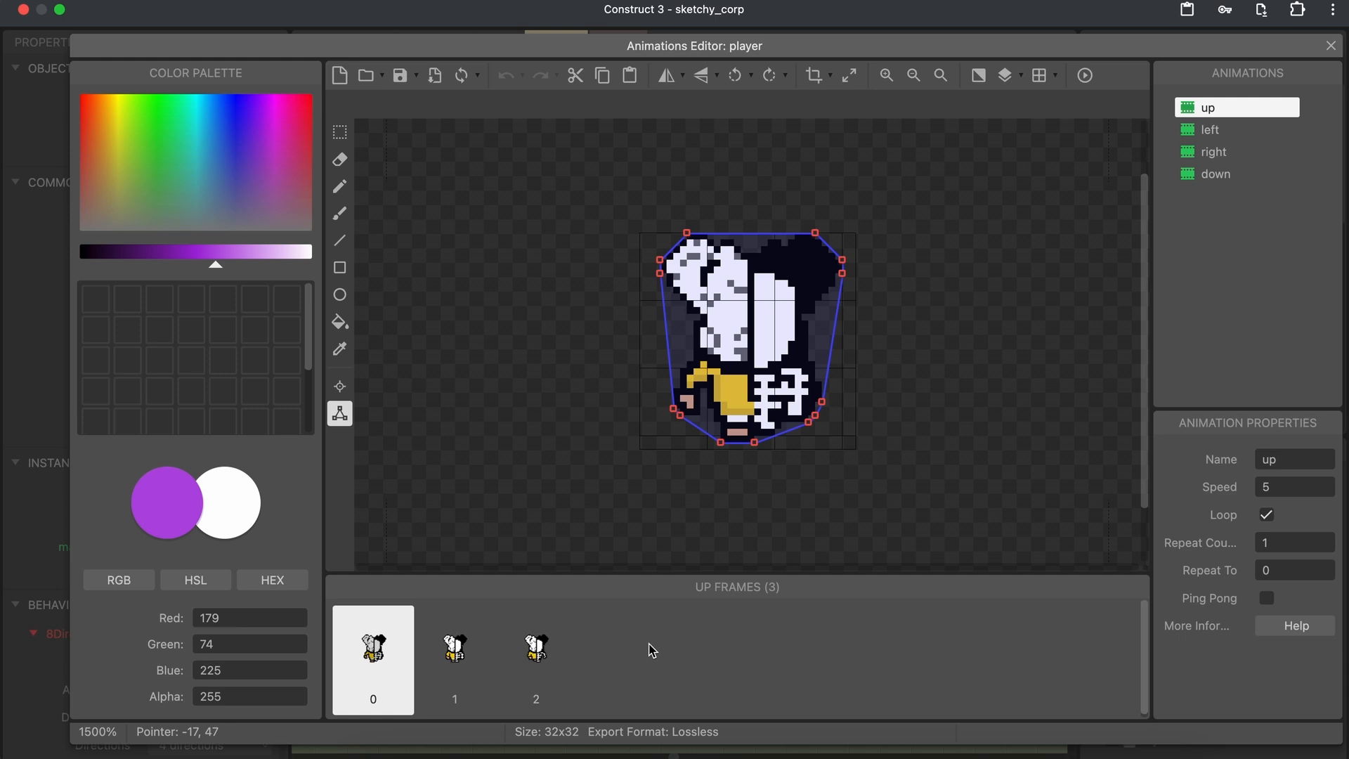
{"action": "mouse_move", "coordinate": [482, 575]}
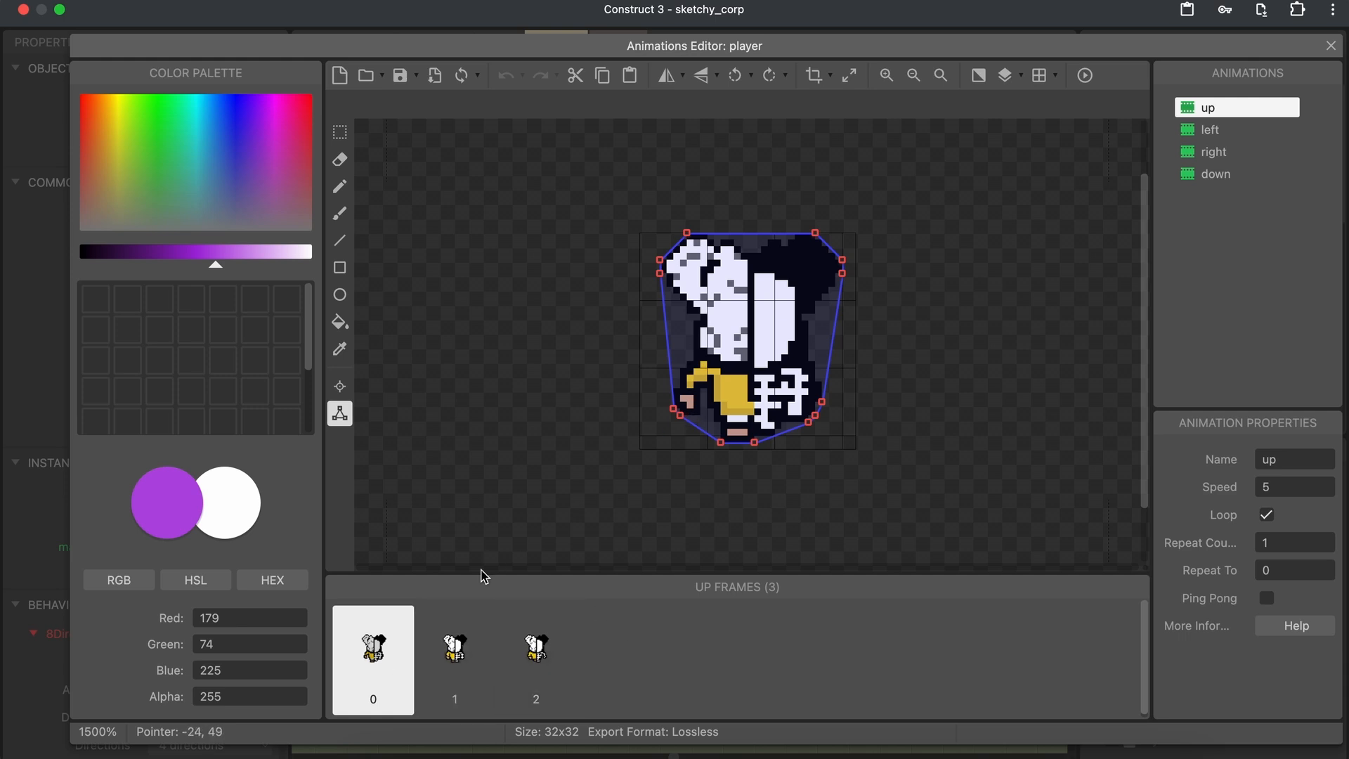
View the up animation's later frames, then the left and other direction animations
{"action": "left_click", "coordinate": [455, 649]}
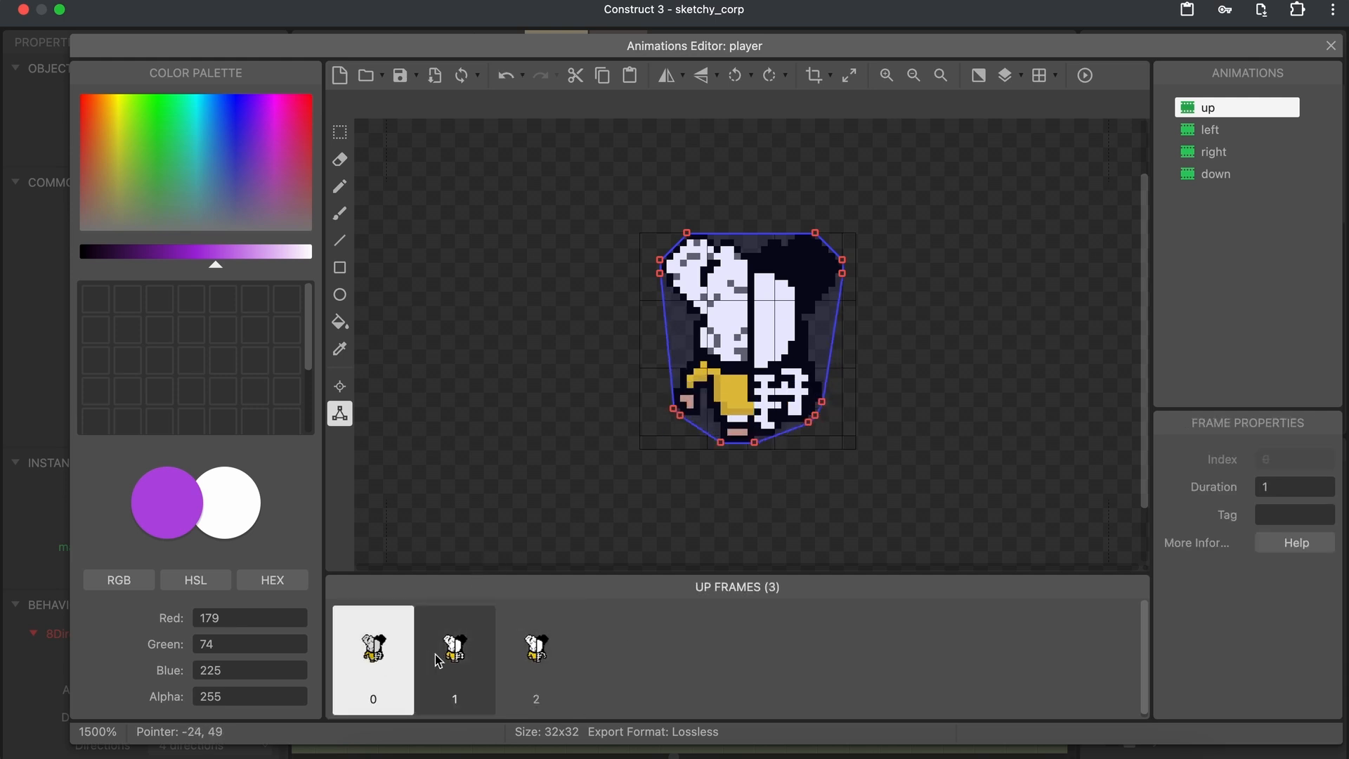
{"action": "left_click", "coordinate": [536, 646]}
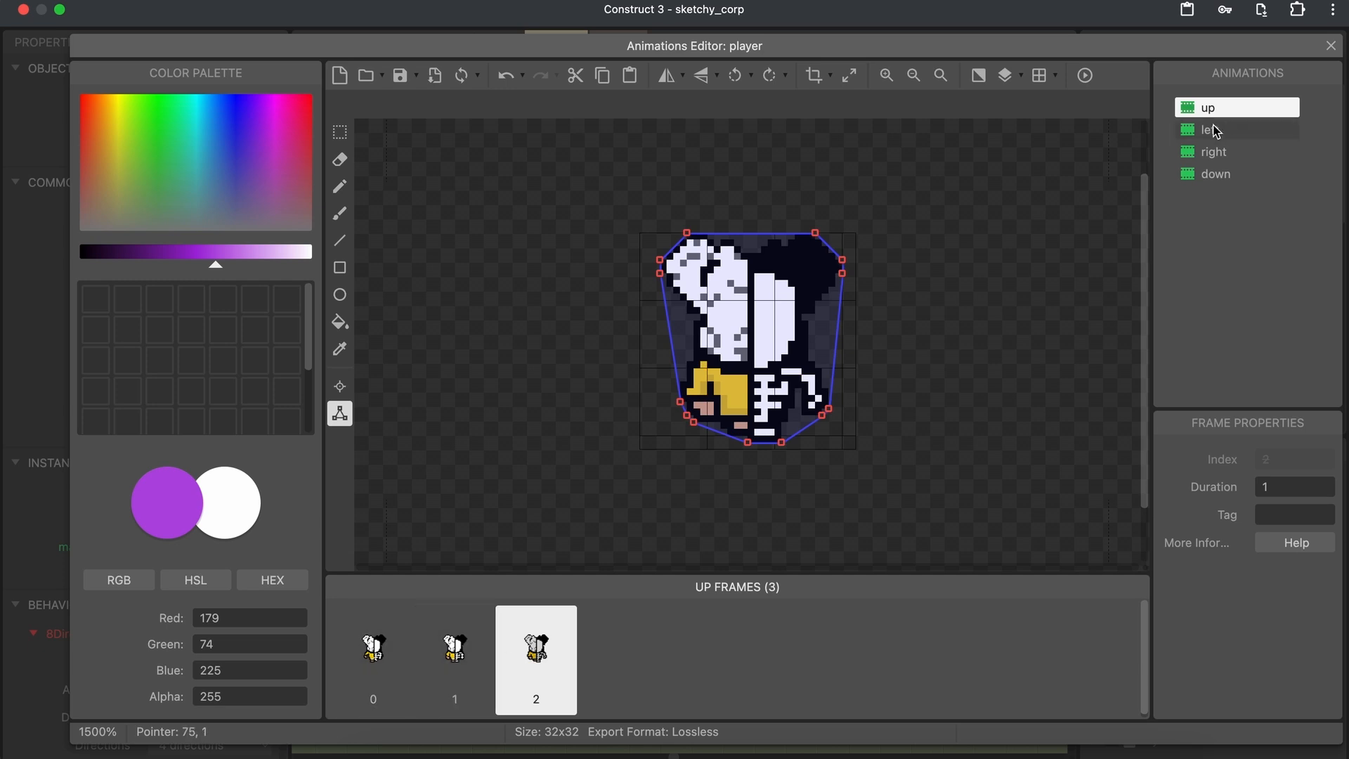
{"action": "left_click", "coordinate": [1213, 129]}
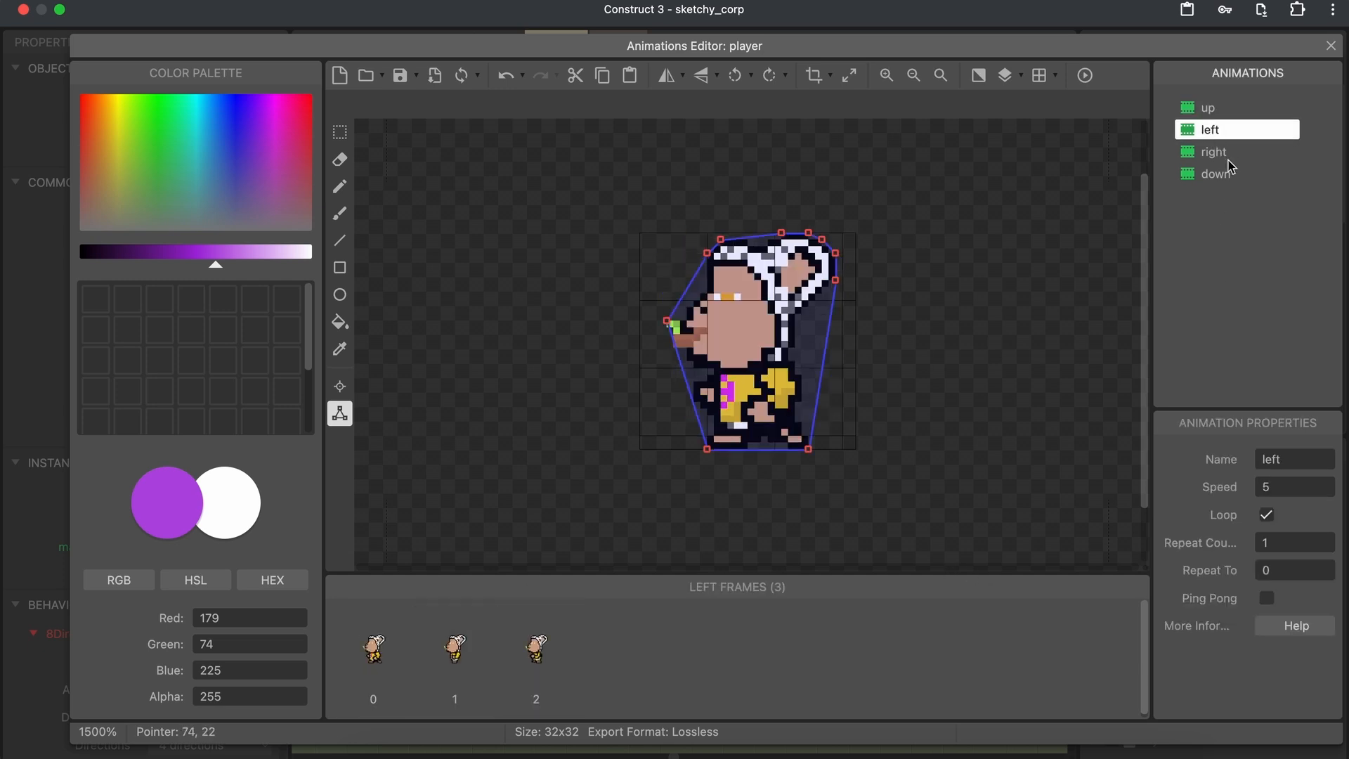
{"action": "left_click", "coordinate": [1215, 174]}
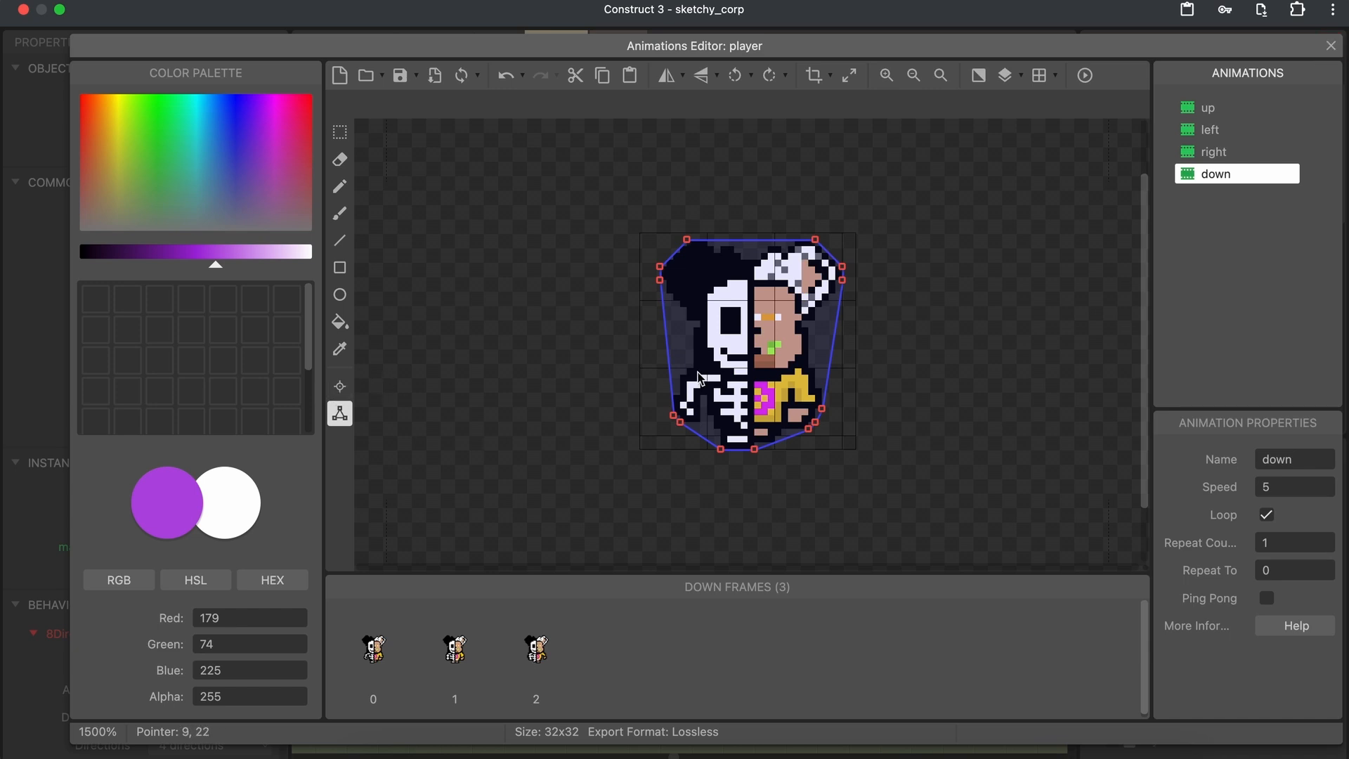
{"action": "mouse_move", "coordinate": [1315, 41]}
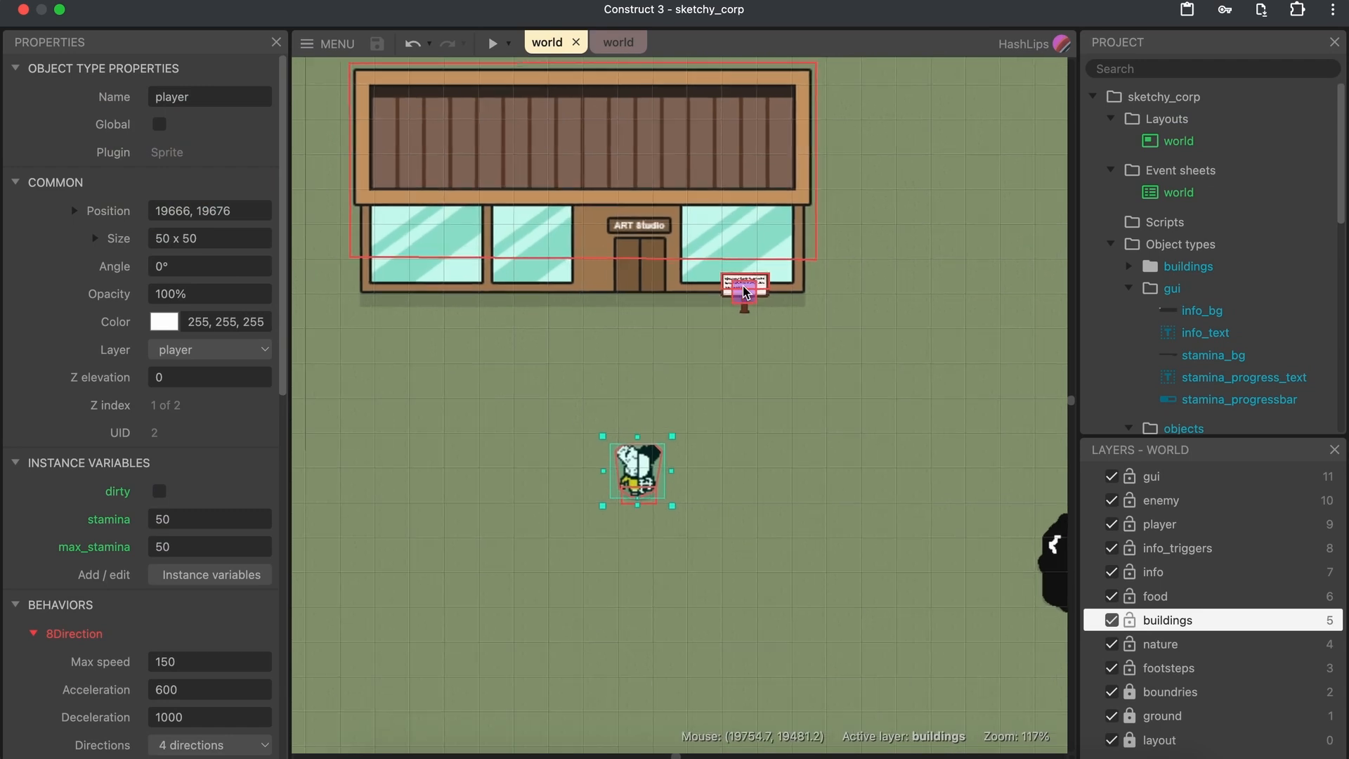
Select the player in the layout and scroll its Properties to the 8Direction, ScrollTo and Solid behaviours
{"action": "scroll", "scroll_direction": "down", "scroll_amount": 3}
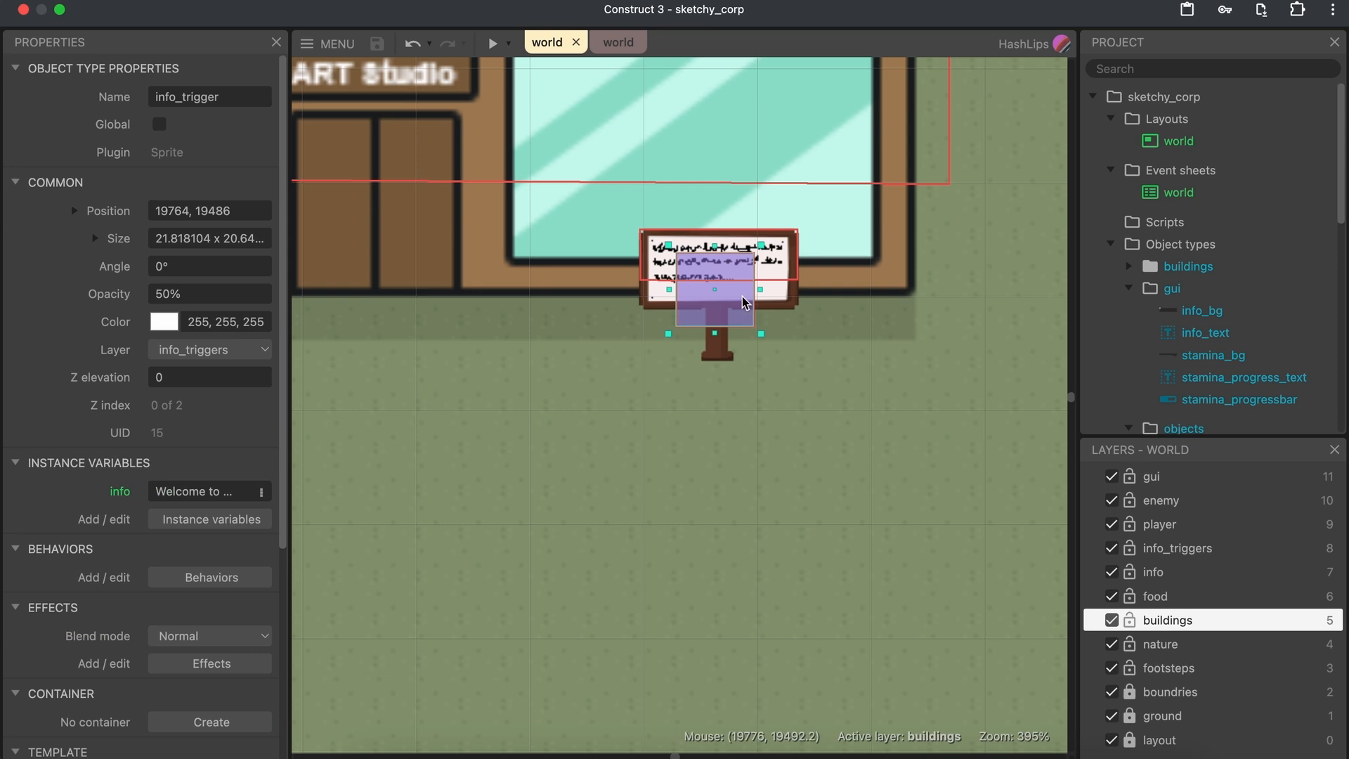
{"action": "mouse_move", "coordinate": [733, 322]}
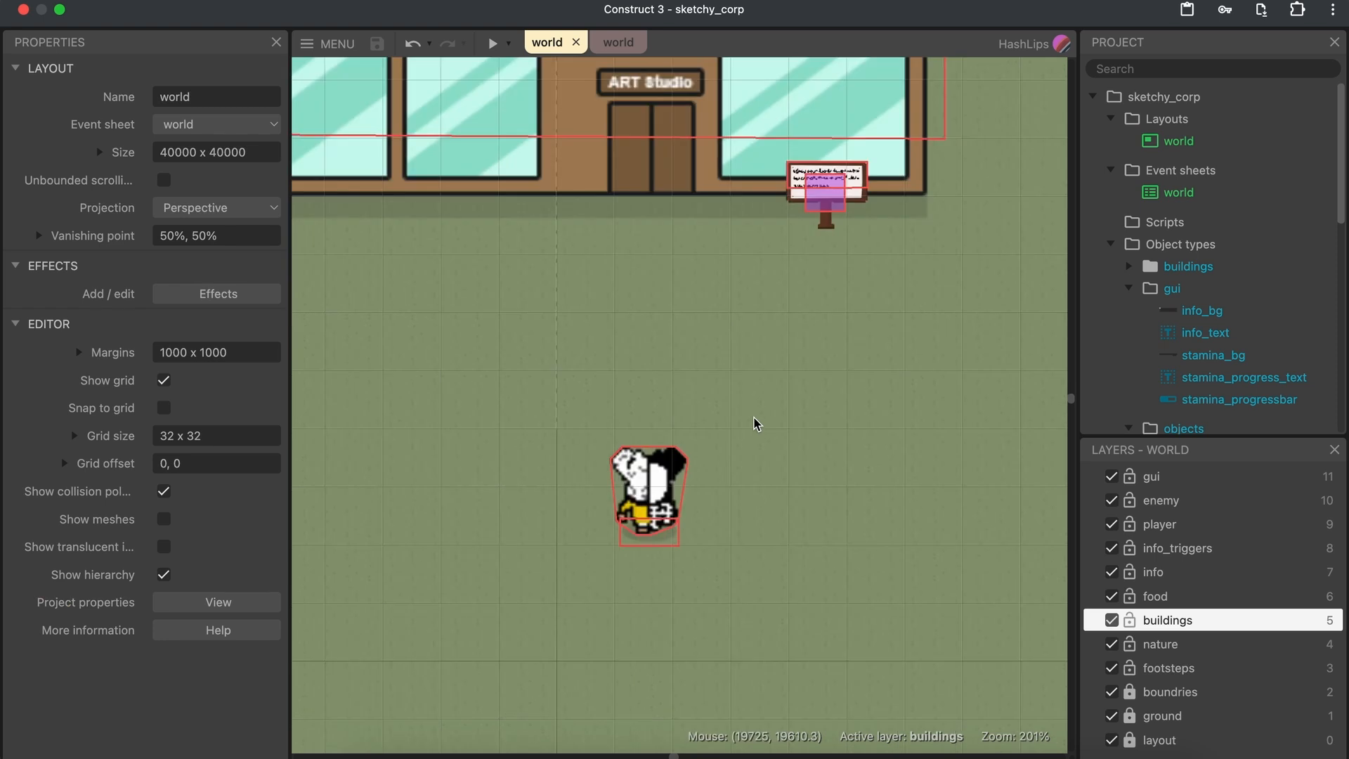
{"action": "left_click", "coordinate": [647, 494]}
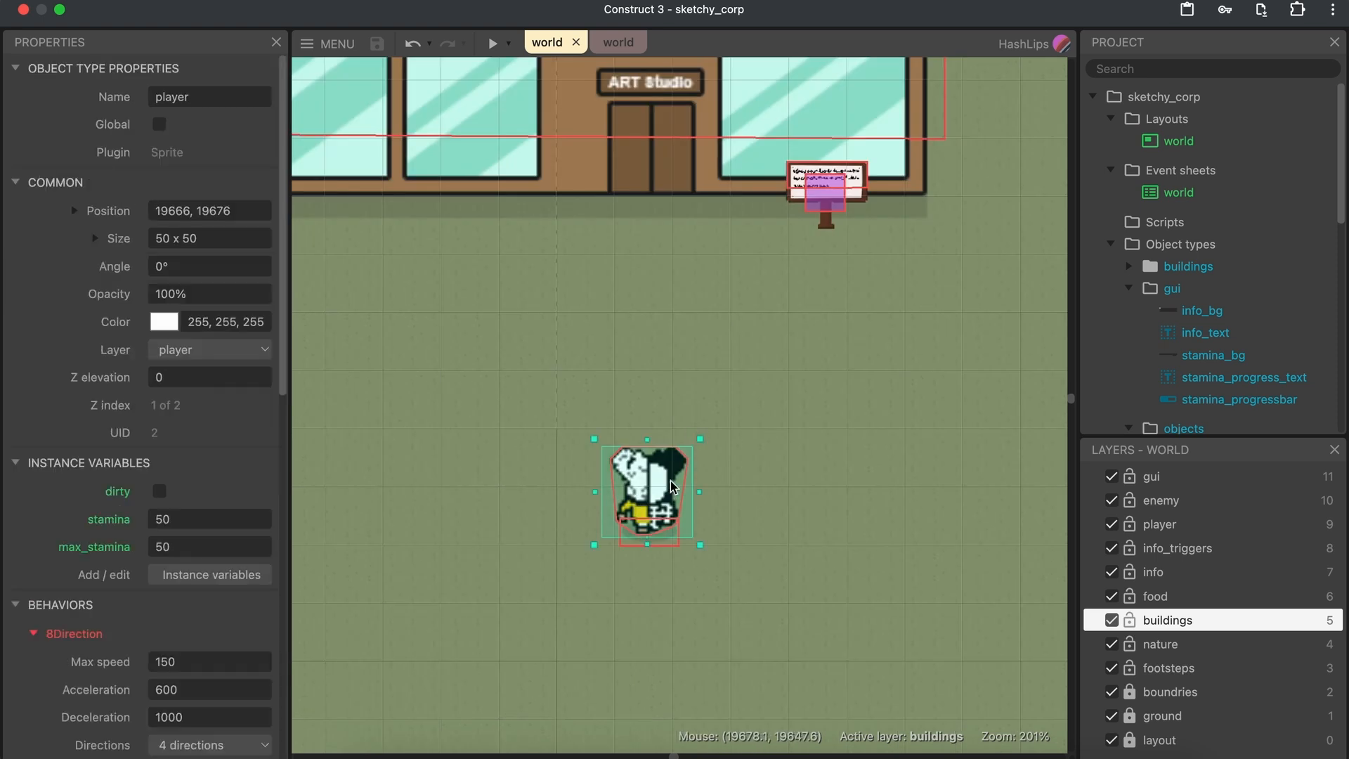
{"action": "scroll", "scroll_direction": "down", "scroll_amount": 3}
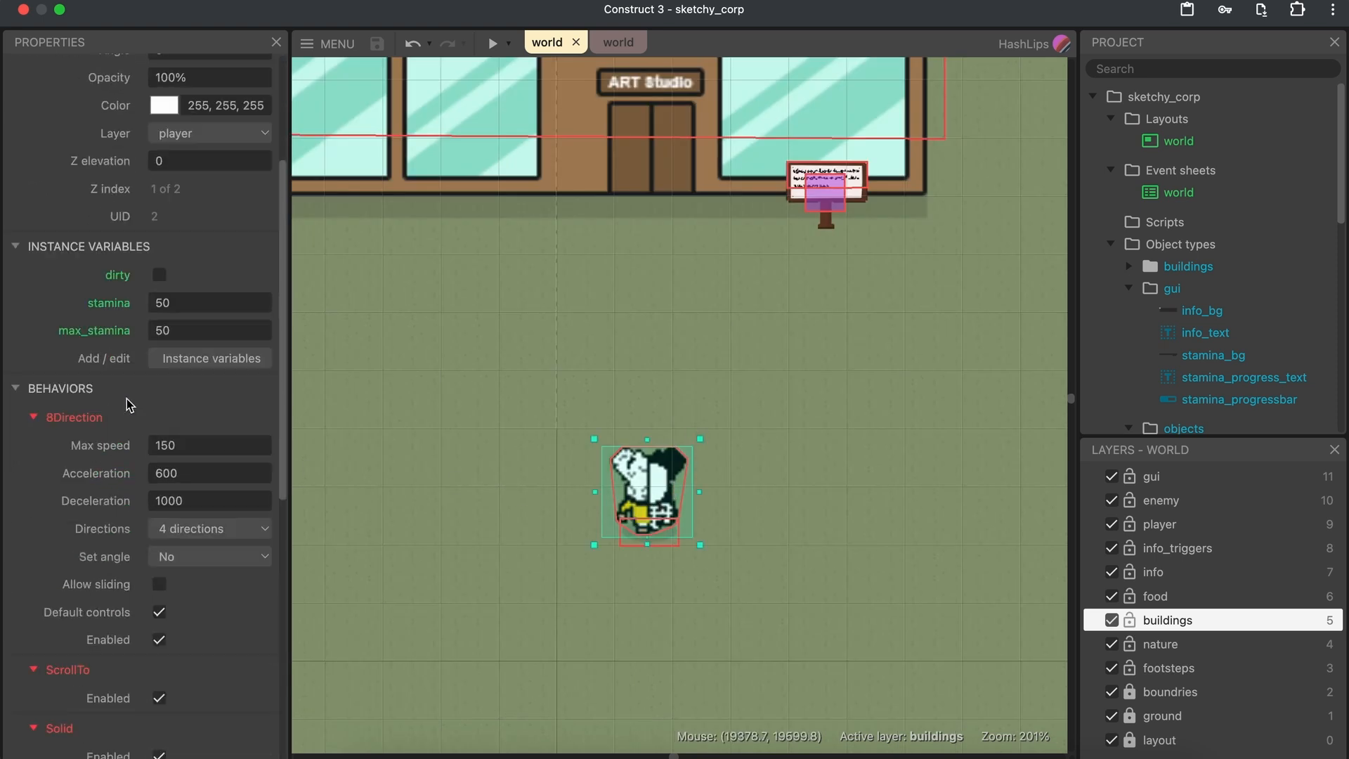
{"action": "scroll", "scroll_direction": "down", "scroll_amount": 3}
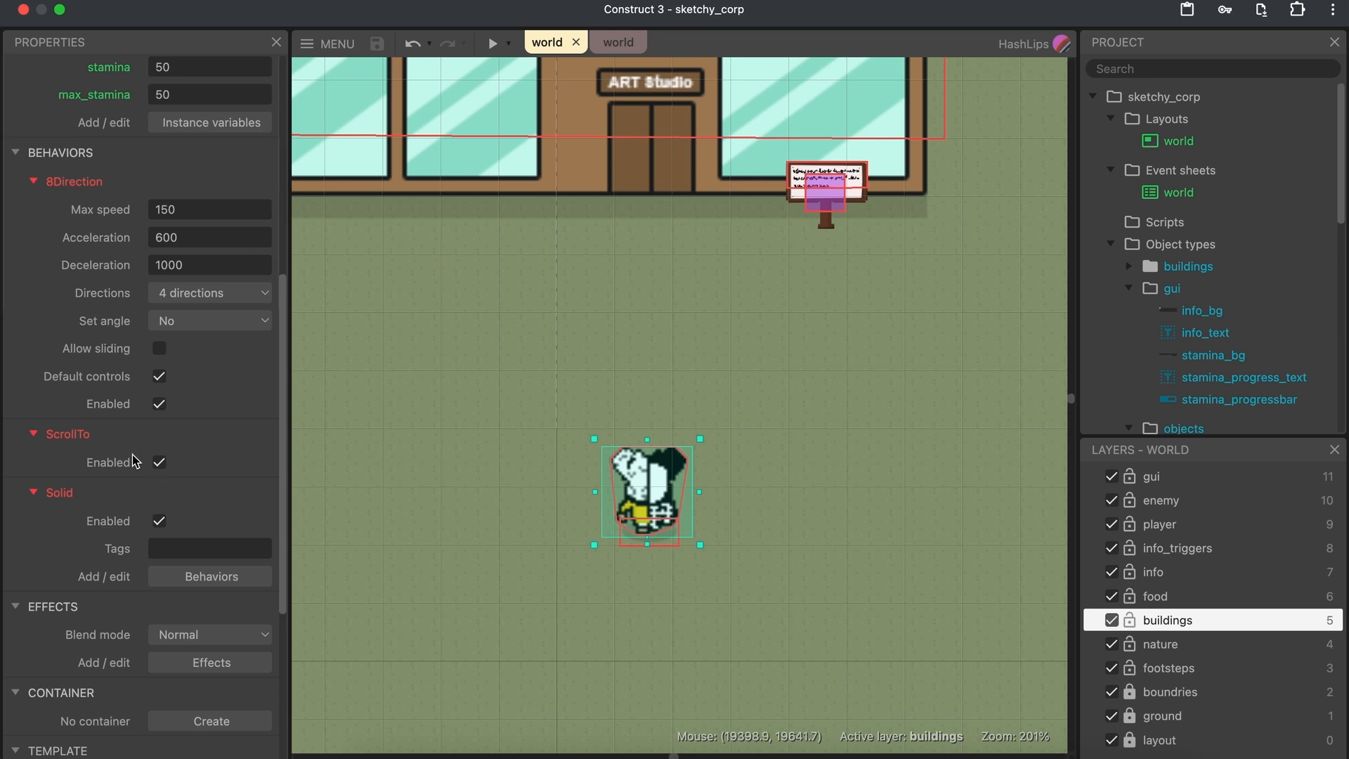
{"action": "mouse_move", "coordinate": [97, 463]}
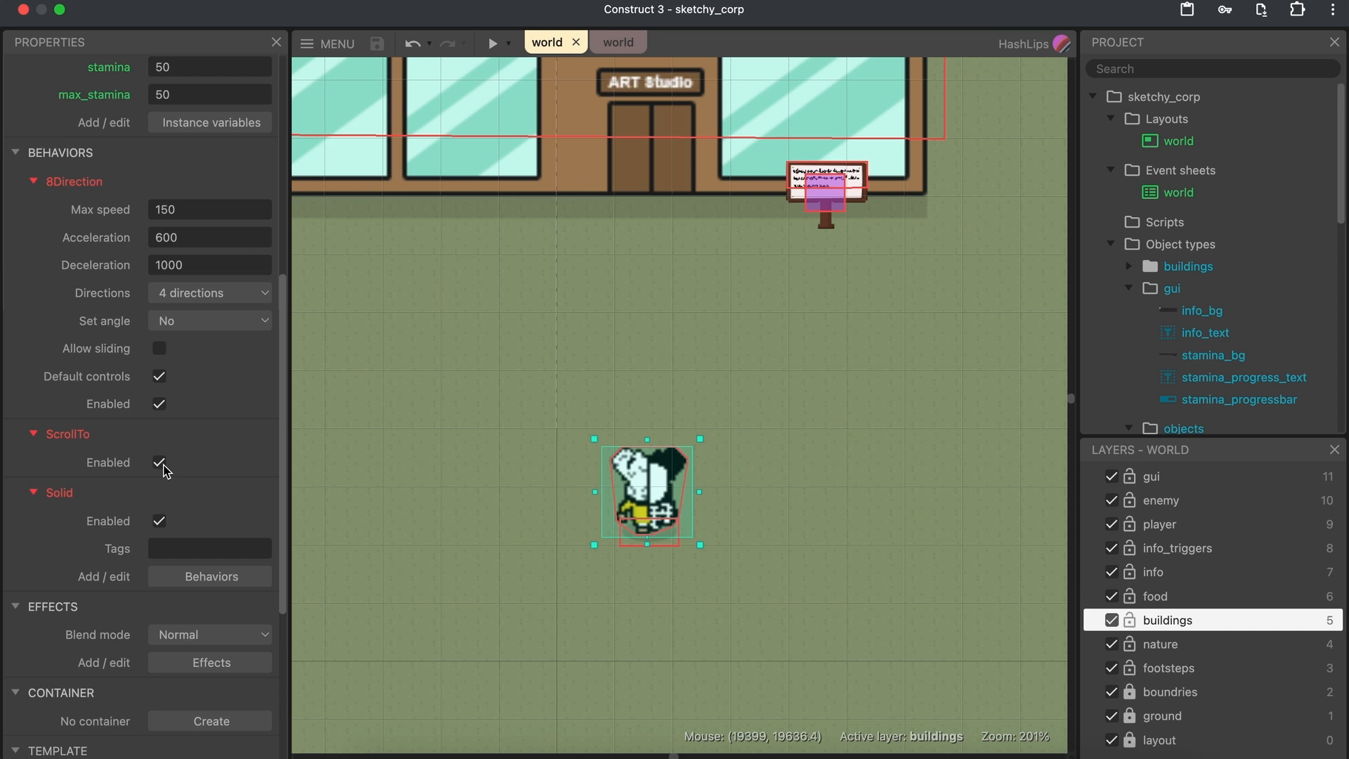
{"action": "mouse_move", "coordinate": [173, 475]}
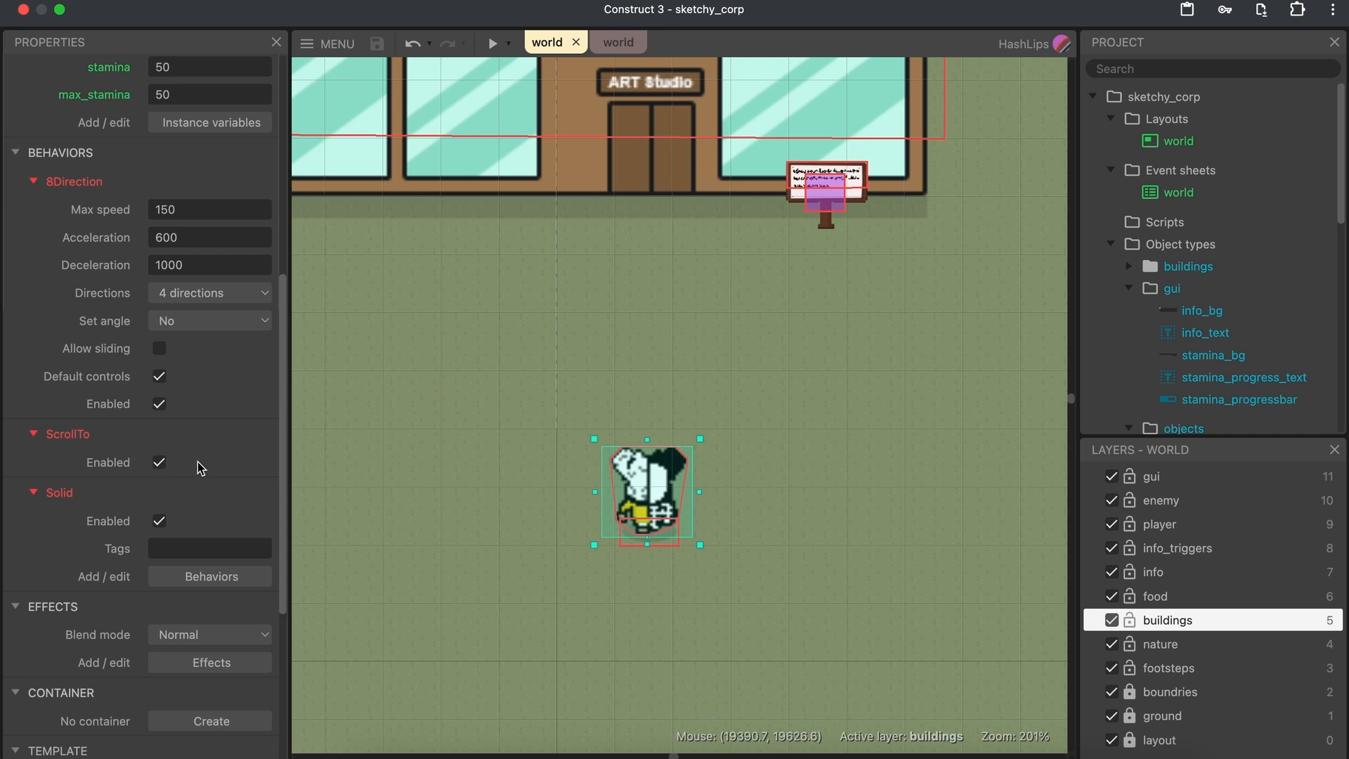
{"action": "scroll", "scroll_direction": "down", "scroll_amount": 3}
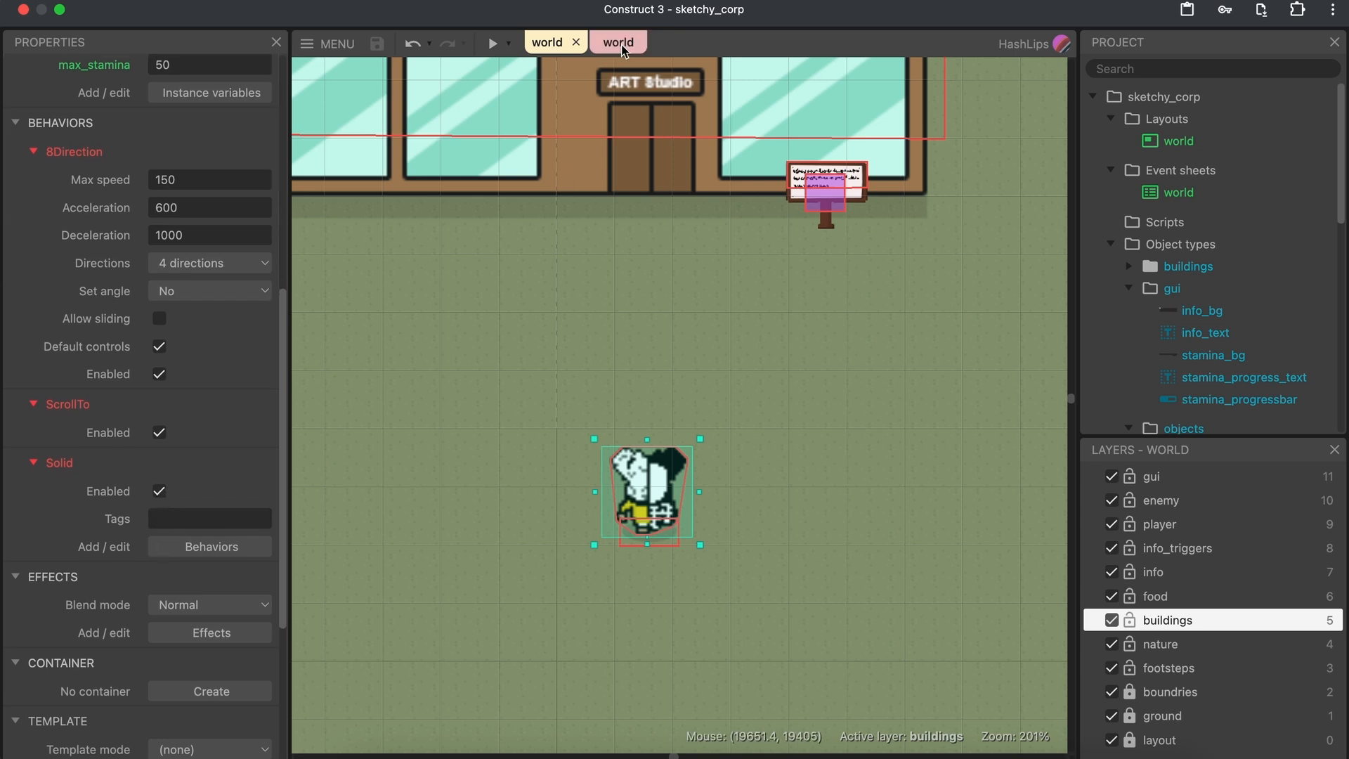
Open the world event sheet, toggle the 'player movement' group, and select the 'Every tick' event
{"action": "left_click", "coordinate": [616, 41]}
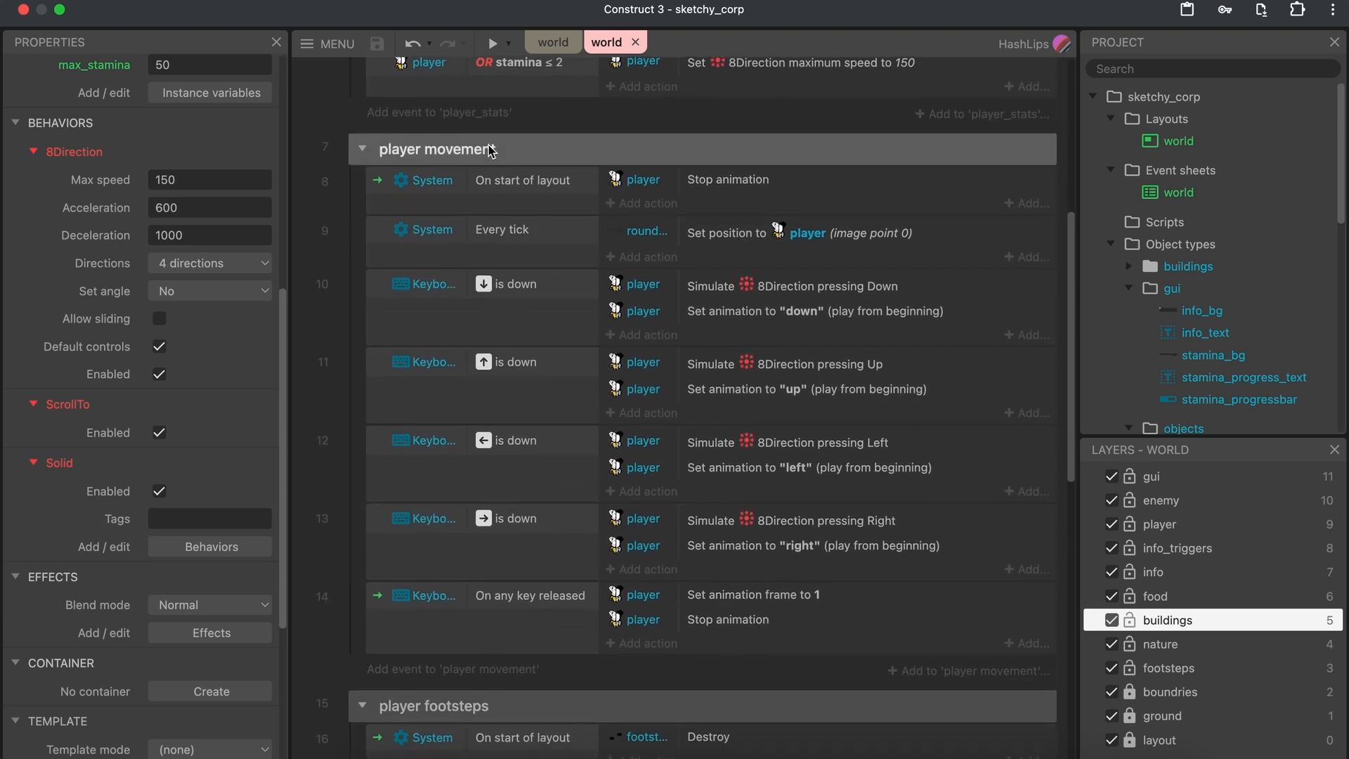
{"action": "left_click", "coordinate": [361, 148]}
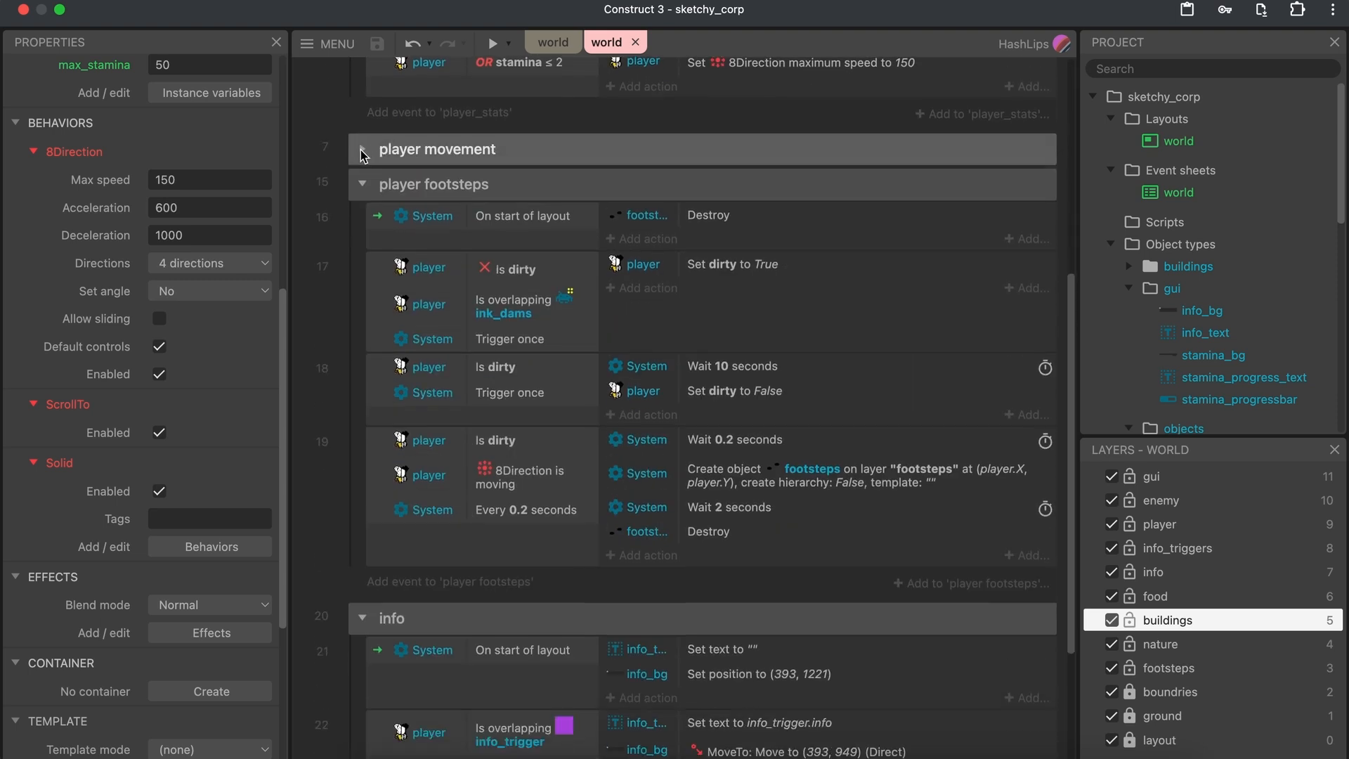
{"action": "left_click", "coordinate": [361, 149]}
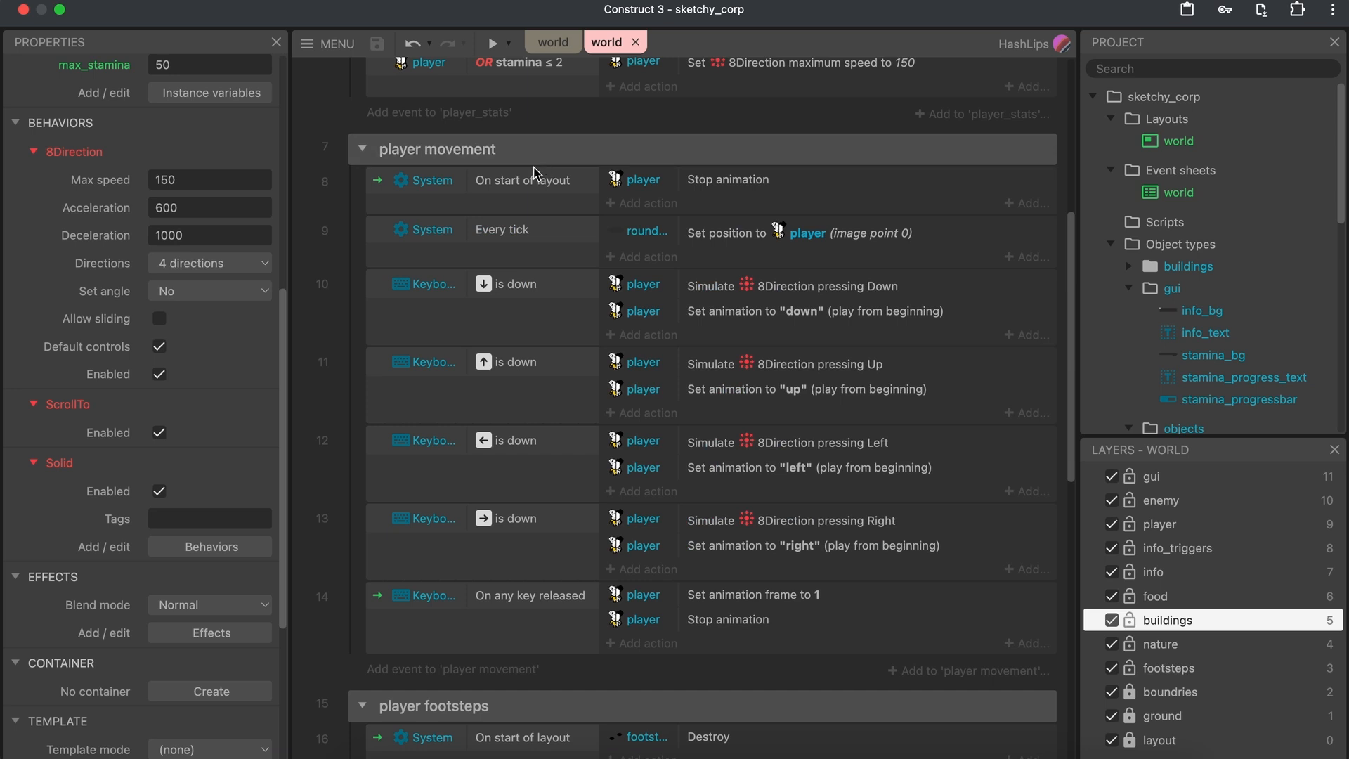
{"action": "mouse_move", "coordinate": [735, 185]}
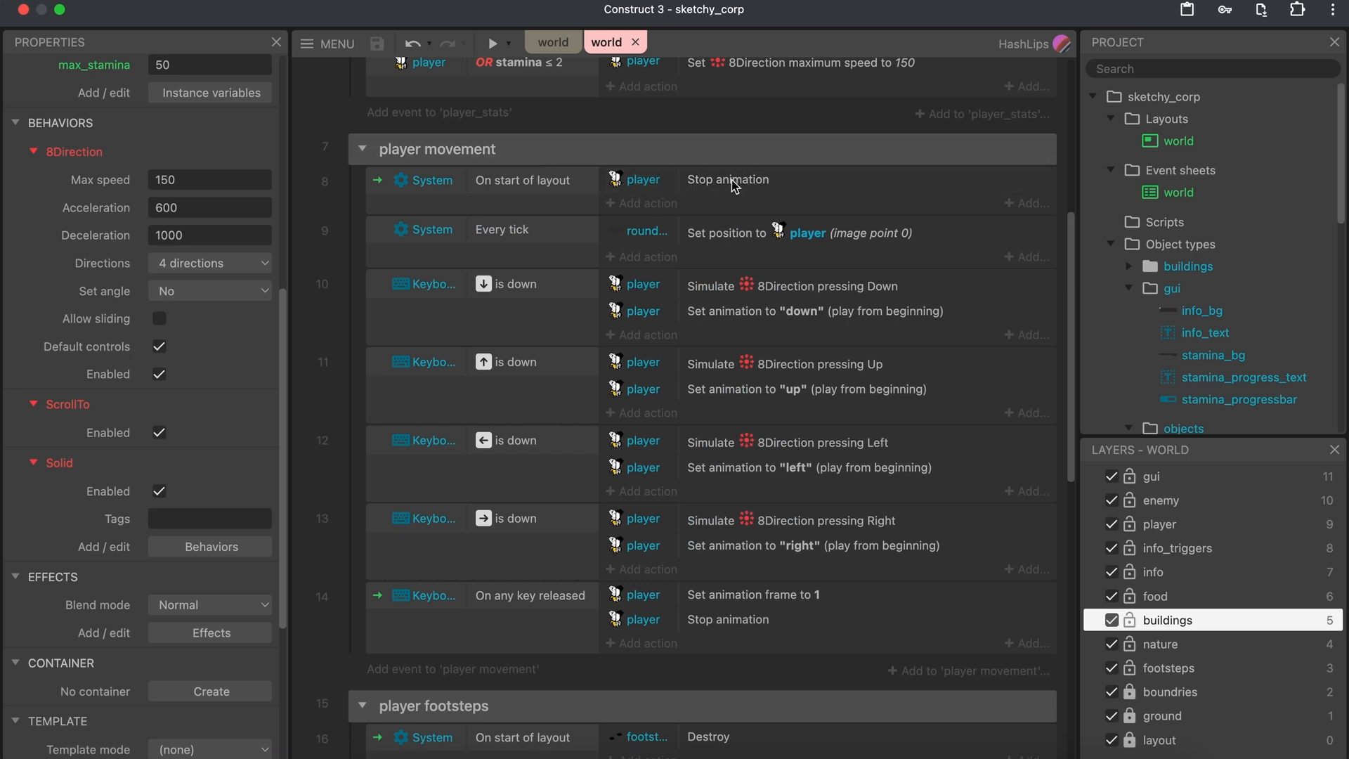
{"action": "mouse_move", "coordinate": [721, 191]}
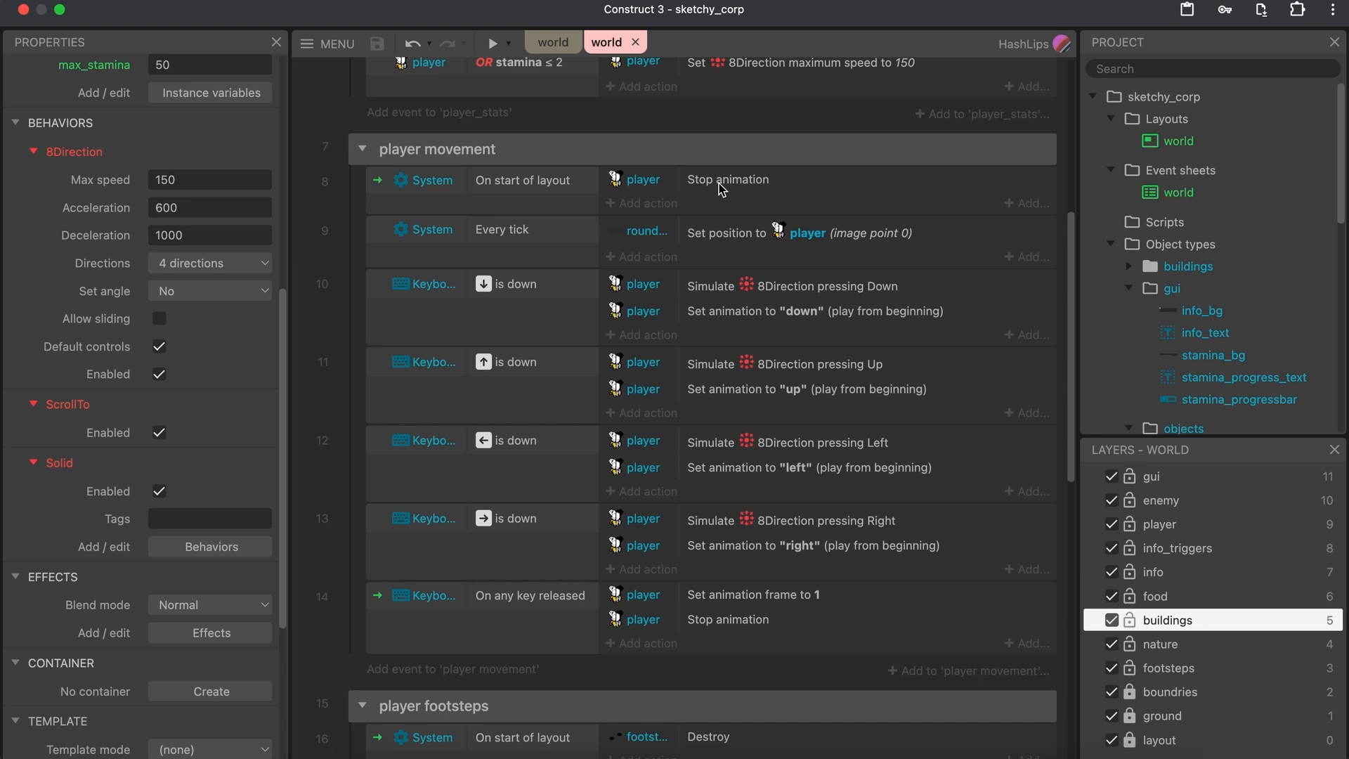
{"action": "mouse_move", "coordinate": [568, 314]}
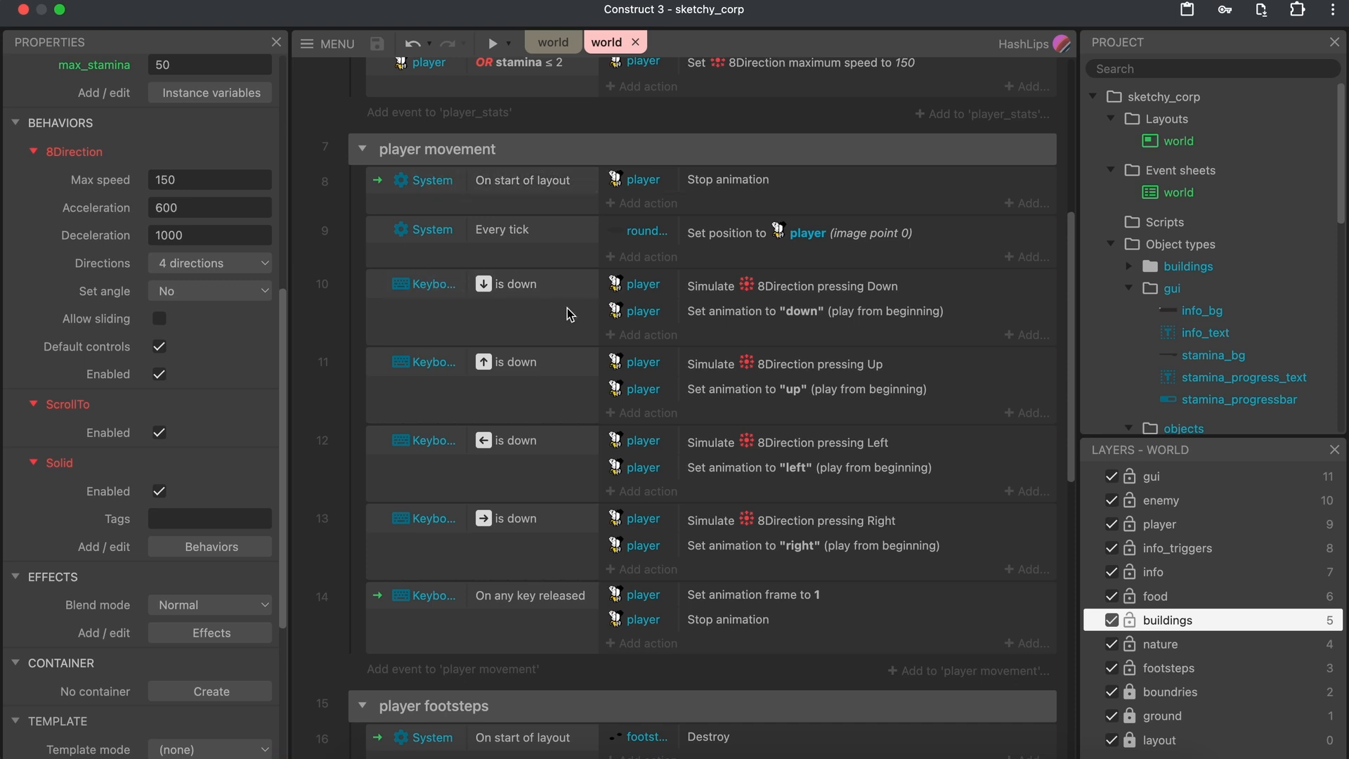
{"action": "mouse_move", "coordinate": [559, 200]}
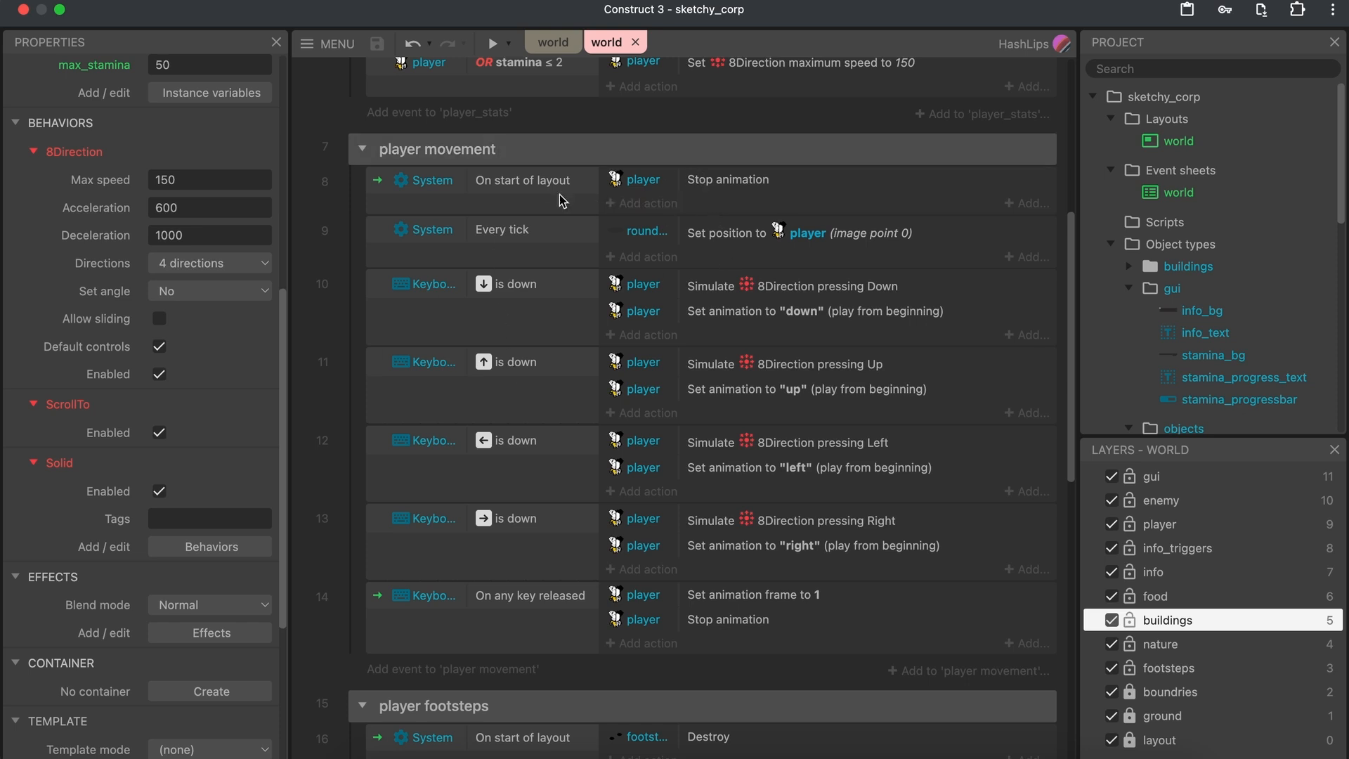
{"action": "mouse_move", "coordinate": [505, 352]}
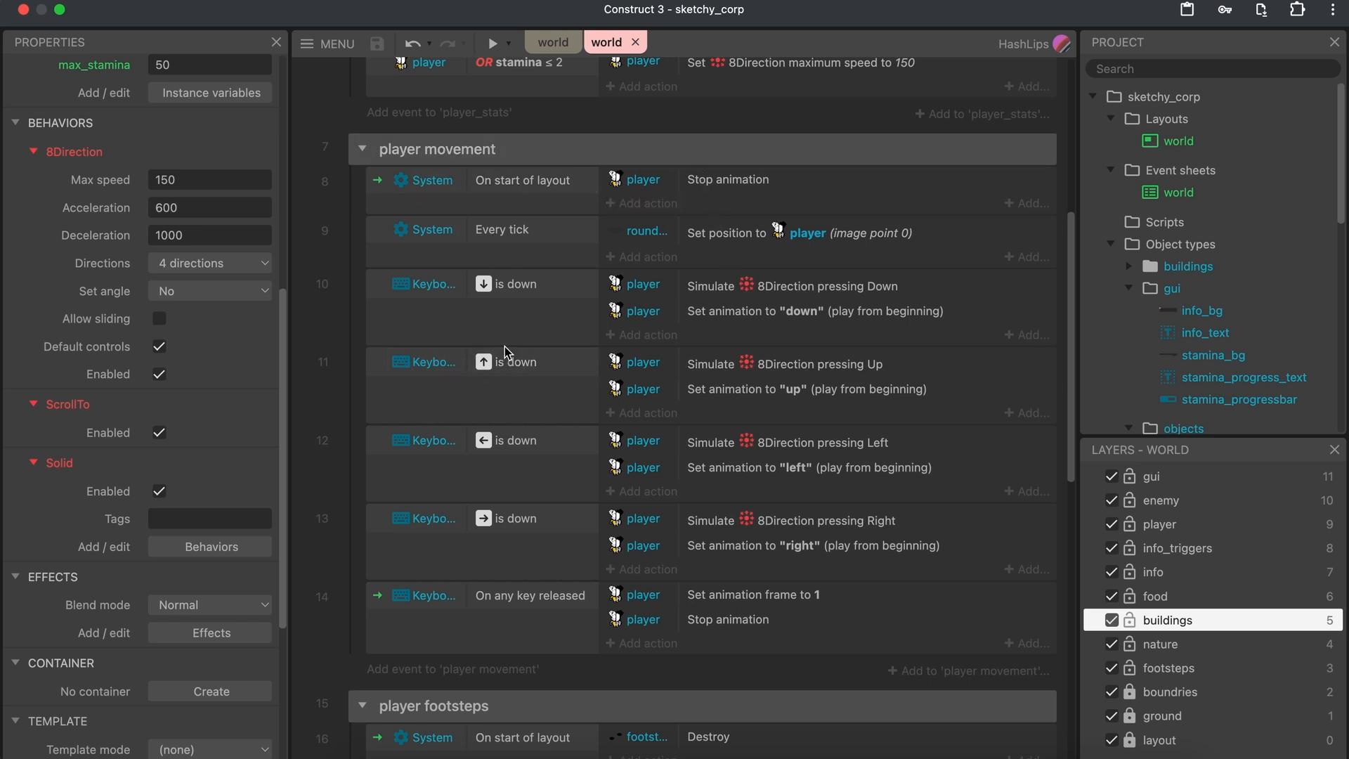
{"action": "mouse_move", "coordinate": [727, 295]}
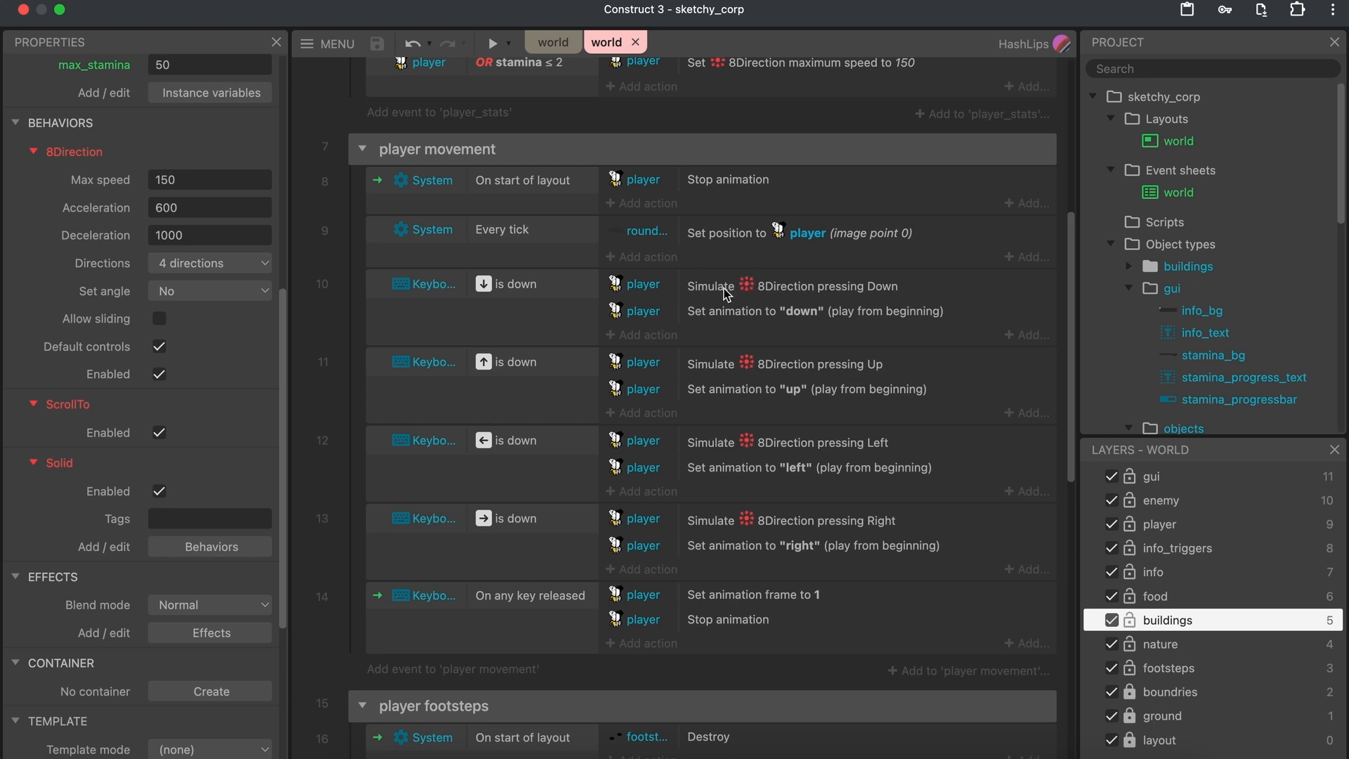
{"action": "left_click", "coordinate": [501, 229]}
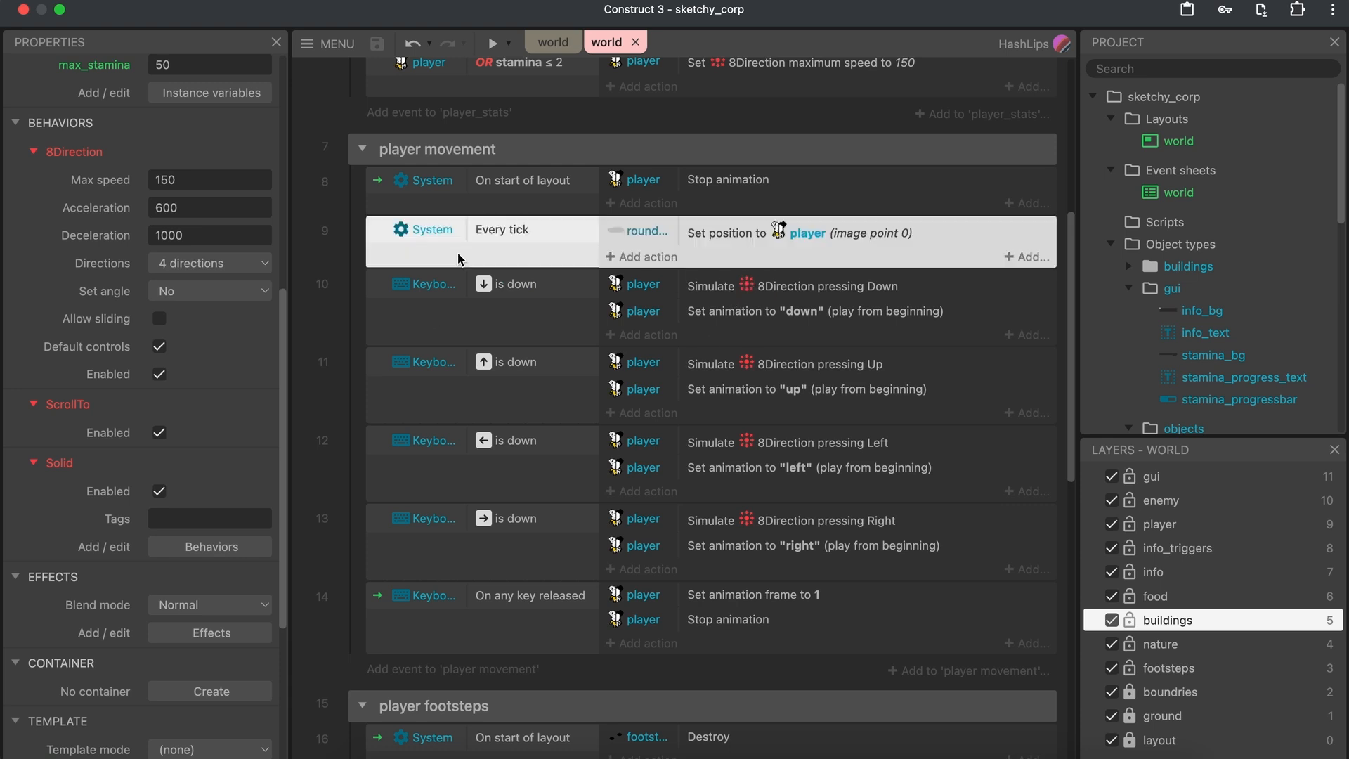
{"action": "mouse_move", "coordinate": [531, 234]}
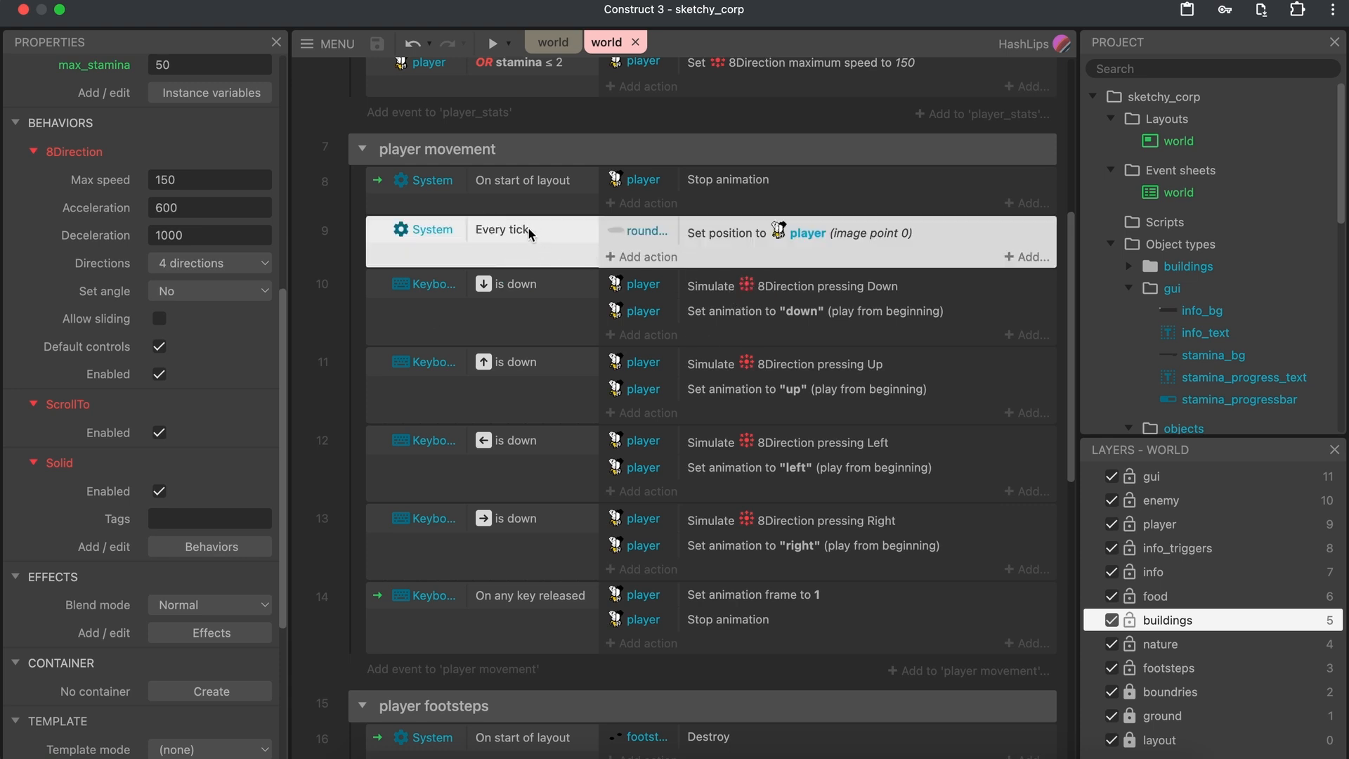
{"action": "mouse_move", "coordinate": [339, 261]}
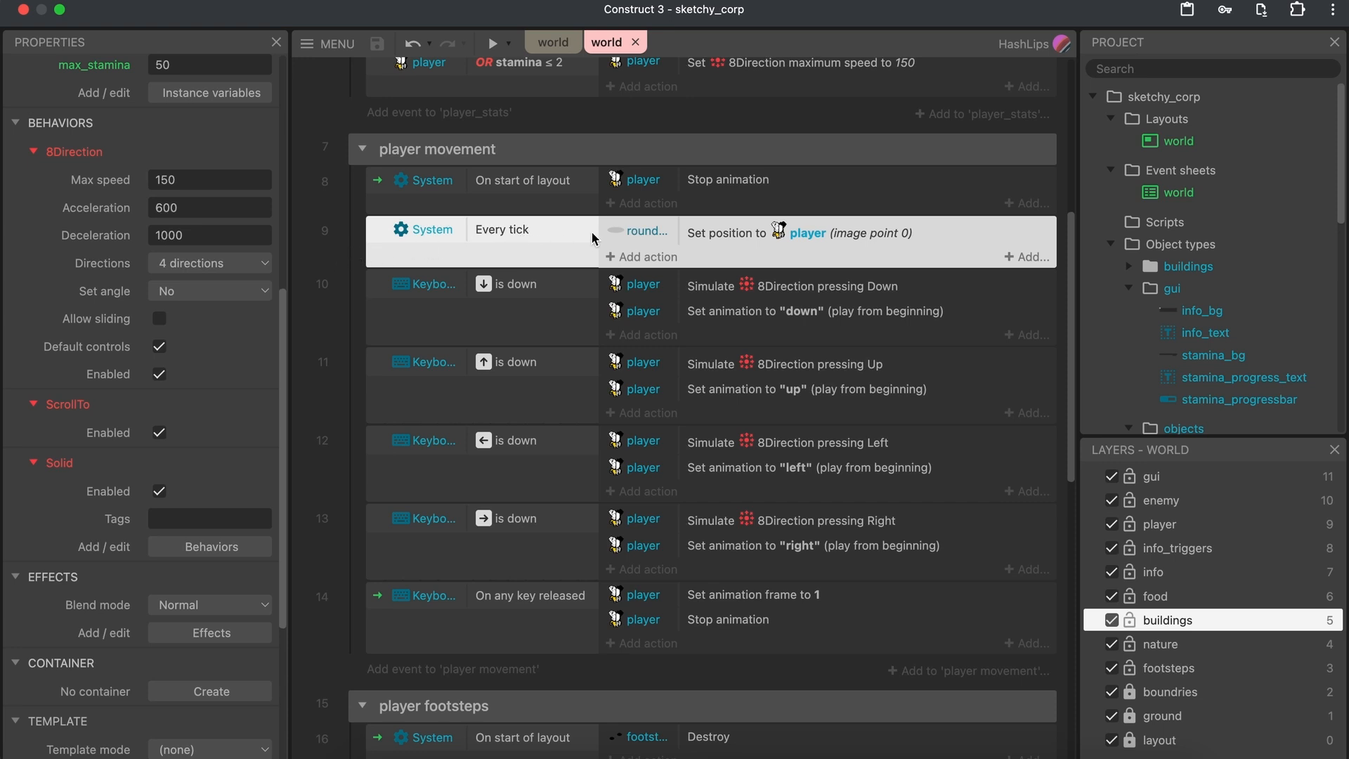
{"action": "mouse_move", "coordinate": [746, 244]}
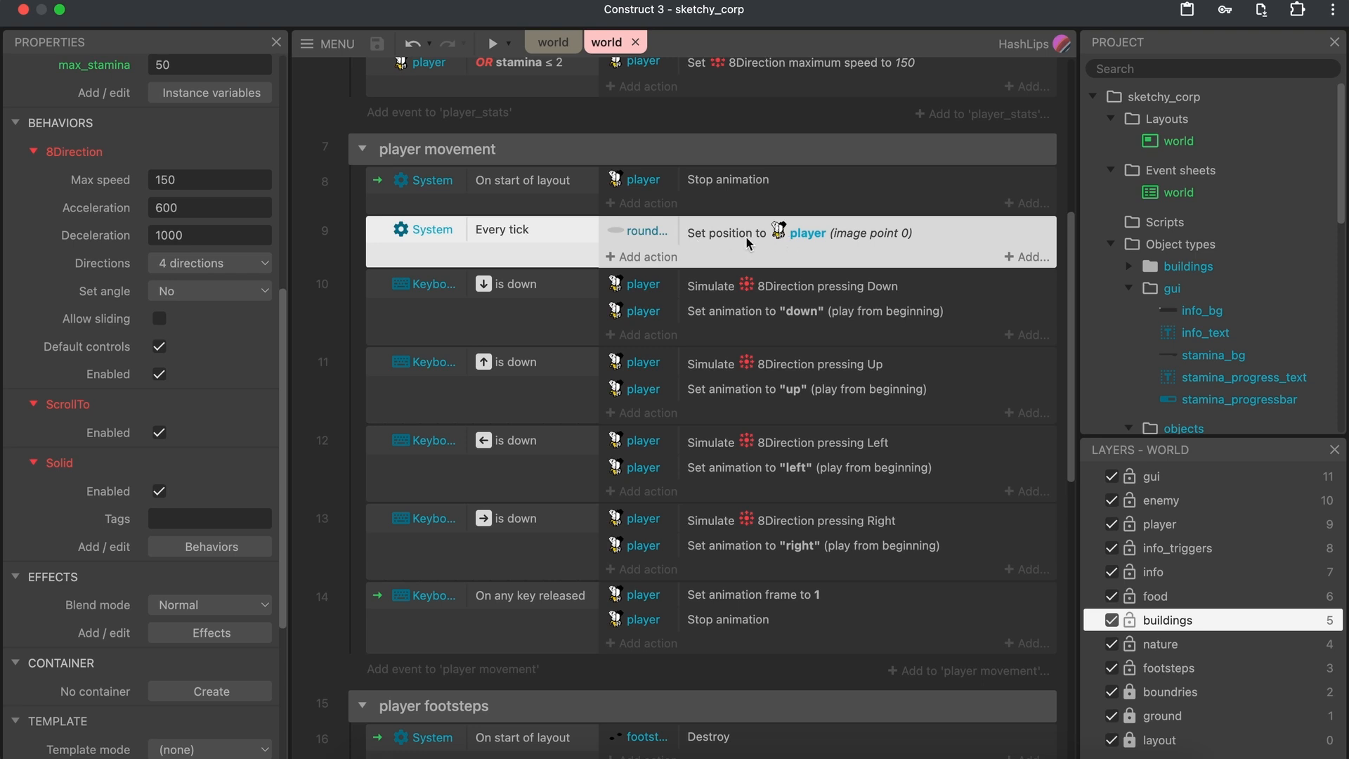
Briefly view the world layout, then return to the world event sheet
{"action": "left_click", "coordinate": [552, 42]}
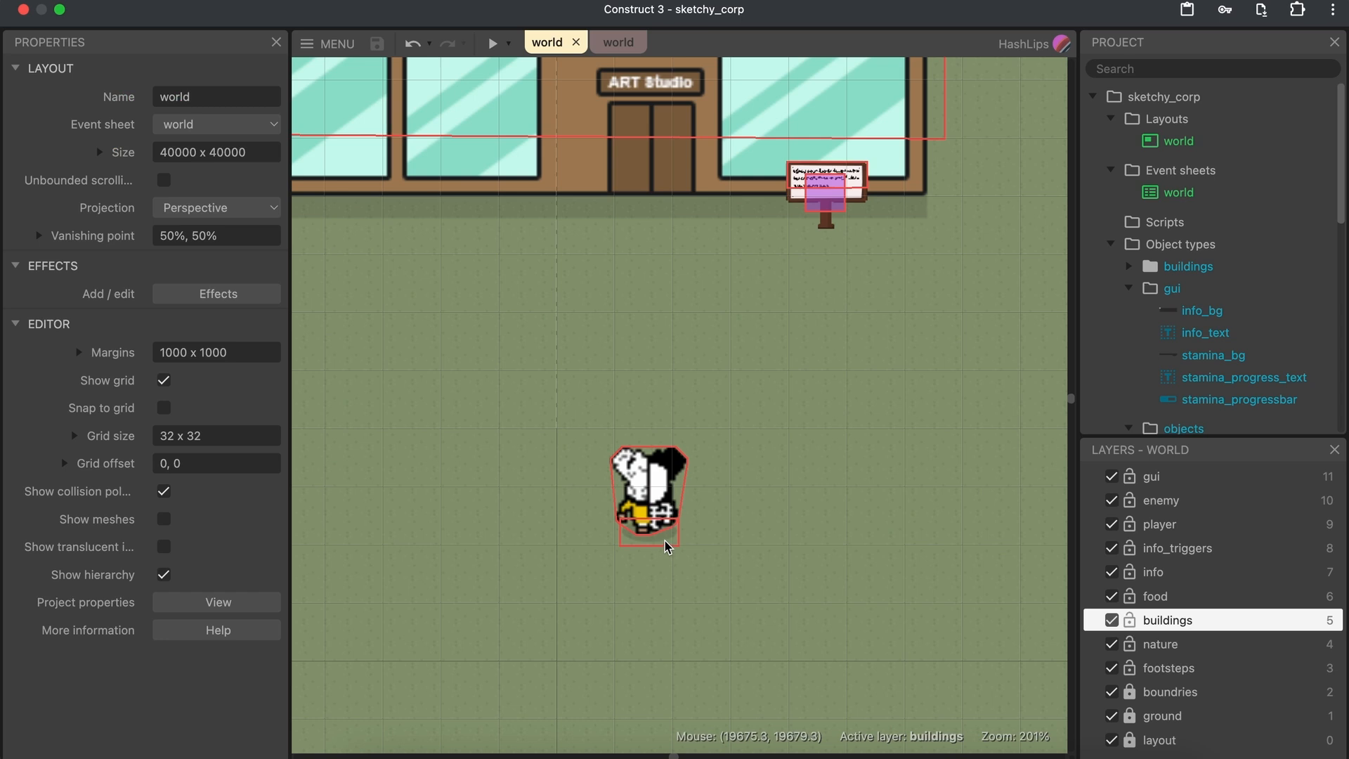
{"action": "left_click", "coordinate": [1152, 571]}
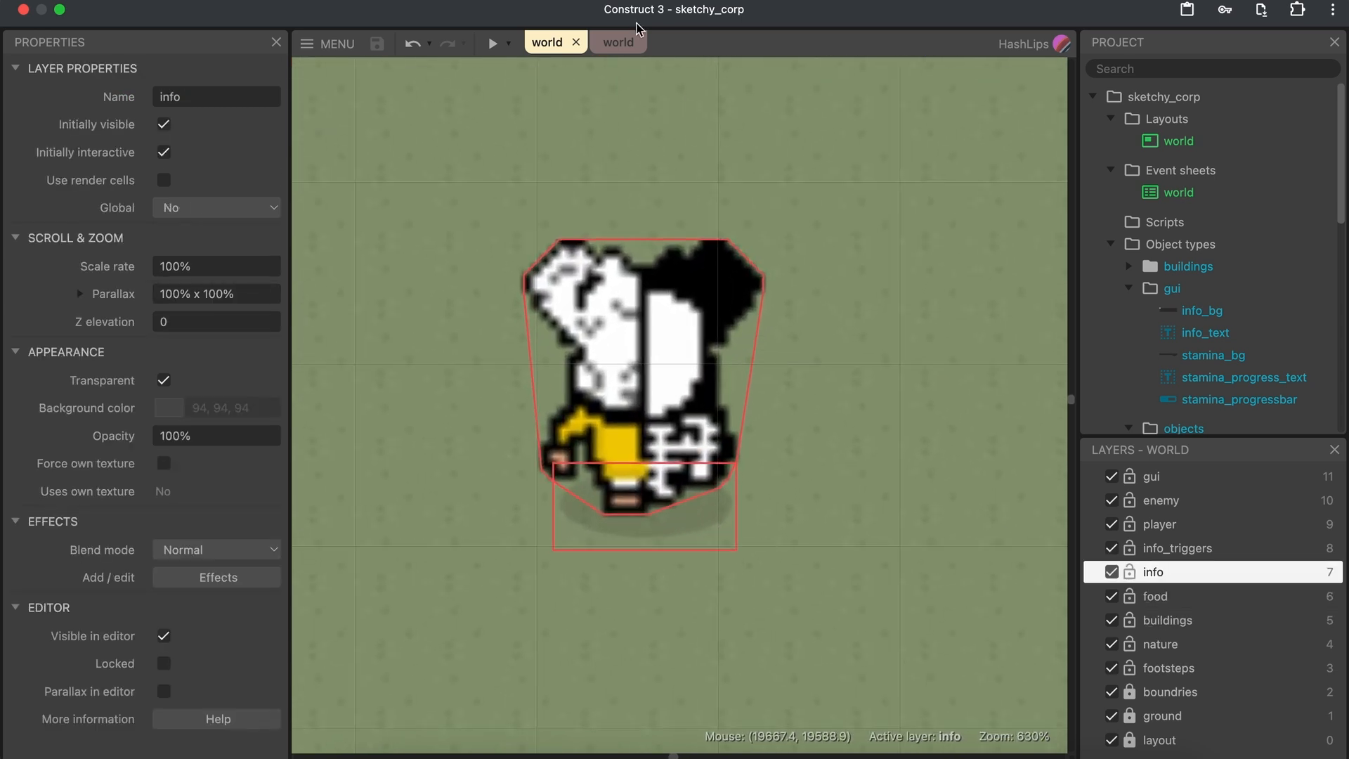
{"action": "left_click", "coordinate": [605, 42]}
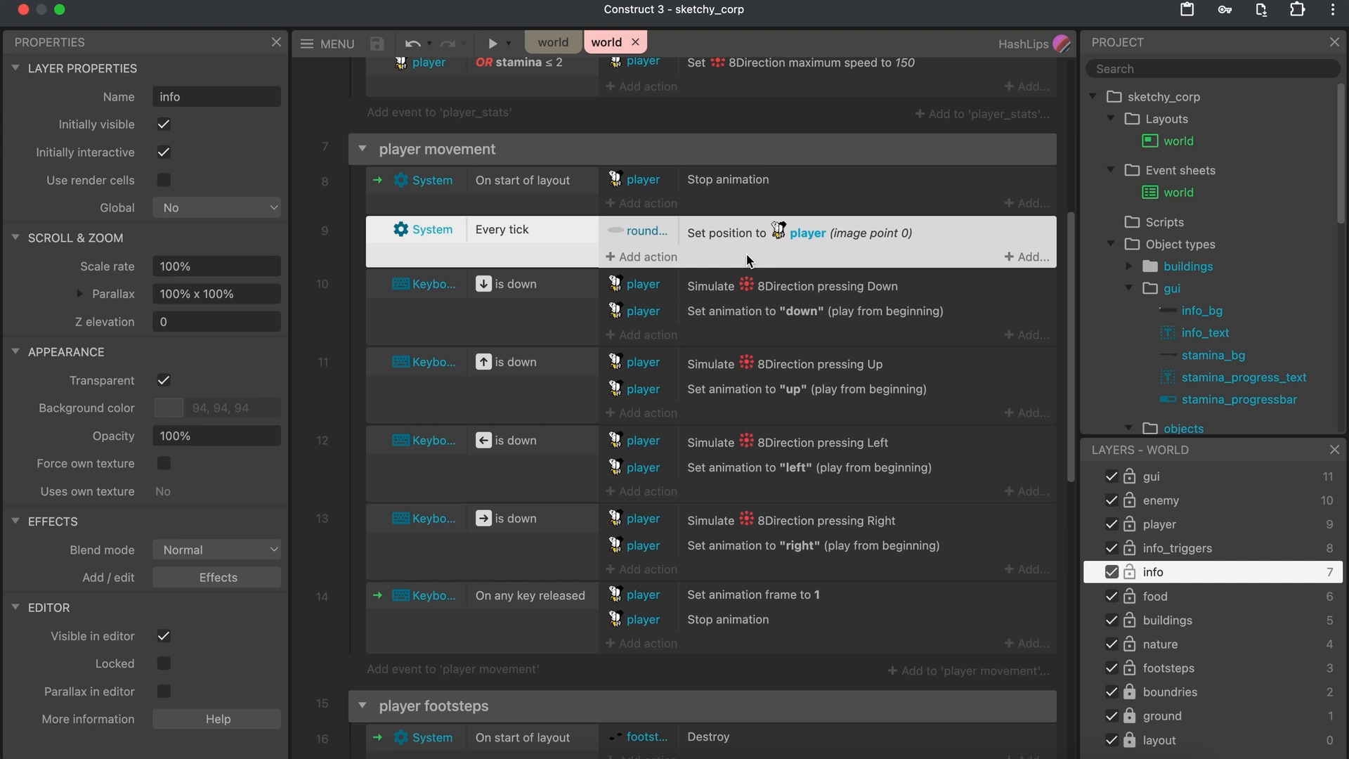
{"action": "mouse_move", "coordinate": [507, 329]}
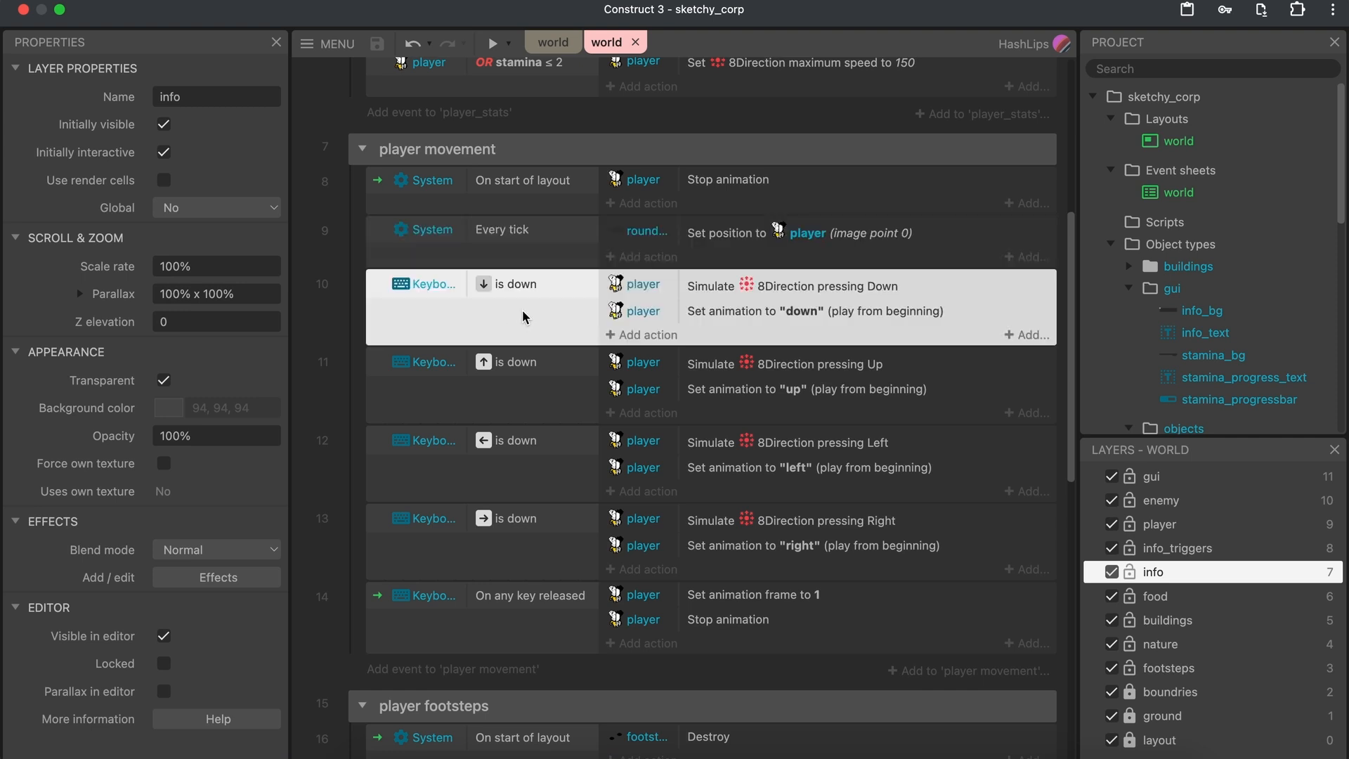
{"action": "mouse_move", "coordinate": [445, 301]}
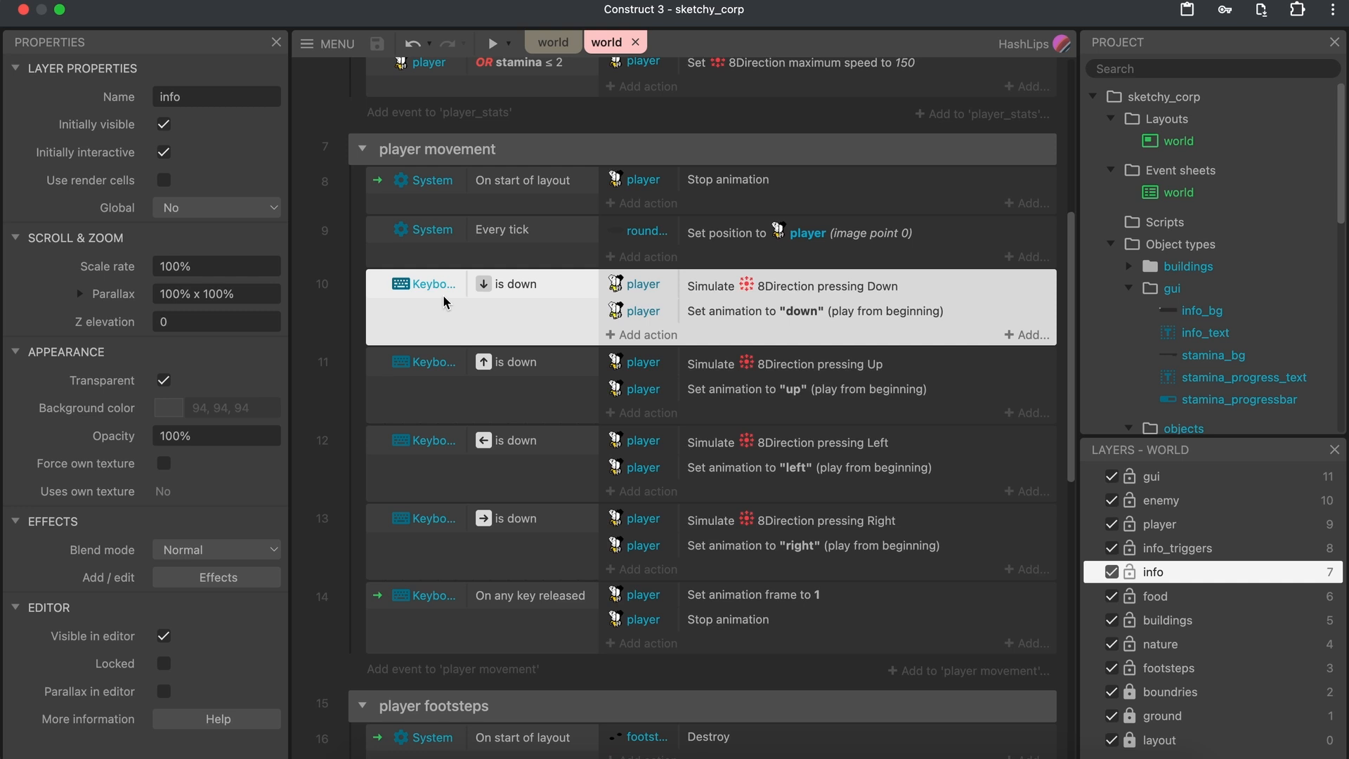
{"action": "mouse_move", "coordinate": [519, 290]}
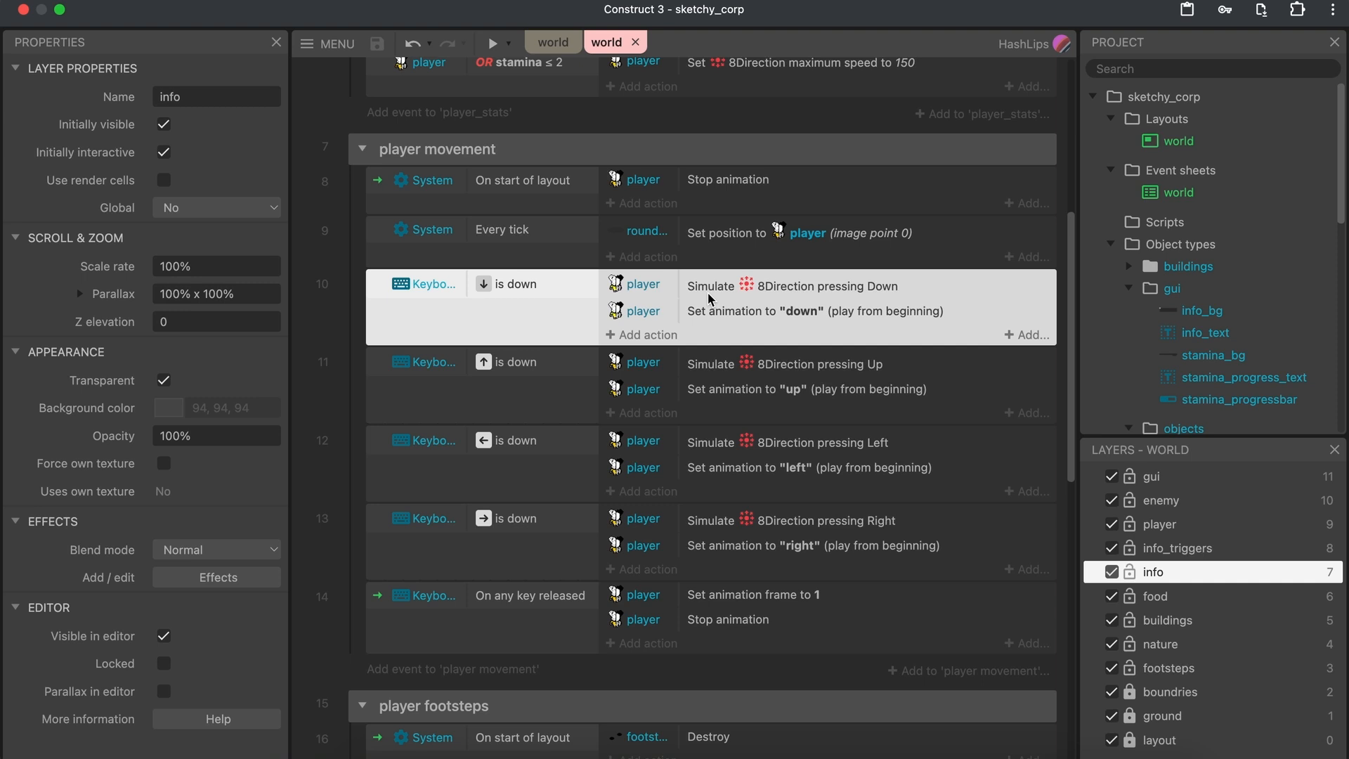
{"action": "mouse_move", "coordinate": [480, 318]}
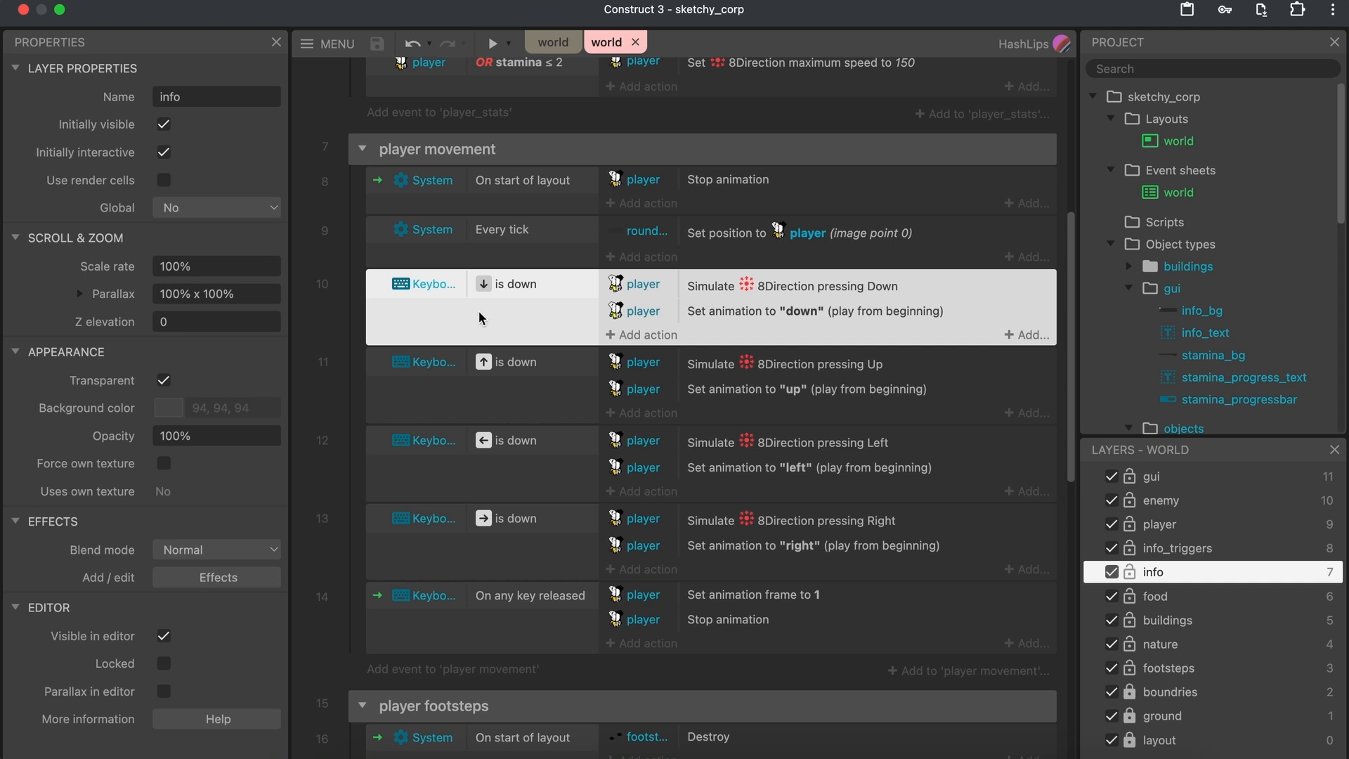
{"action": "mouse_move", "coordinate": [485, 317]}
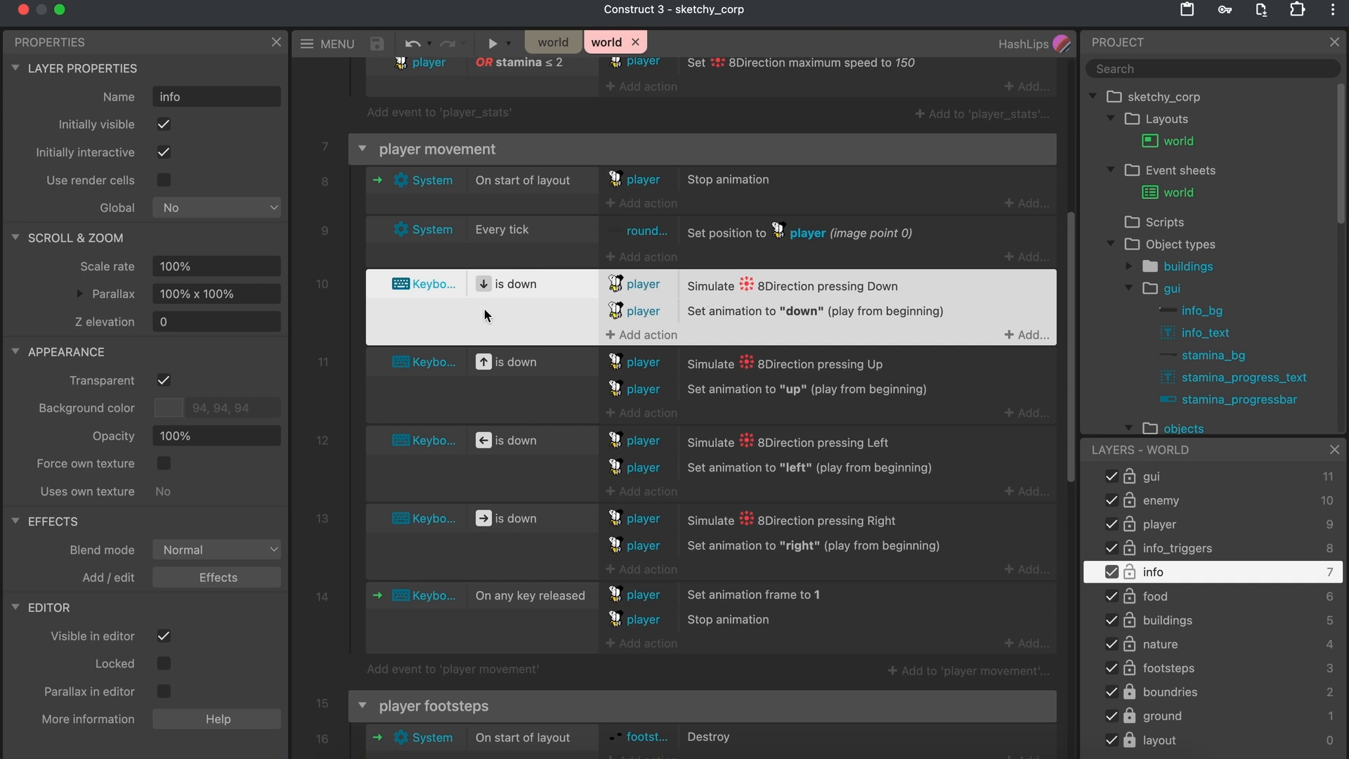
{"action": "mouse_move", "coordinate": [494, 318]}
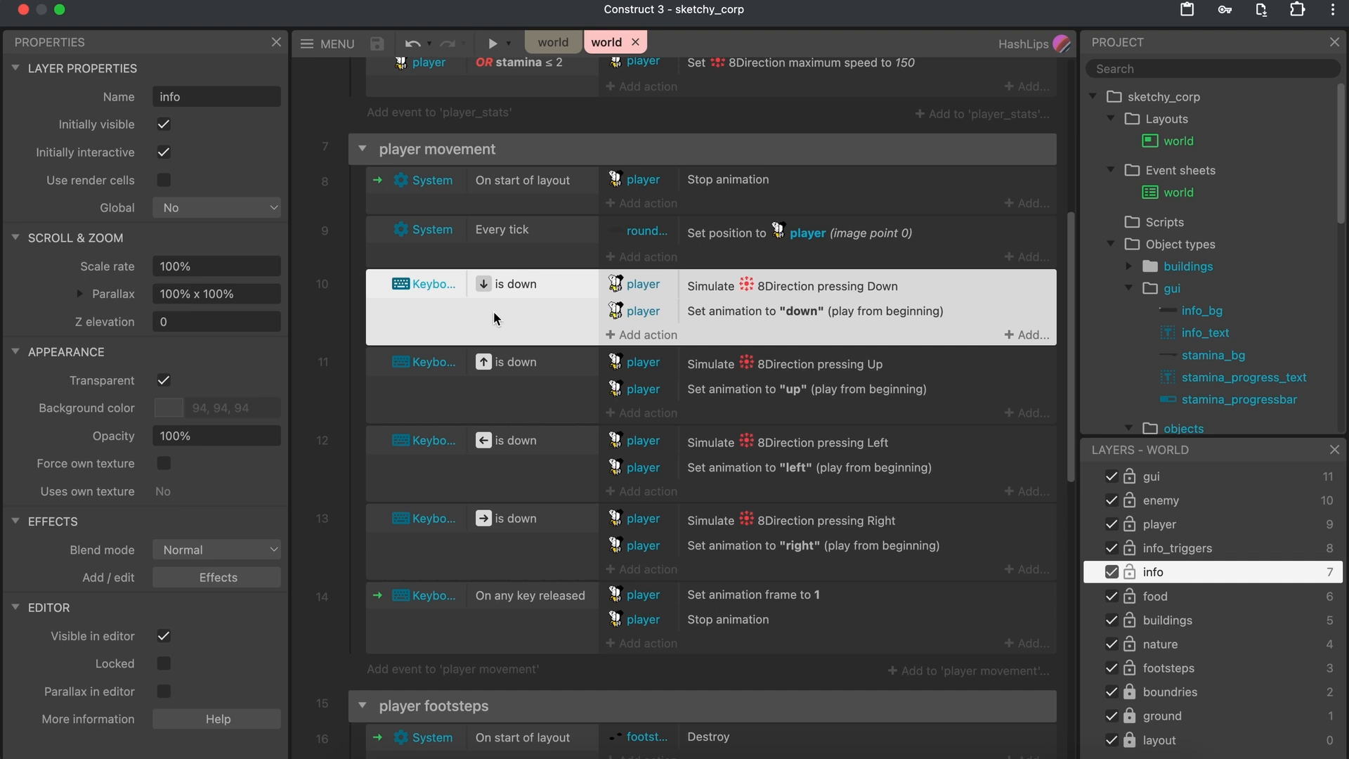
{"action": "mouse_move", "coordinate": [757, 325]}
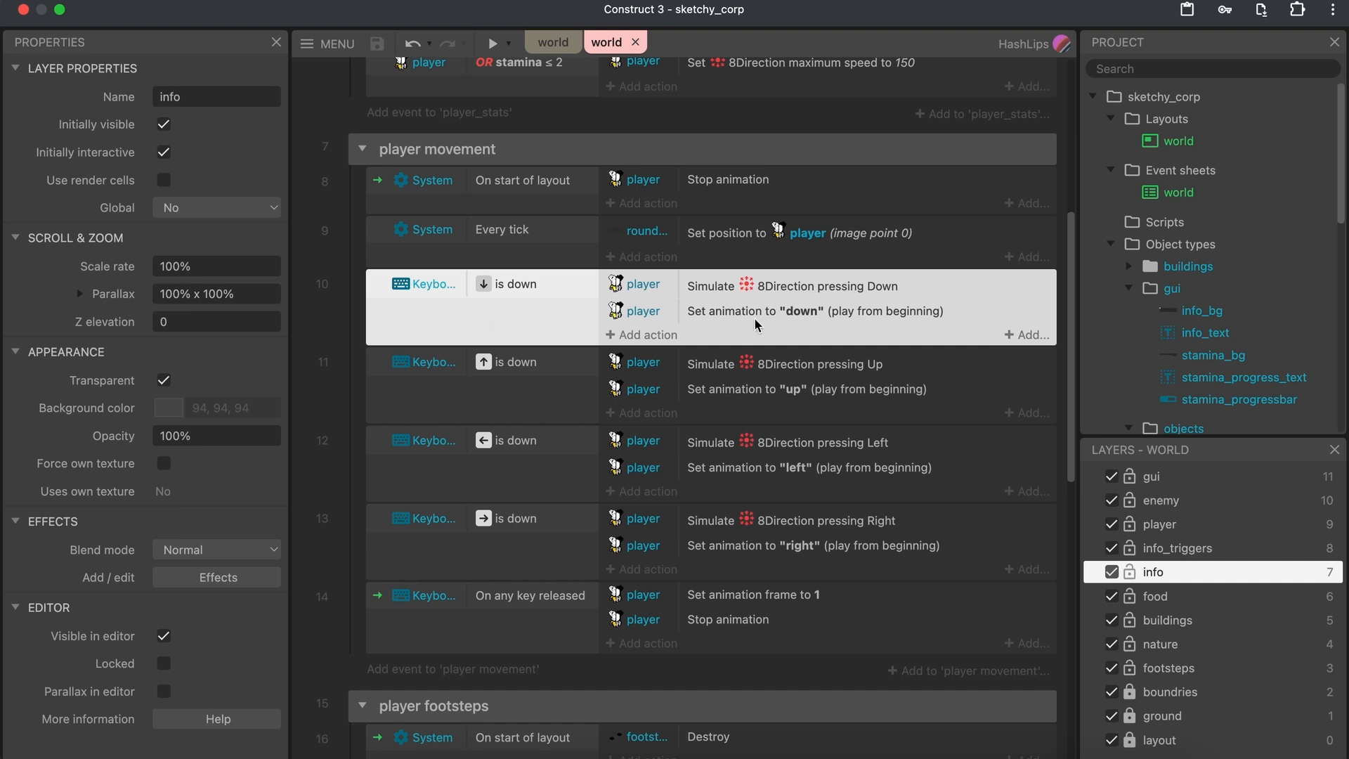
{"action": "mouse_move", "coordinate": [732, 320]}
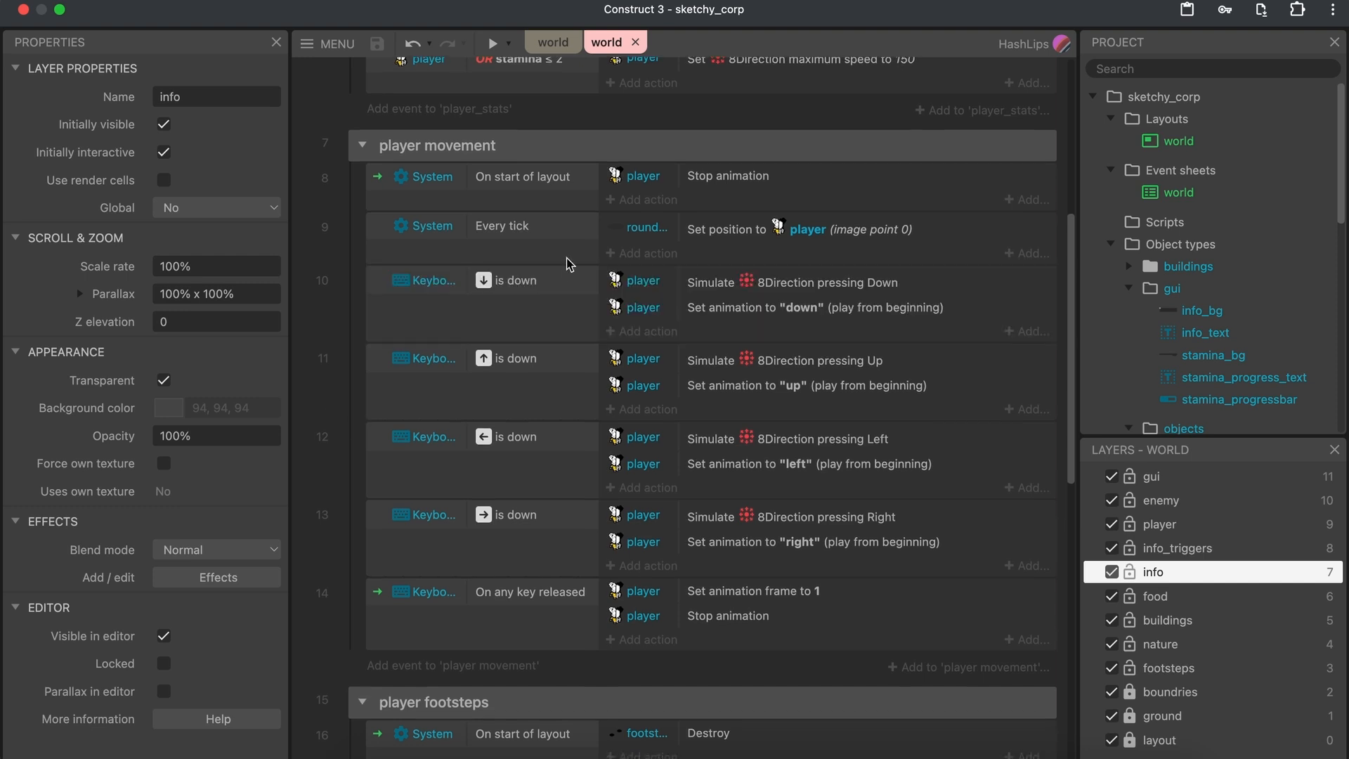
{"action": "mouse_move", "coordinate": [660, 487]}
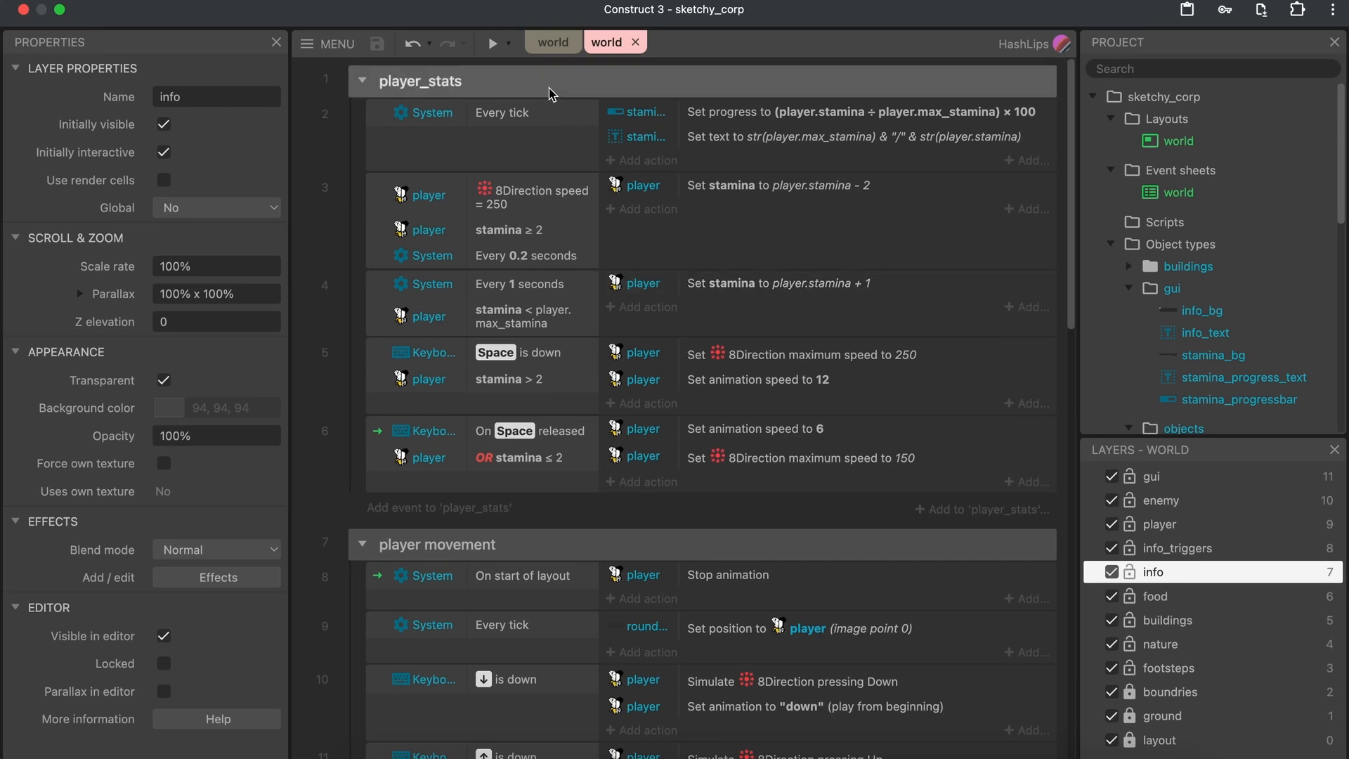
{"action": "mouse_move", "coordinate": [532, 221]}
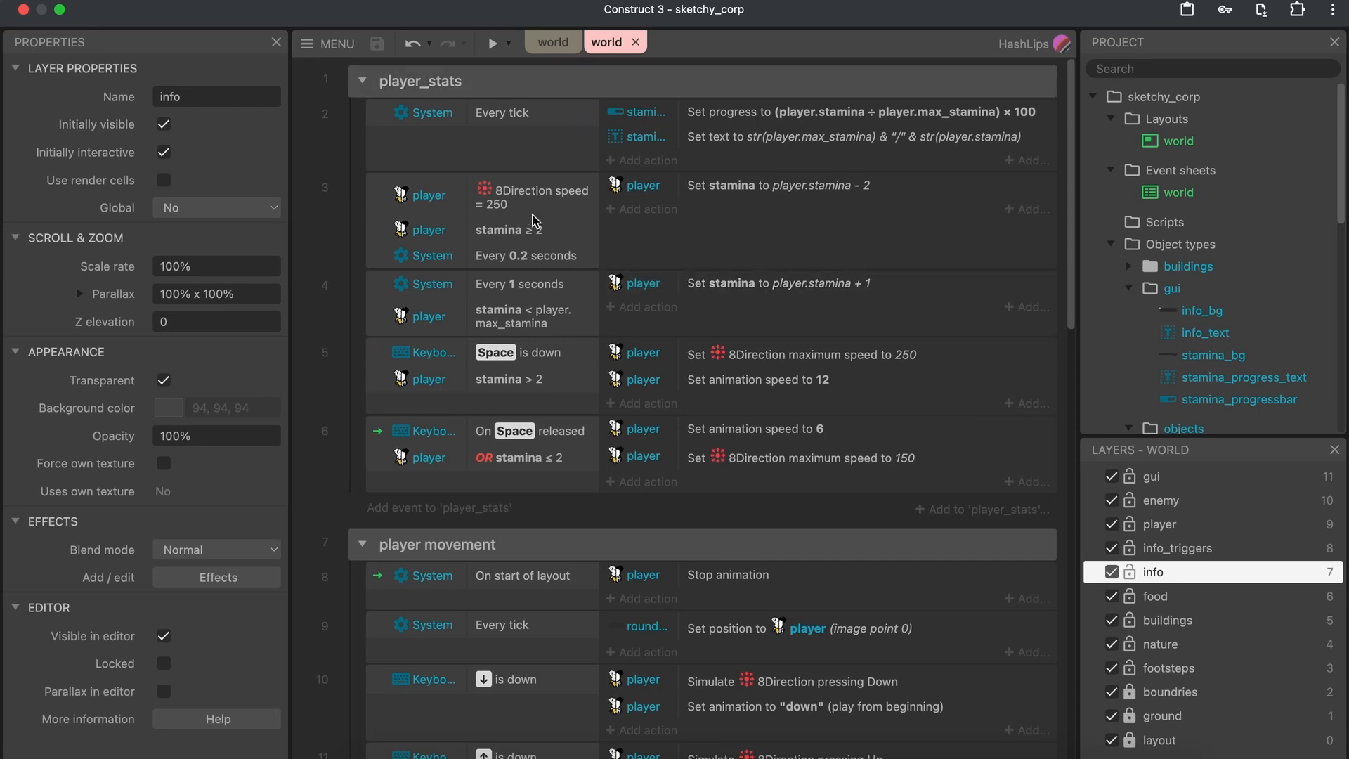
{"action": "mouse_move", "coordinate": [539, 364]}
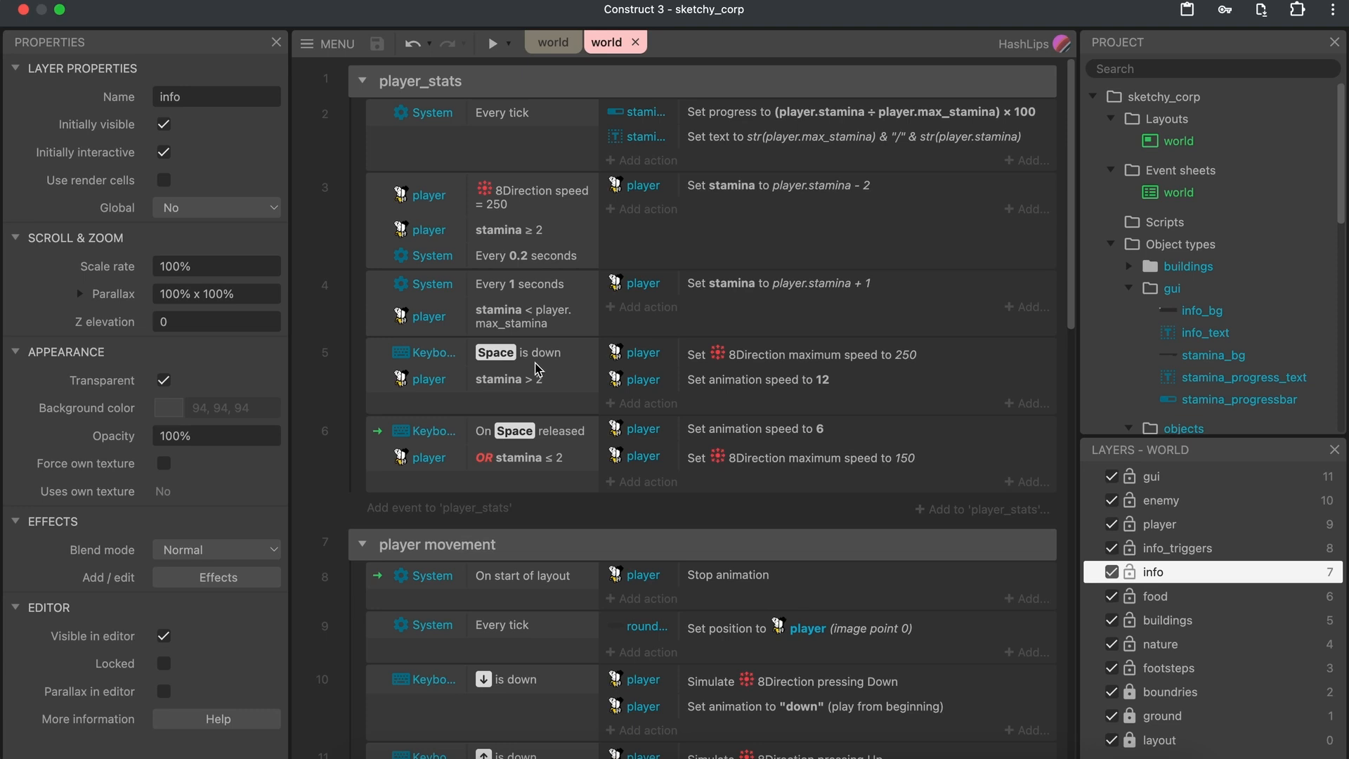
{"action": "mouse_move", "coordinate": [533, 261]}
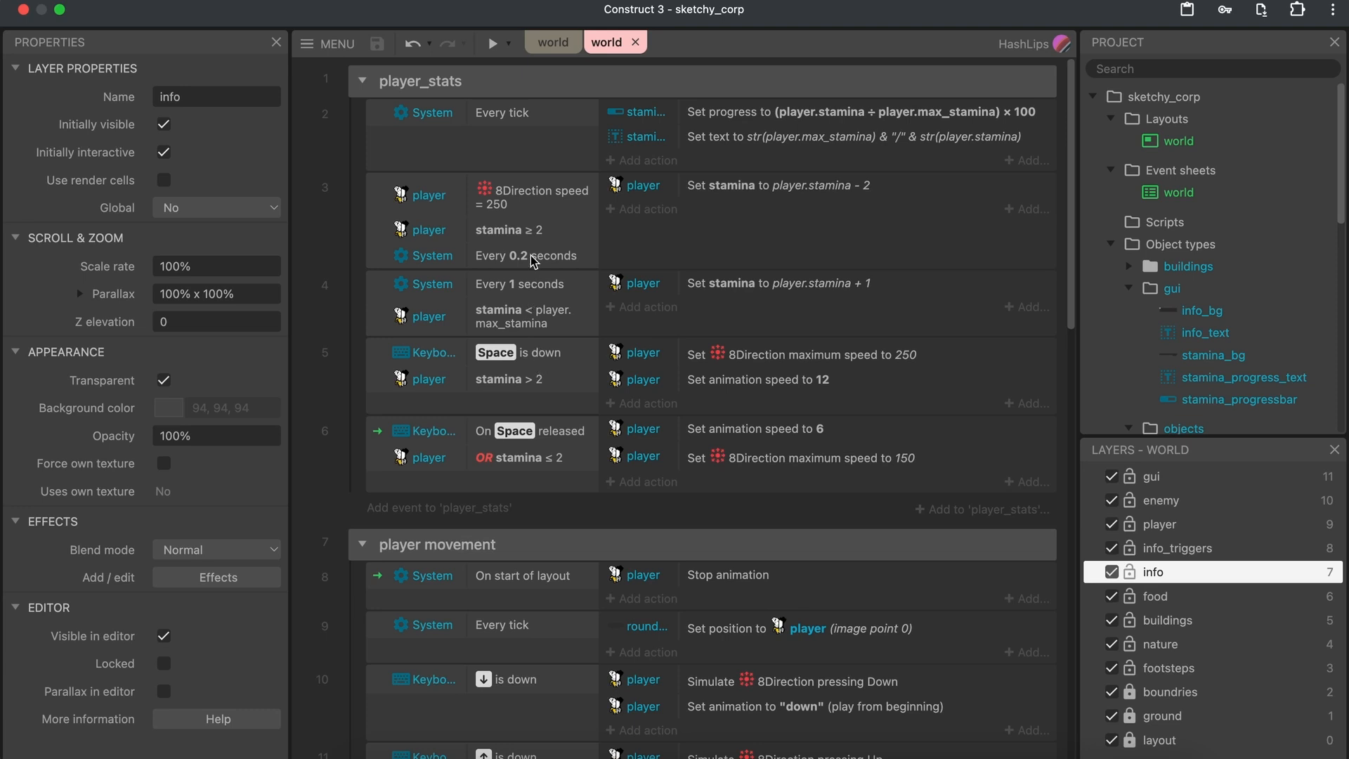
{"action": "left_click", "coordinate": [545, 42]}
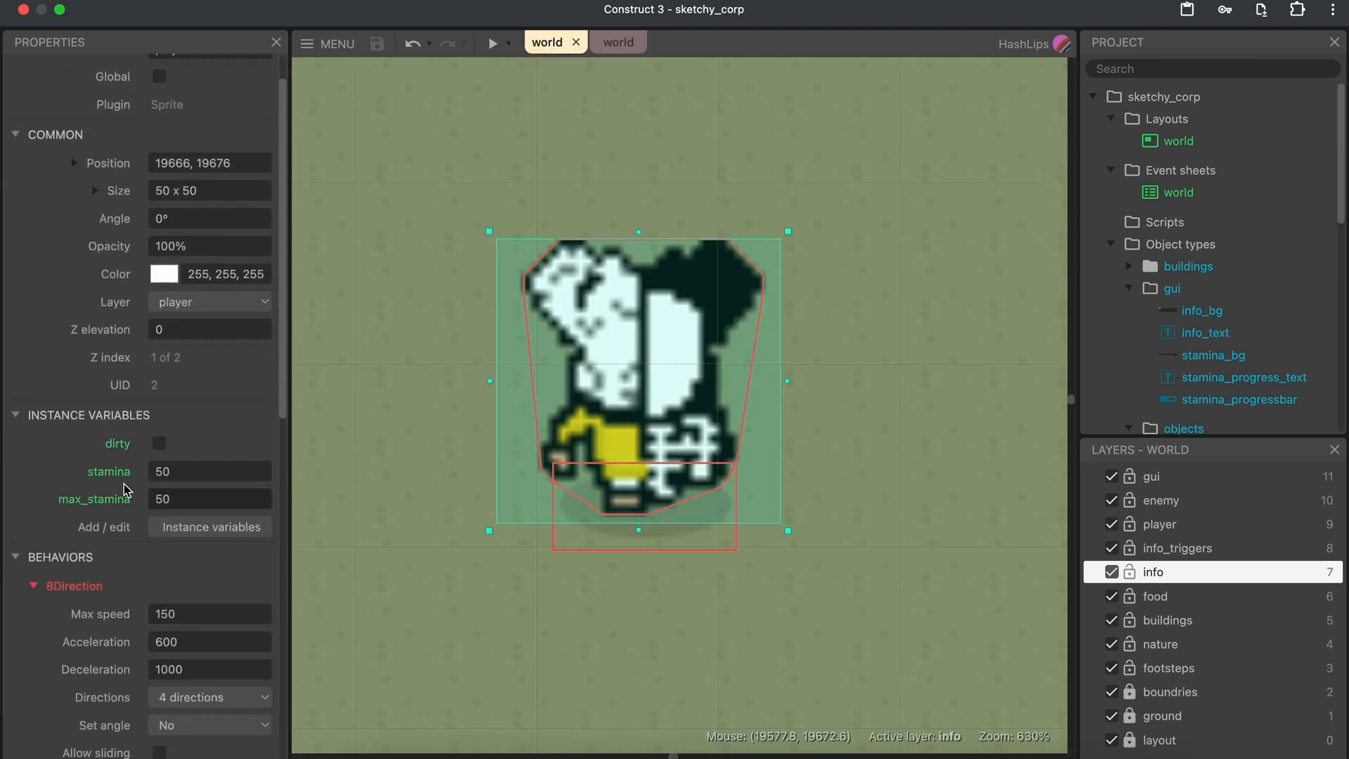
{"action": "mouse_move", "coordinate": [154, 452]}
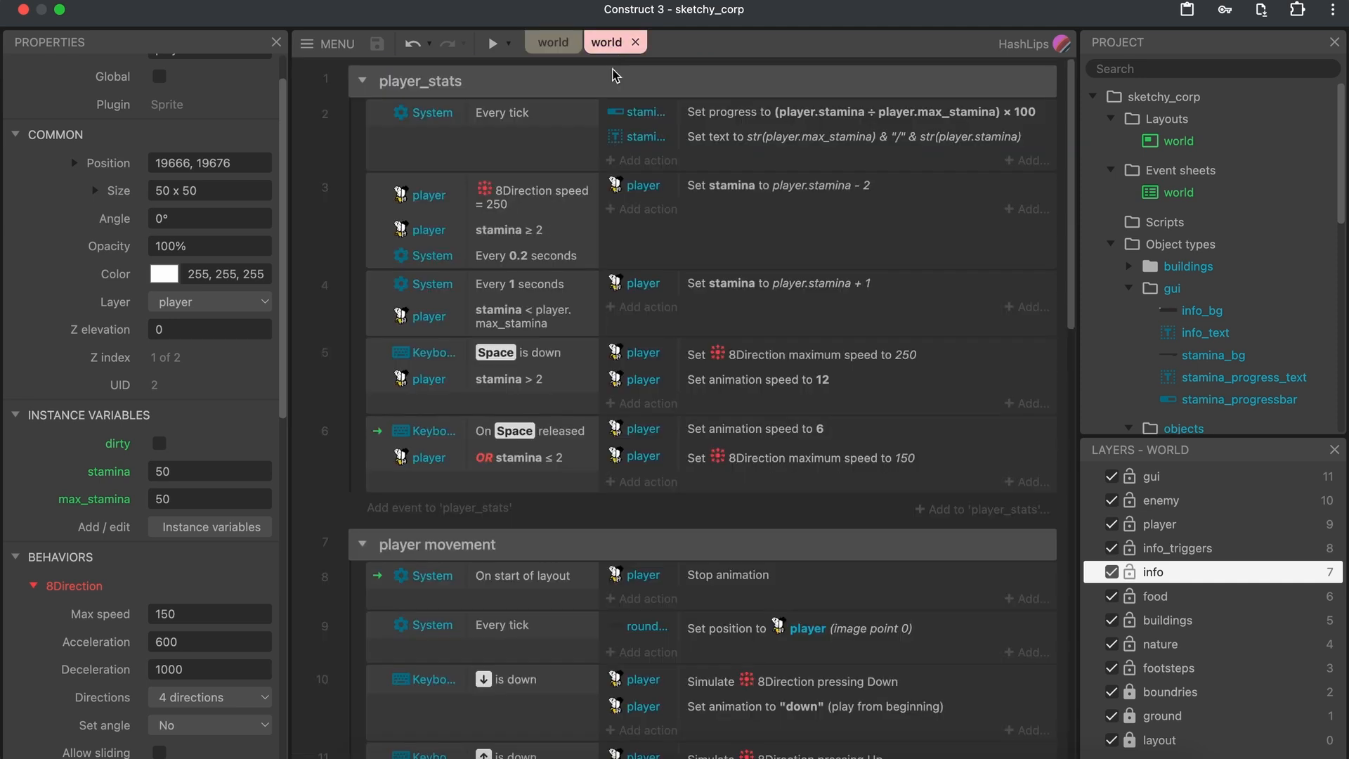
{"action": "mouse_move", "coordinate": [495, 247]}
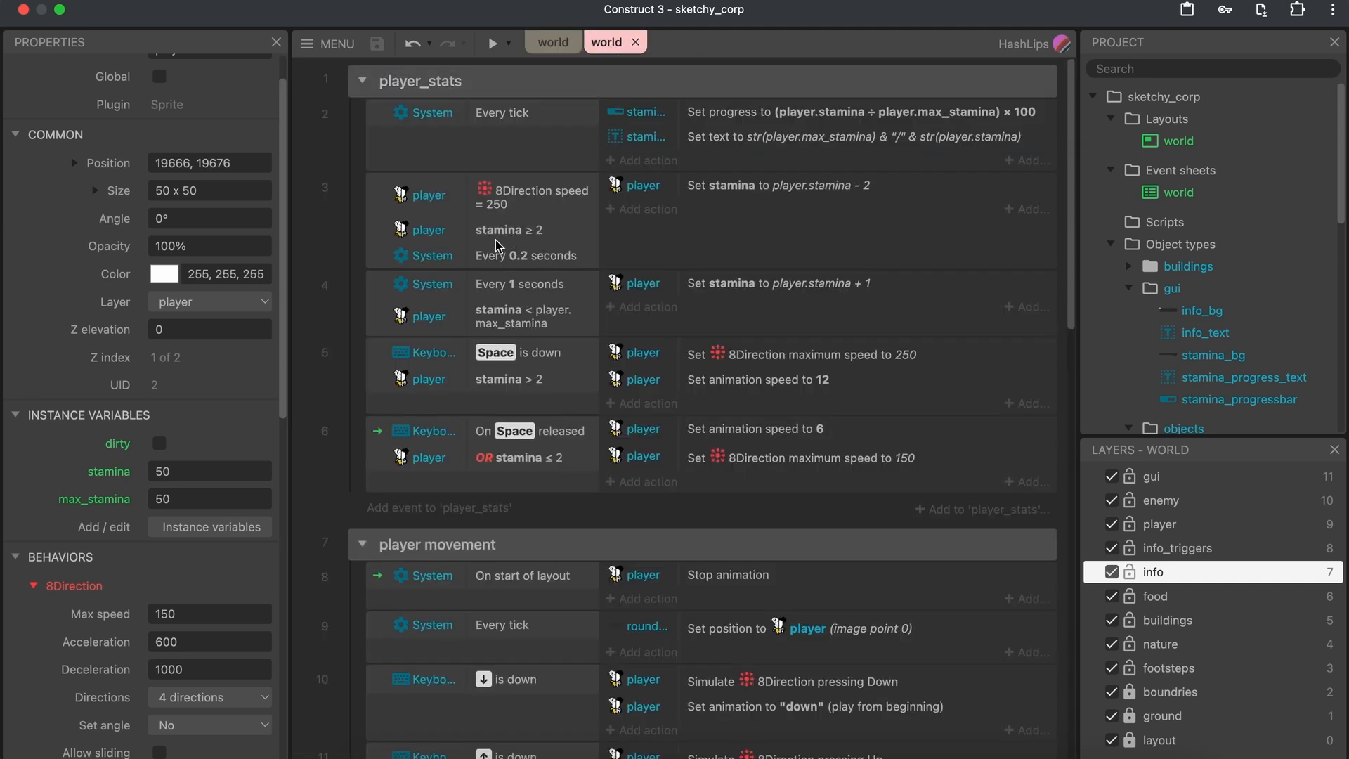
{"action": "mouse_move", "coordinate": [553, 206]}
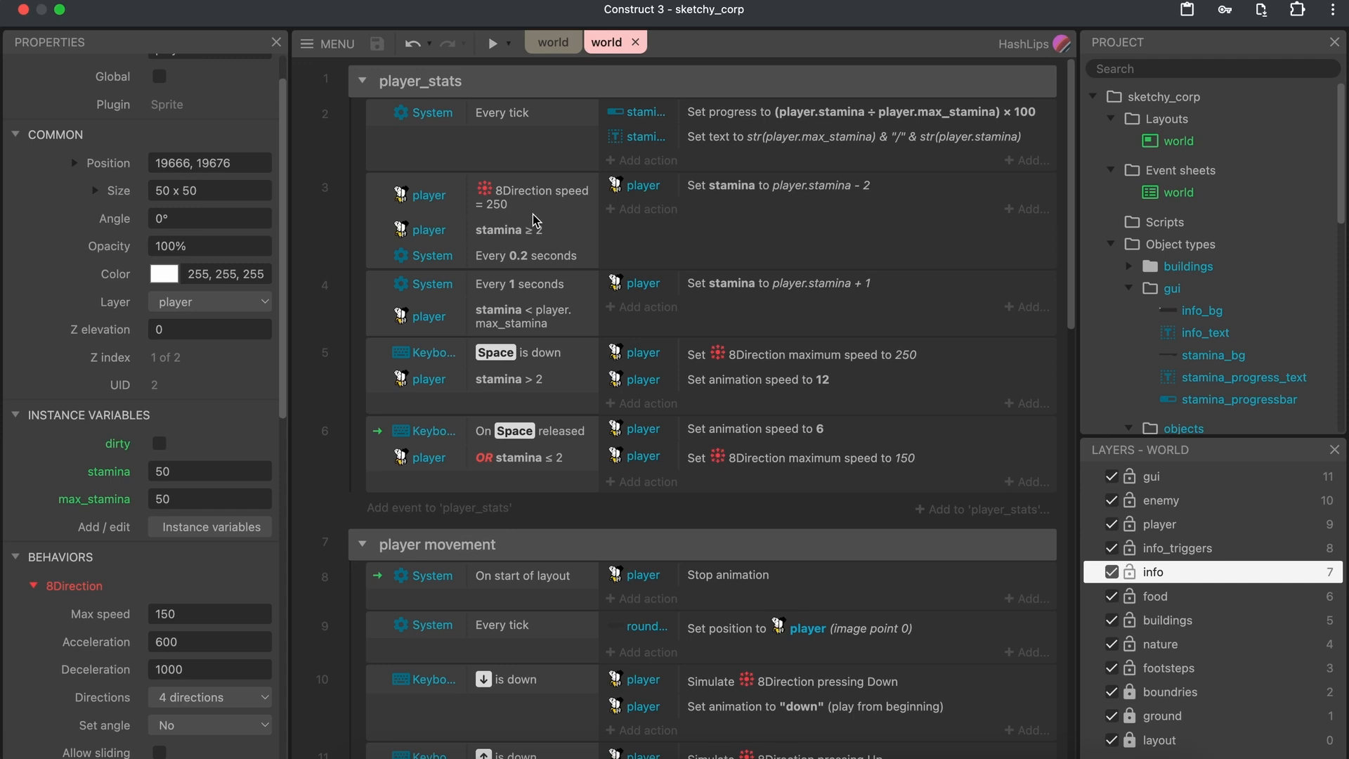
{"action": "mouse_move", "coordinate": [534, 250]}
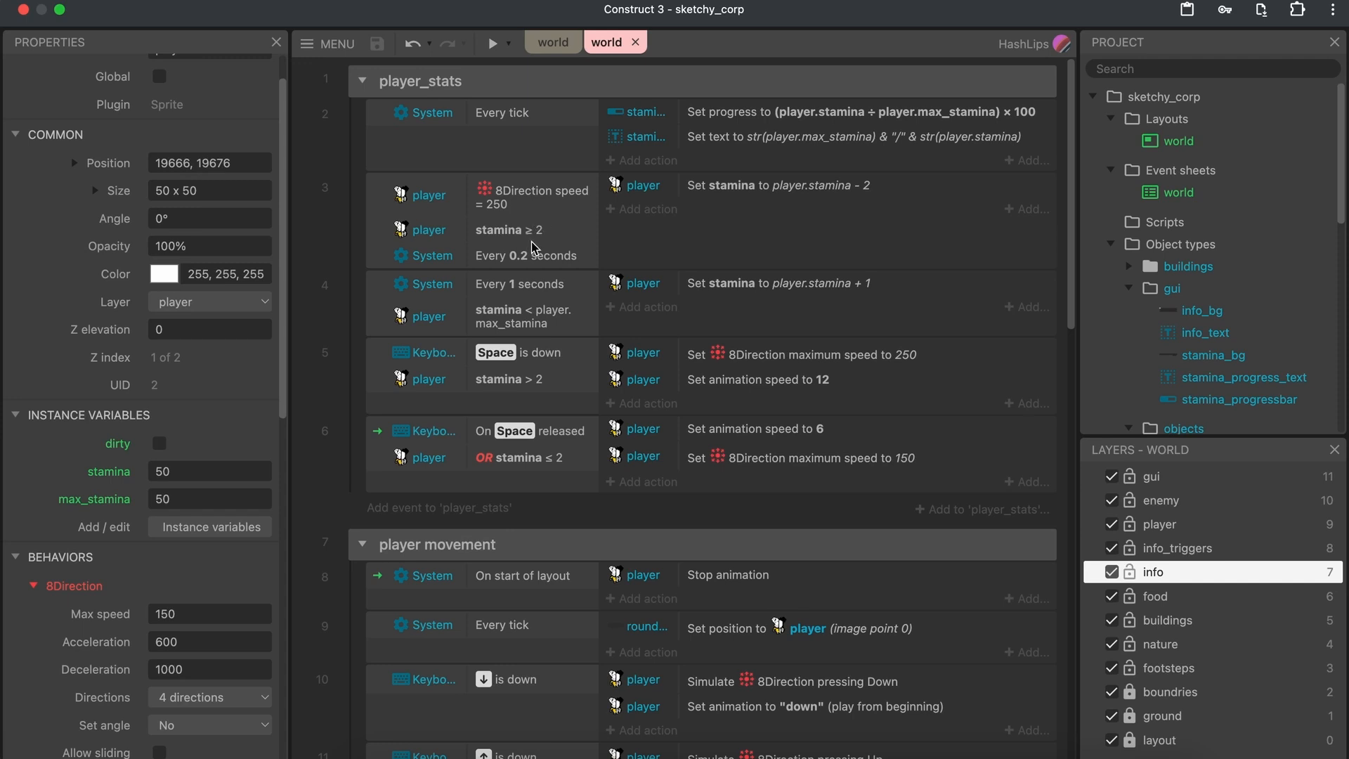
{"action": "mouse_move", "coordinate": [533, 260]}
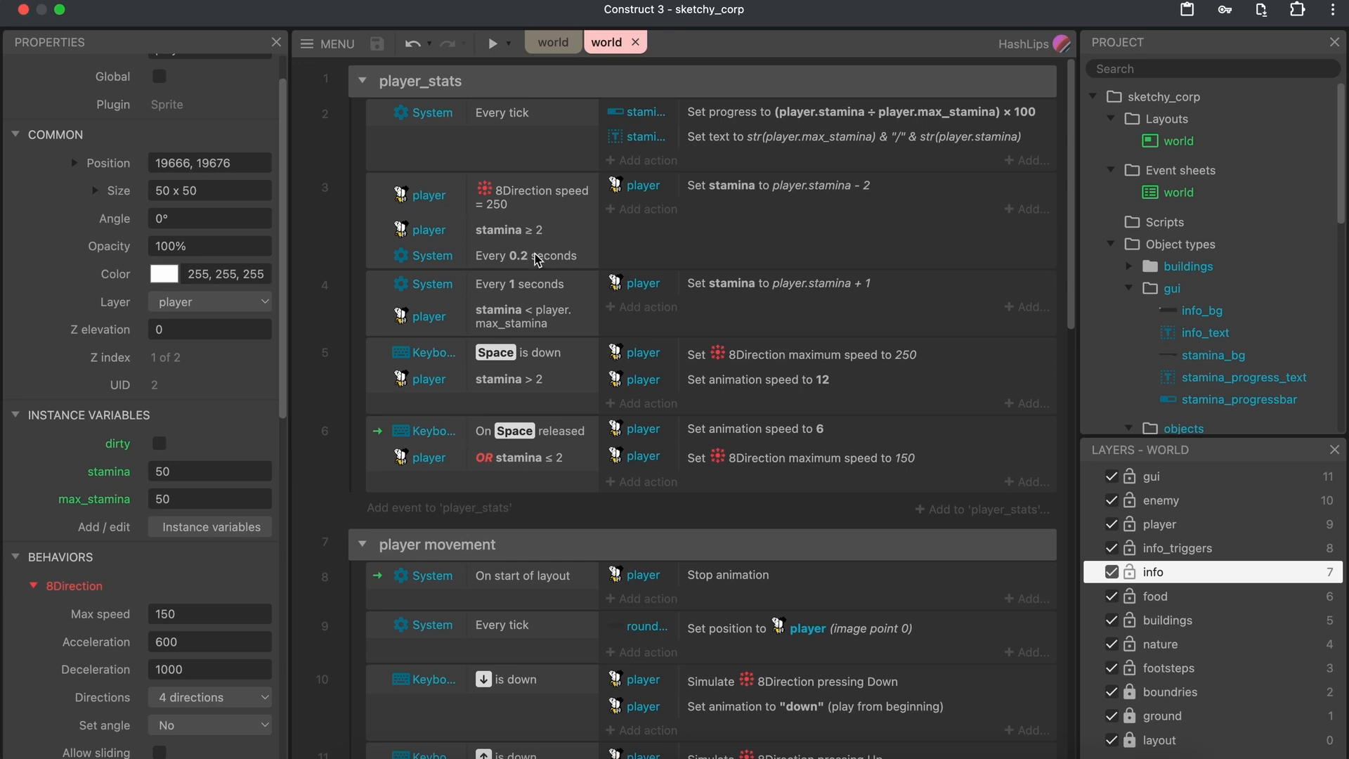
{"action": "mouse_move", "coordinate": [542, 260]}
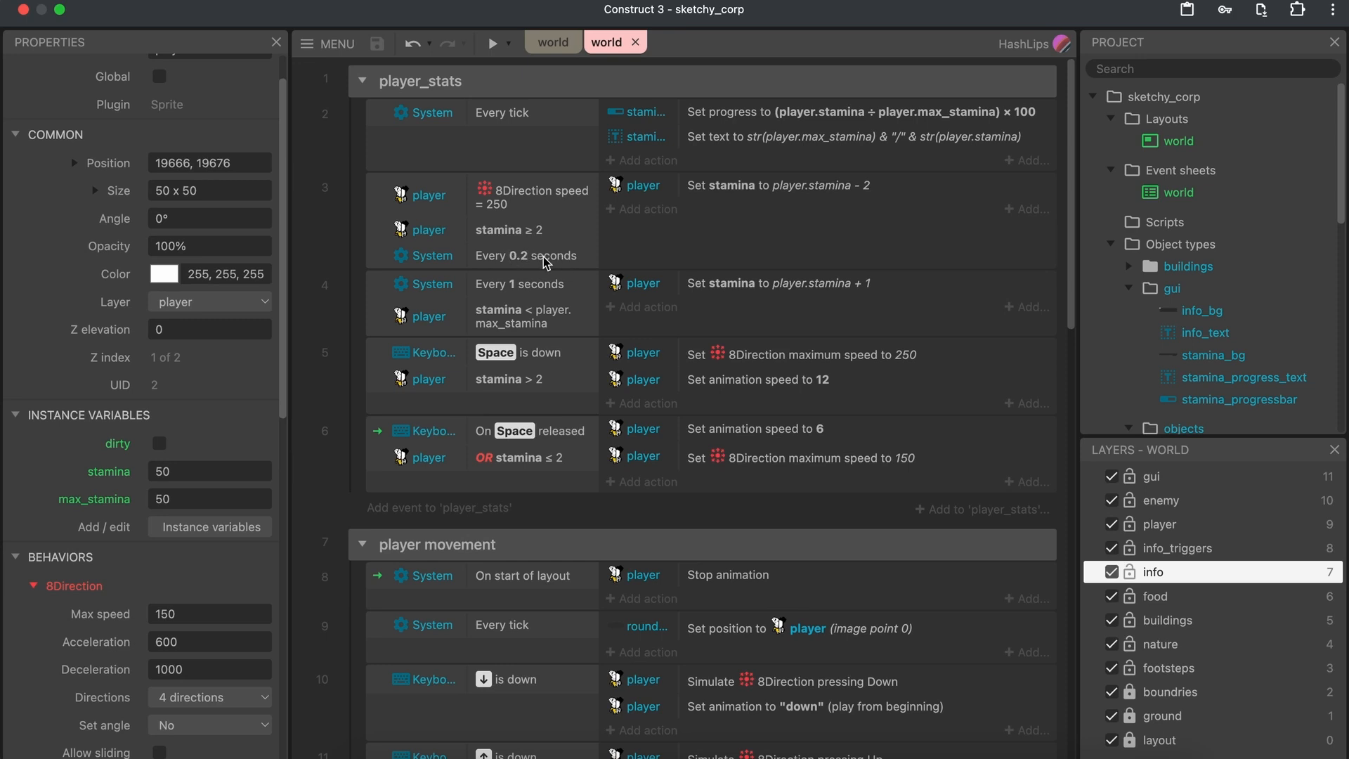
{"action": "mouse_move", "coordinate": [807, 200]}
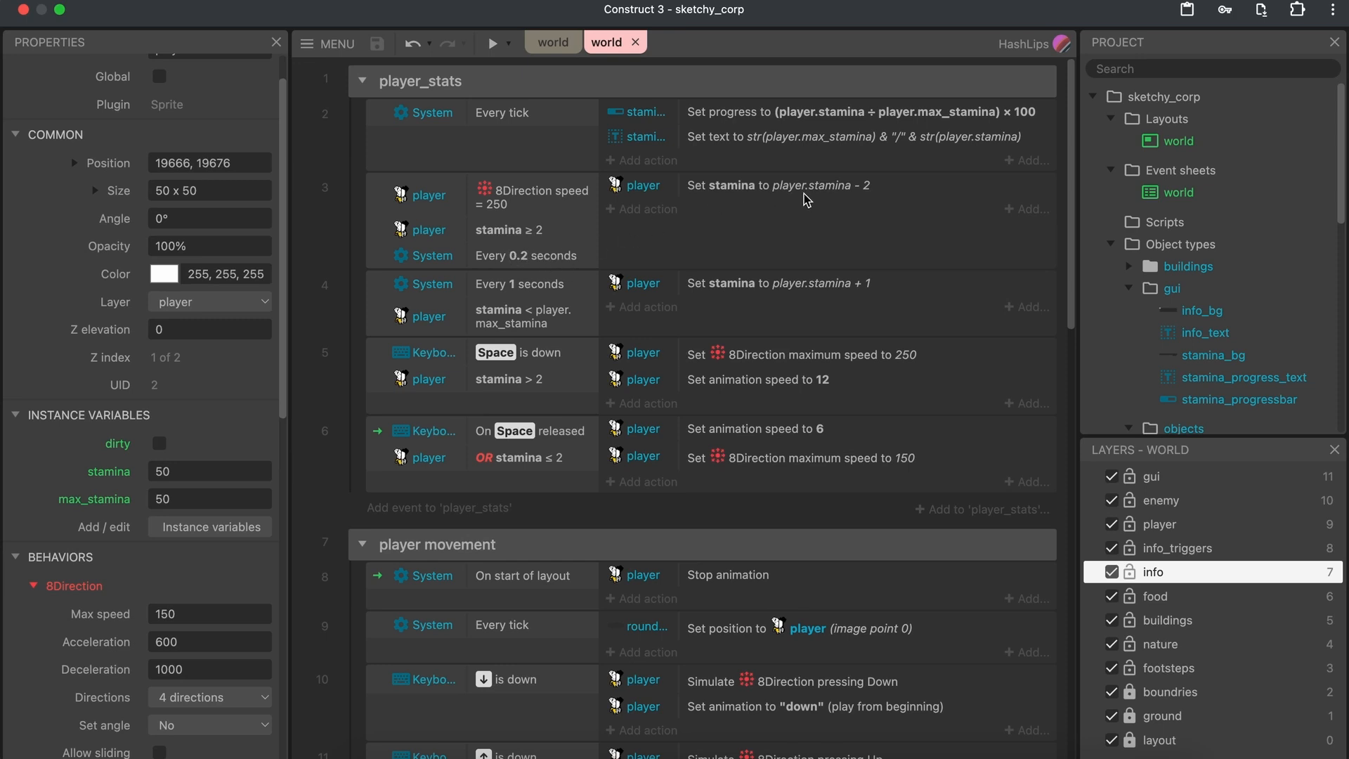
{"action": "mouse_move", "coordinate": [518, 298]}
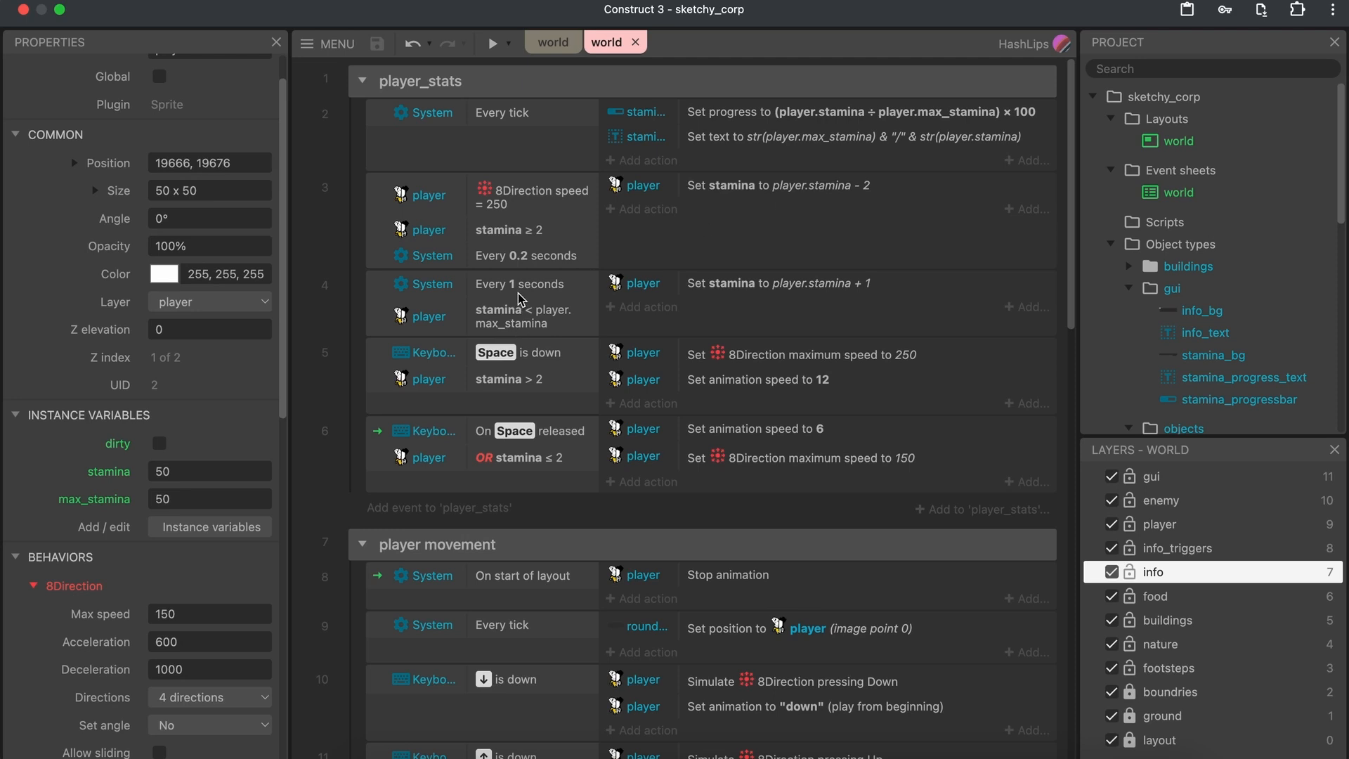
{"action": "mouse_move", "coordinate": [547, 307]}
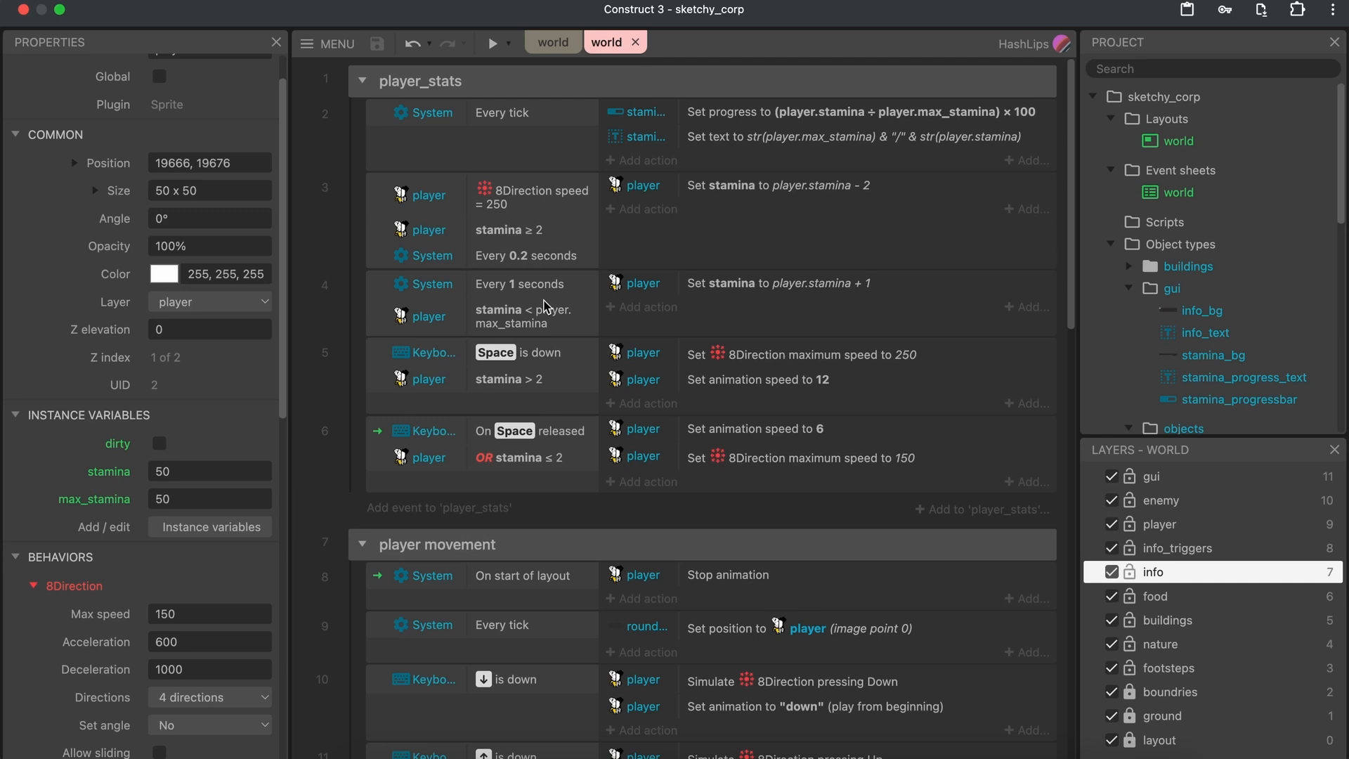
{"action": "mouse_move", "coordinate": [350, 407]}
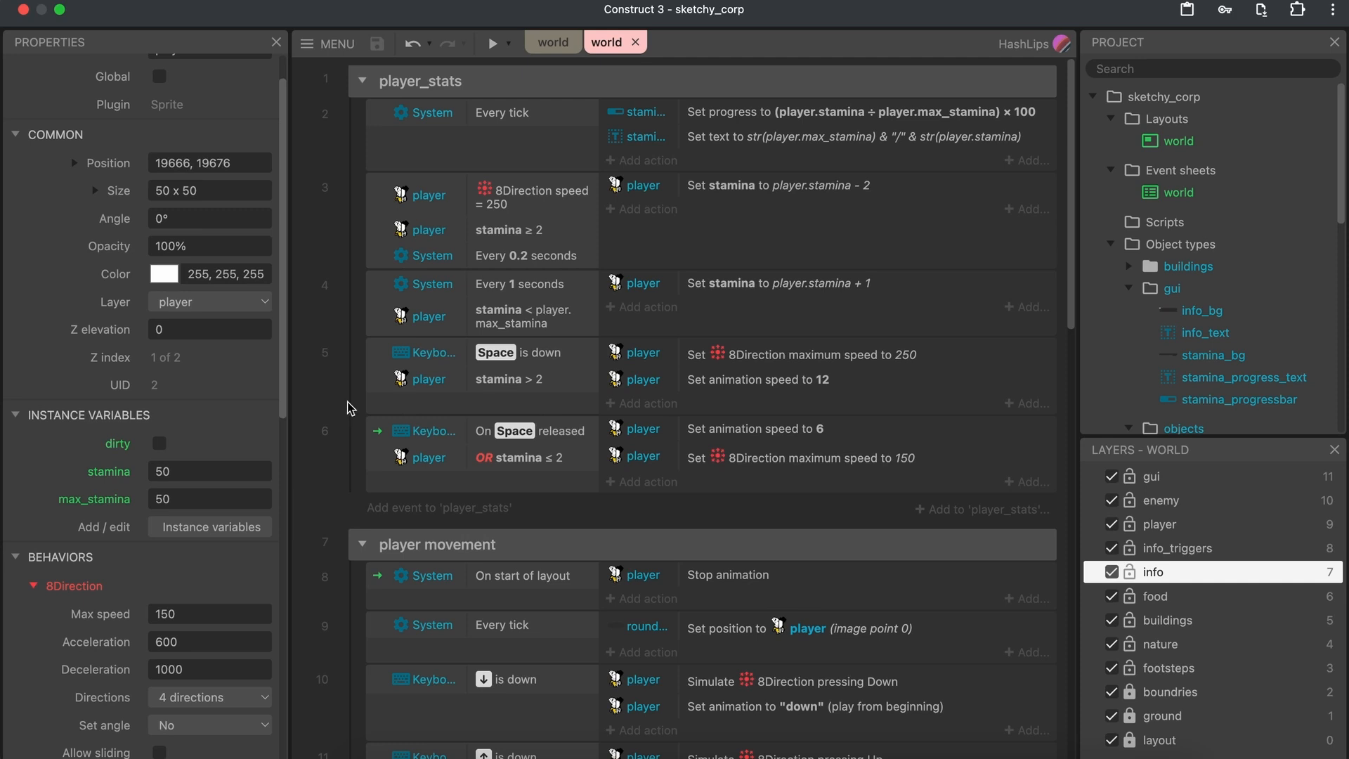
{"action": "mouse_move", "coordinate": [512, 390]}
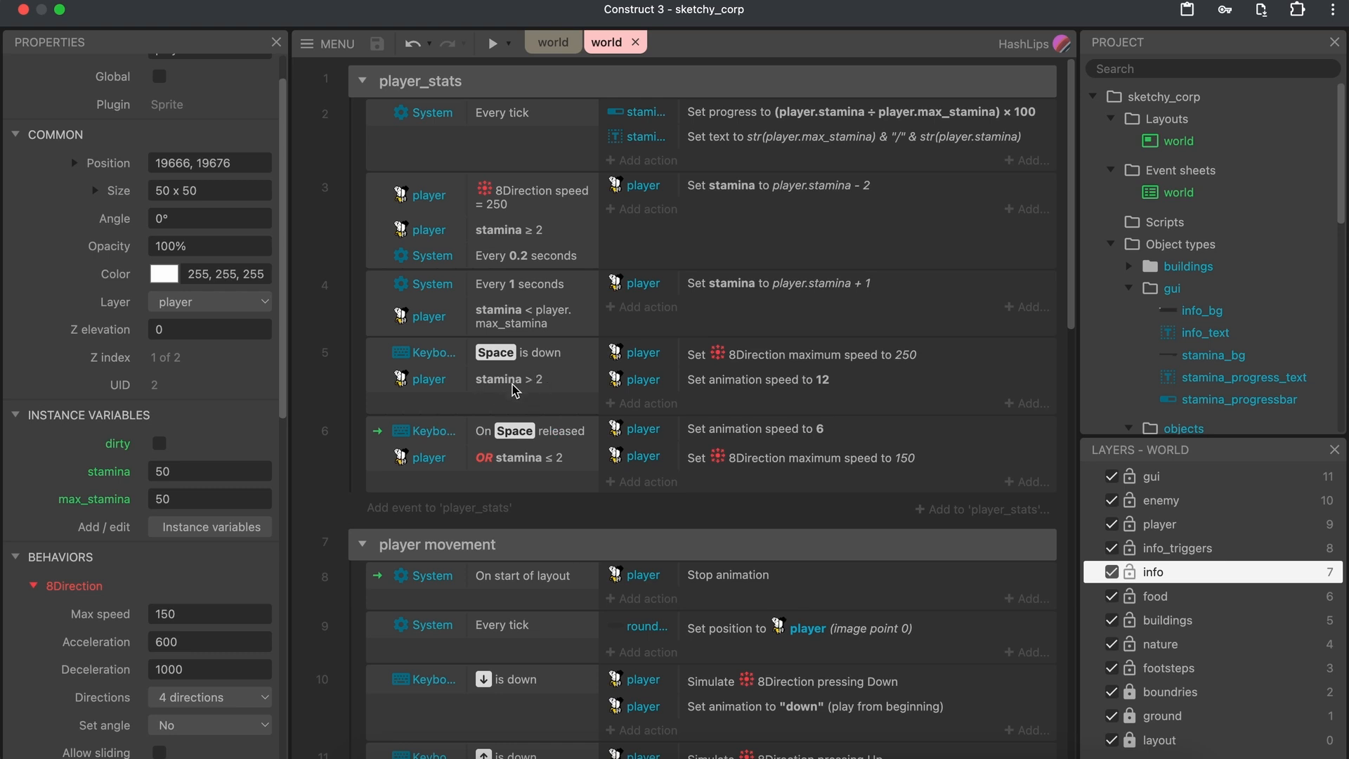
{"action": "mouse_move", "coordinate": [839, 380]}
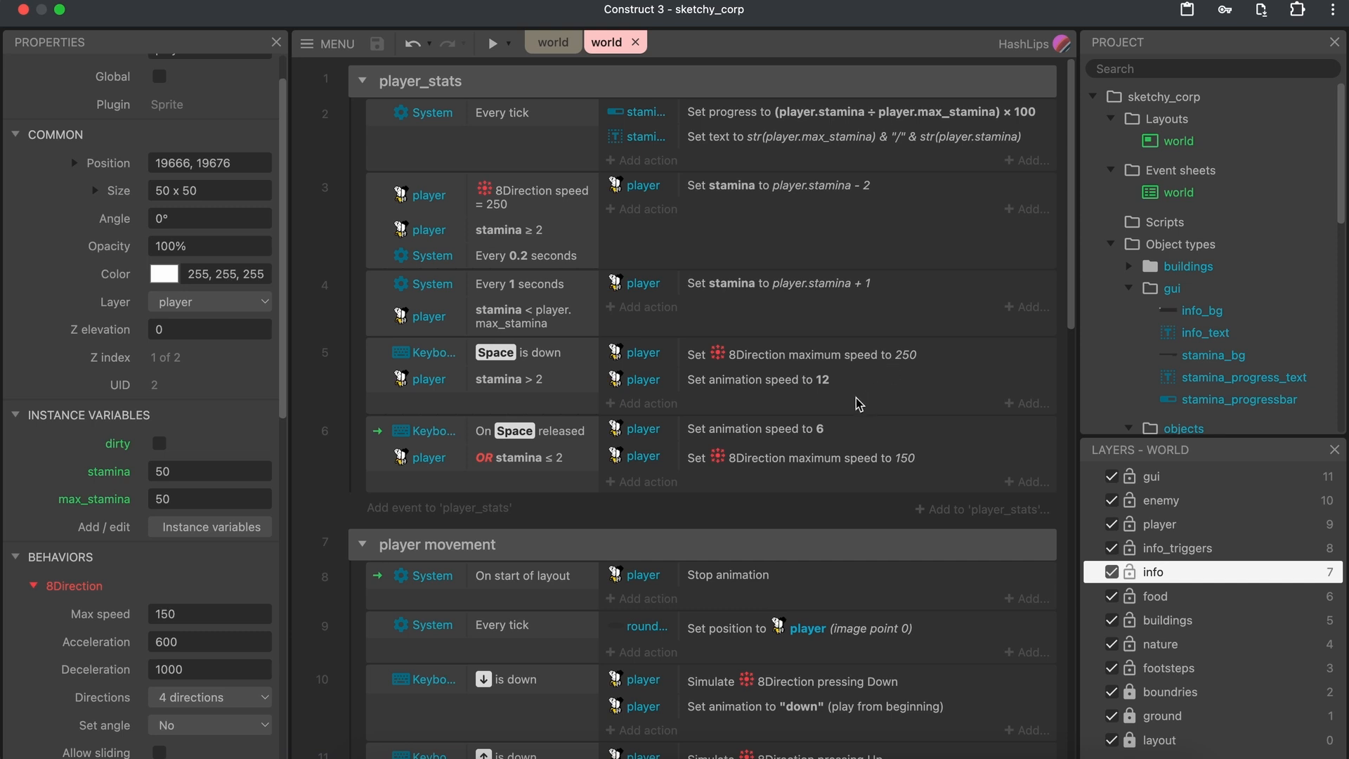
{"action": "mouse_move", "coordinate": [811, 453]}
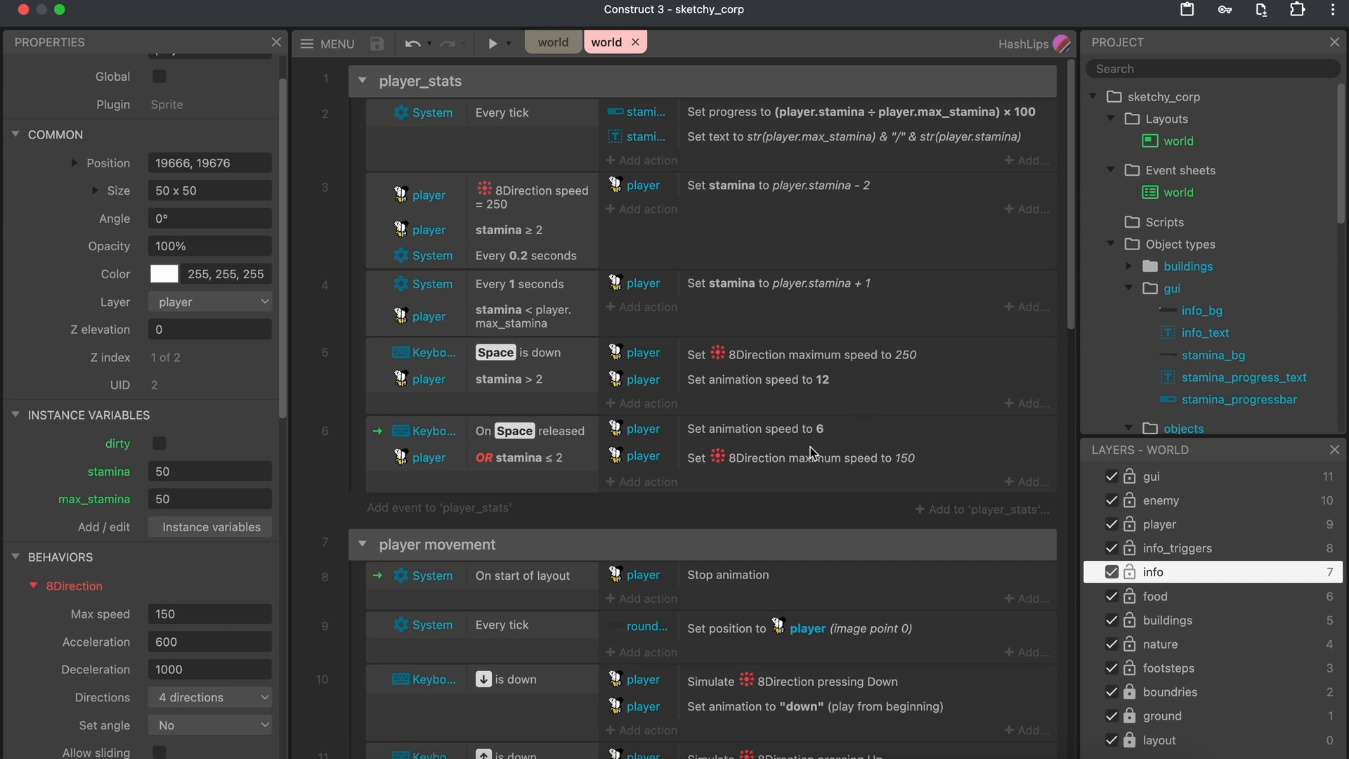
{"action": "mouse_move", "coordinate": [660, 440]}
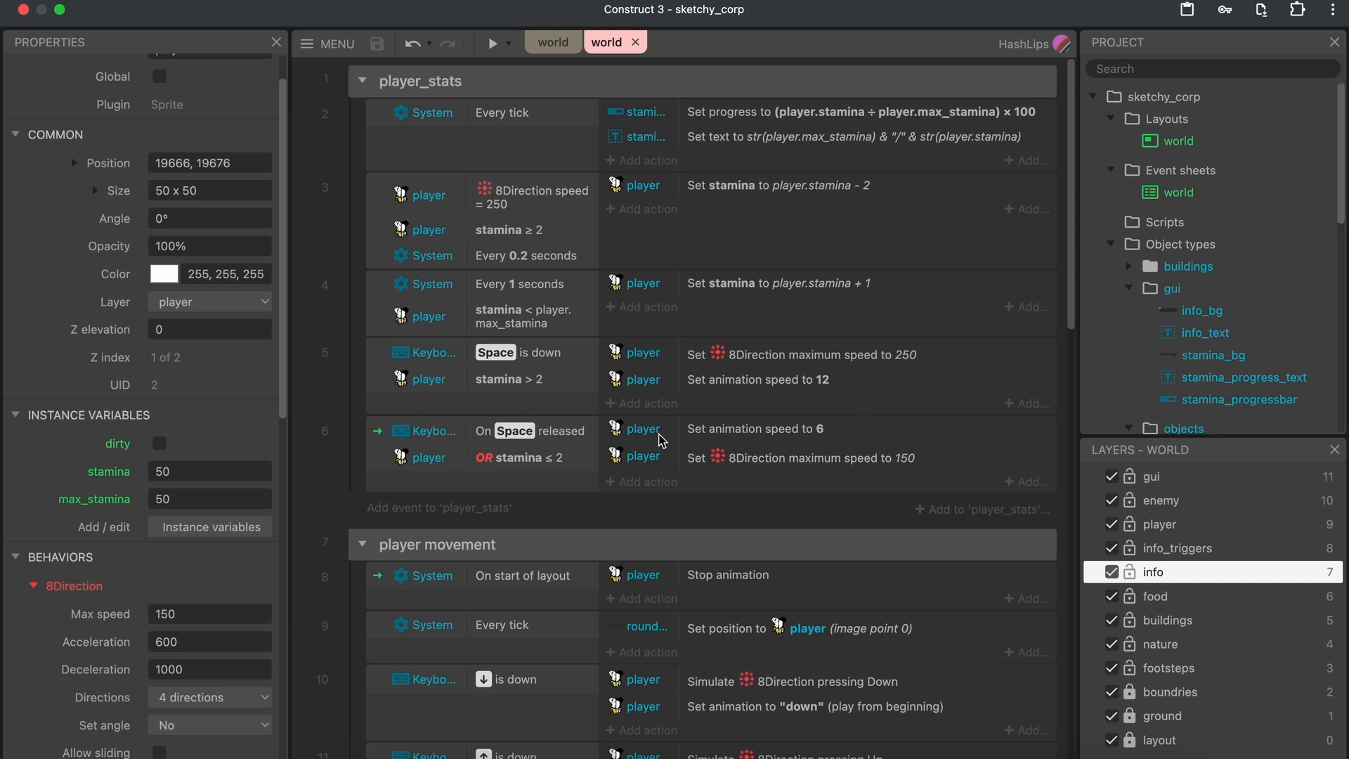
{"action": "mouse_move", "coordinate": [591, 449]}
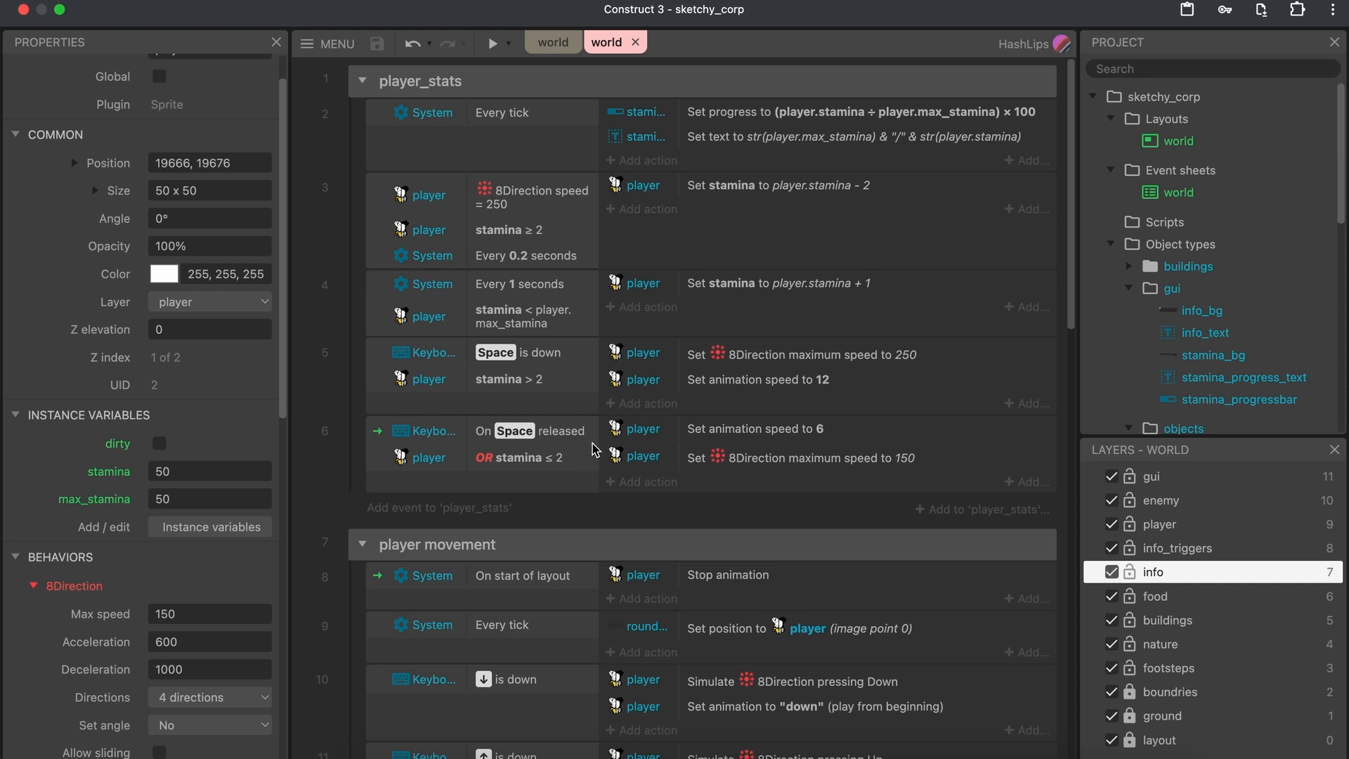
{"action": "mouse_move", "coordinate": [596, 453]}
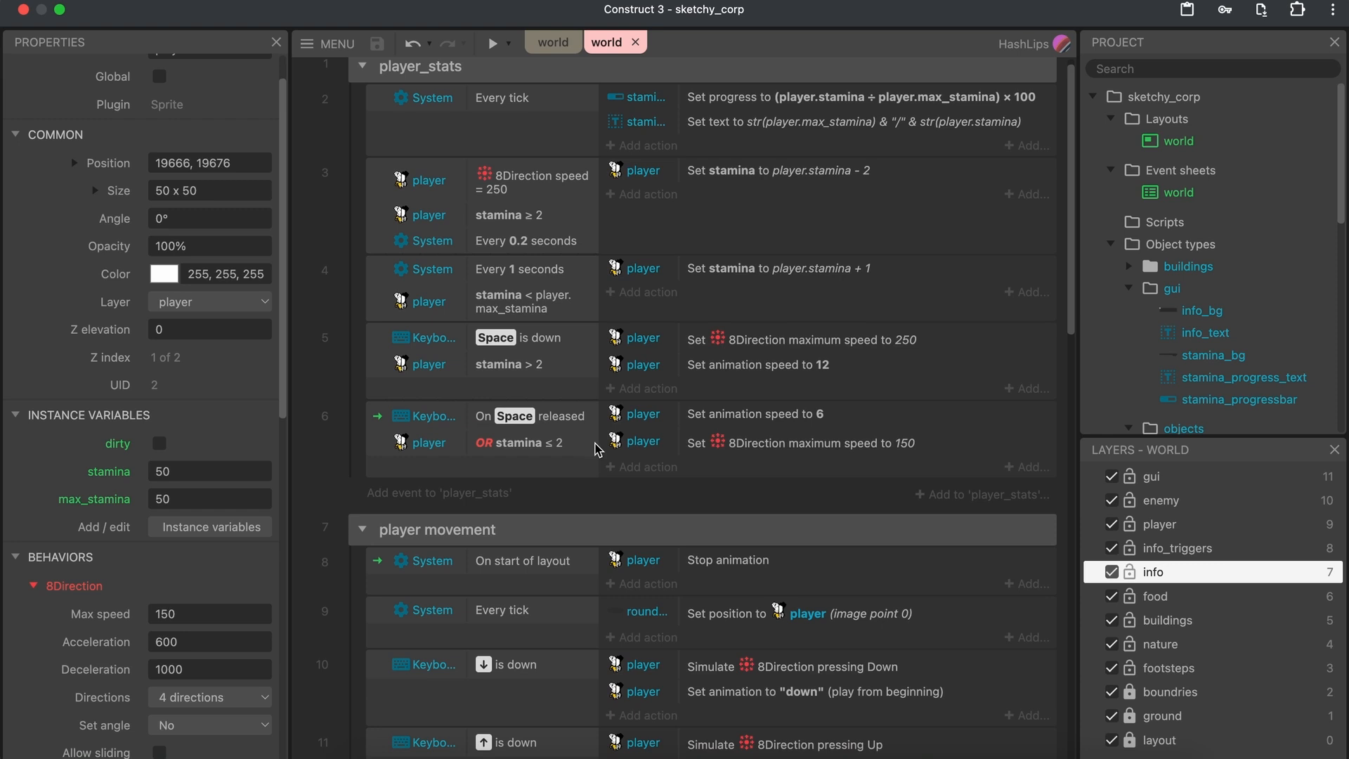
{"action": "scroll", "scroll_direction": "down", "scroll_amount": 3}
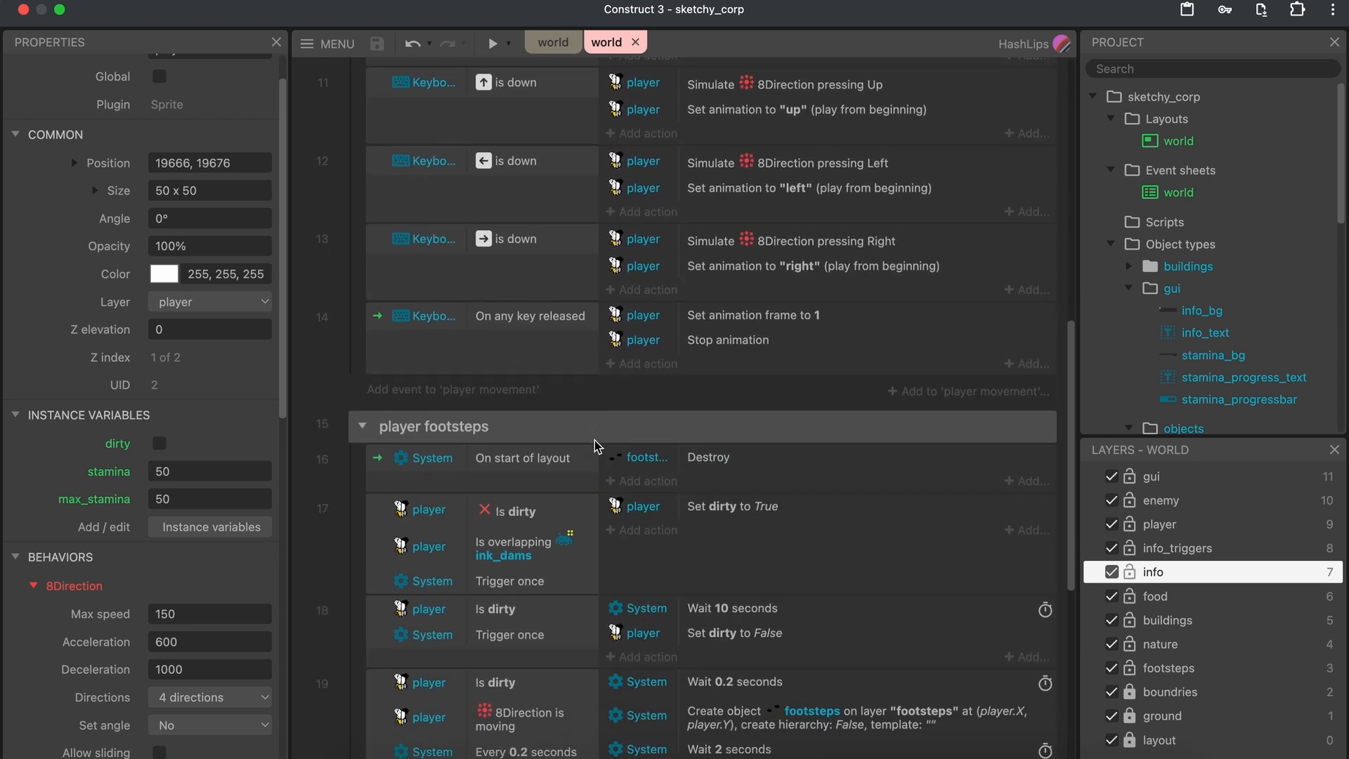
{"action": "scroll", "scroll_direction": "down", "scroll_amount": 3}
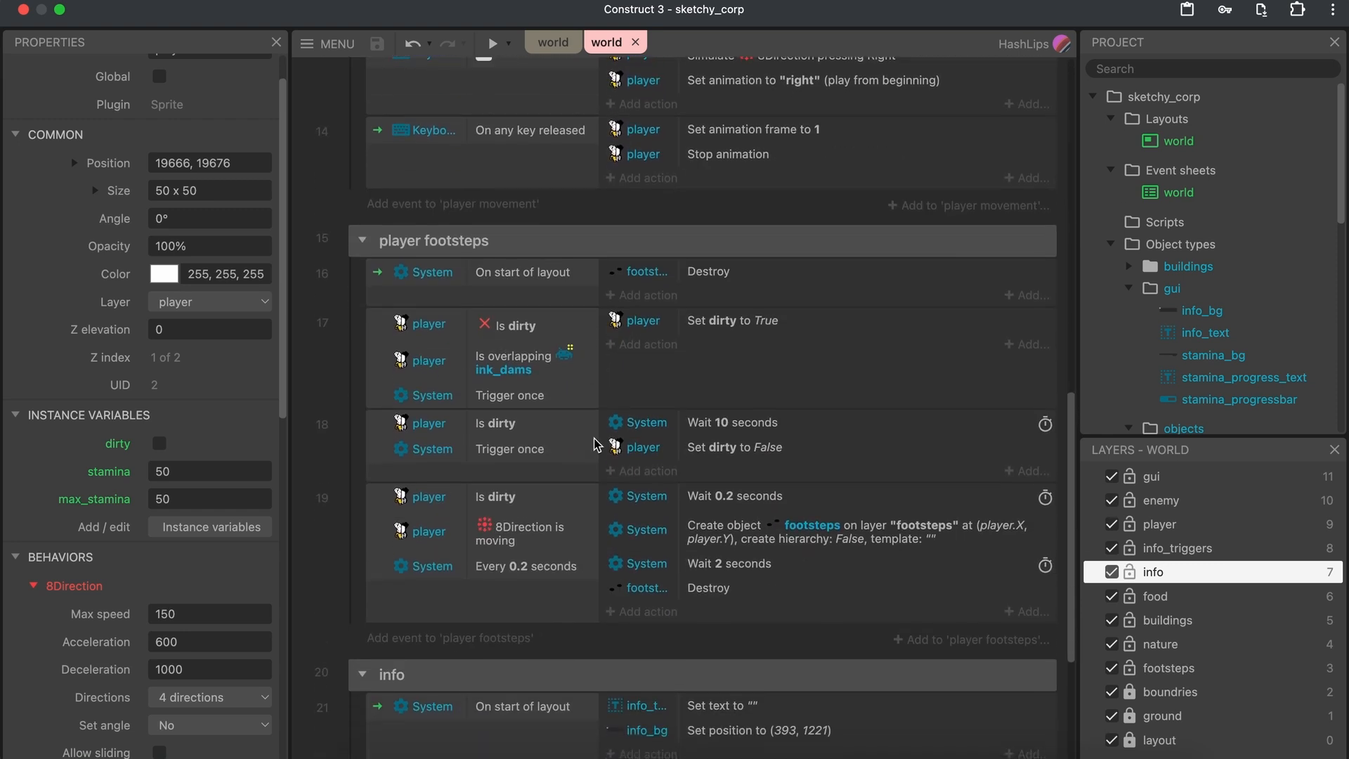
{"action": "left_click", "coordinate": [425, 322]}
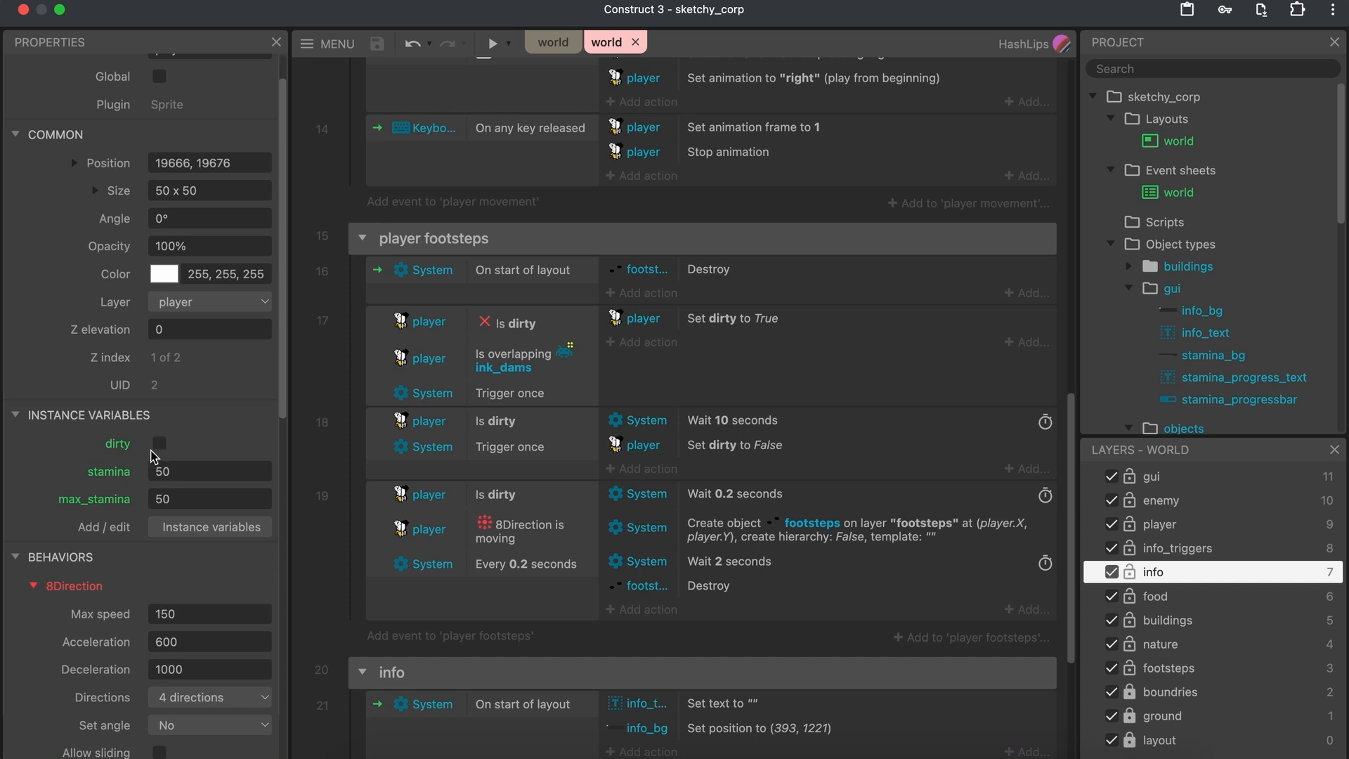
{"action": "mouse_move", "coordinate": [509, 376]}
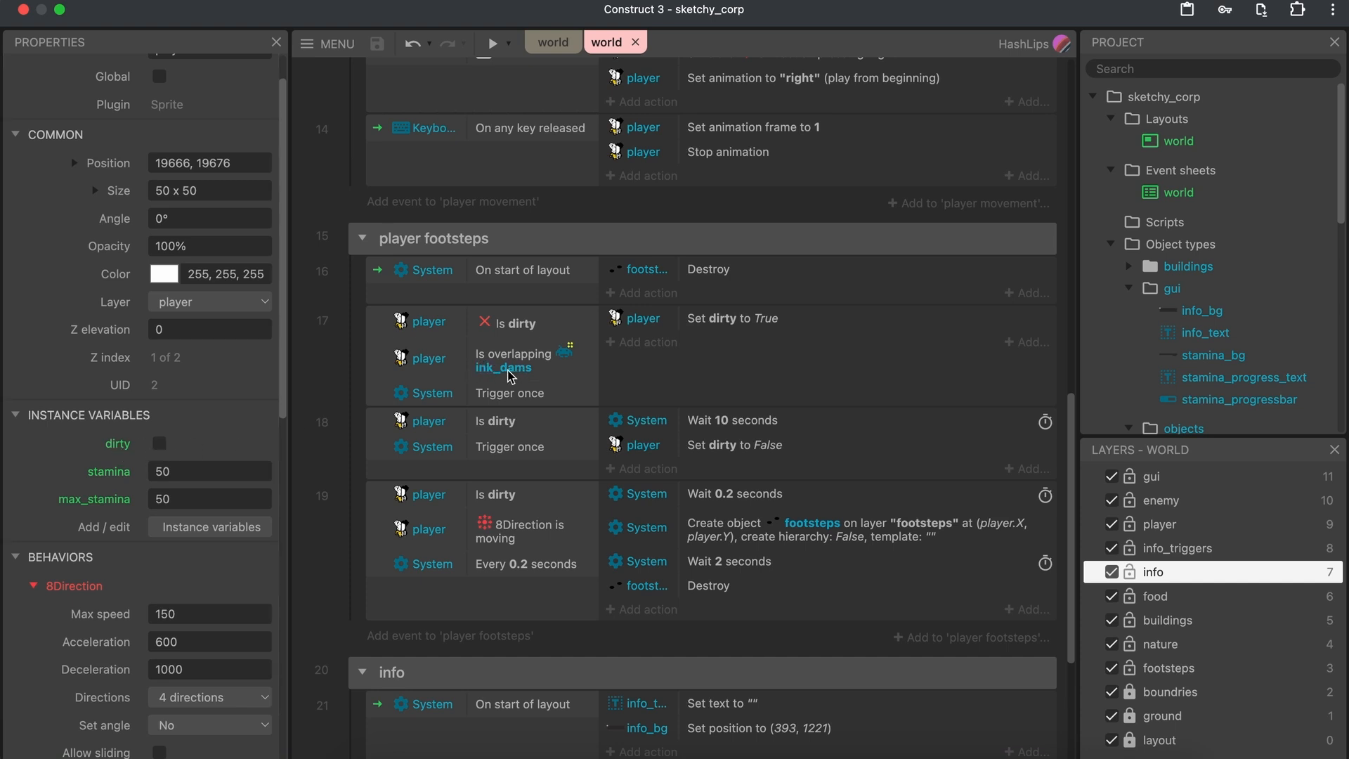
{"action": "mouse_move", "coordinate": [663, 353]}
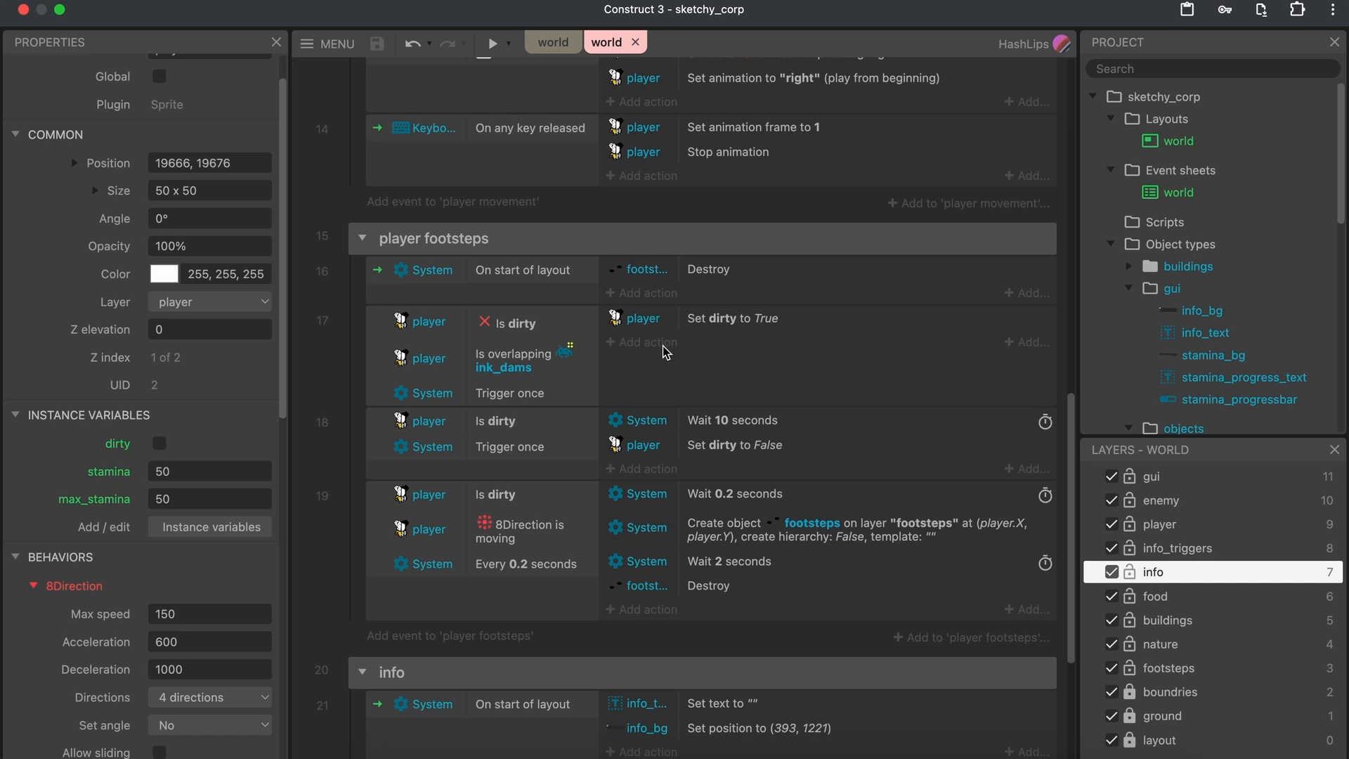
{"action": "mouse_move", "coordinate": [770, 325]}
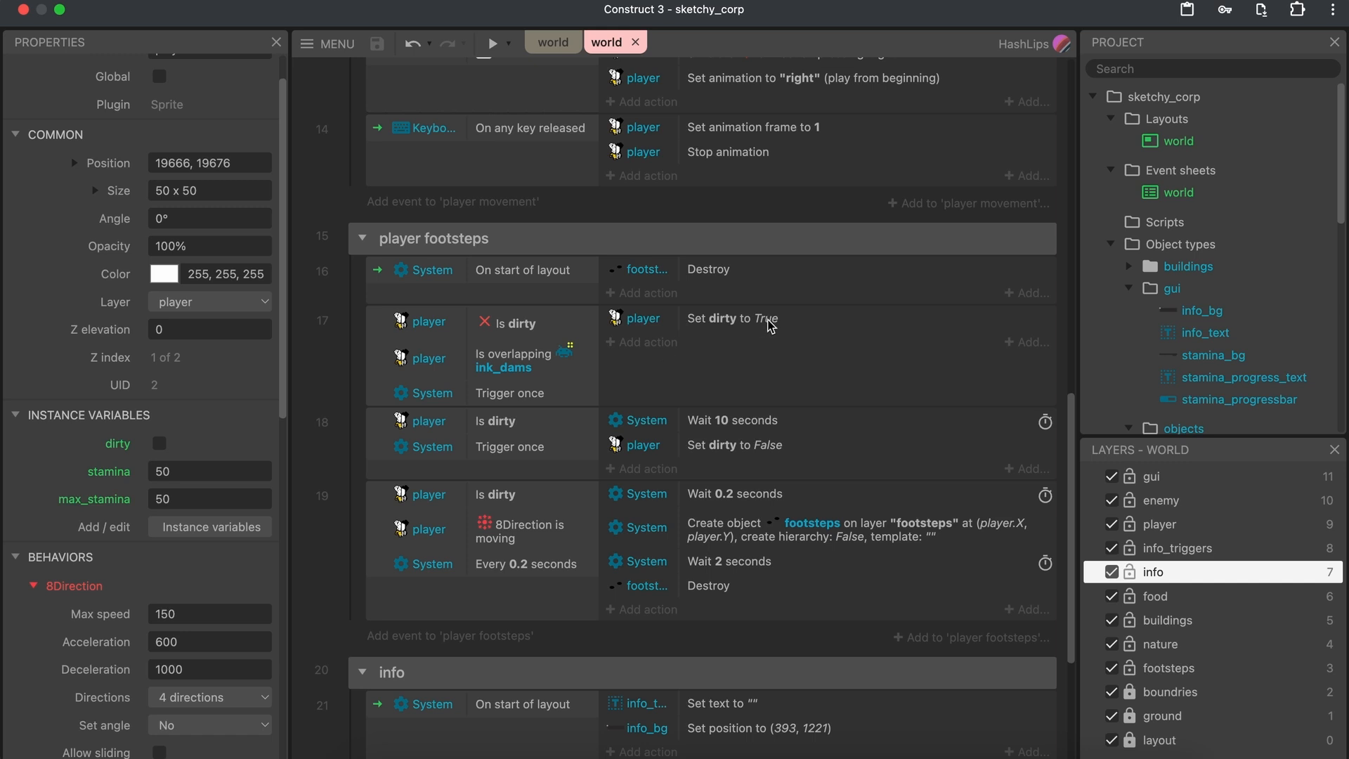
{"action": "mouse_move", "coordinate": [494, 430]}
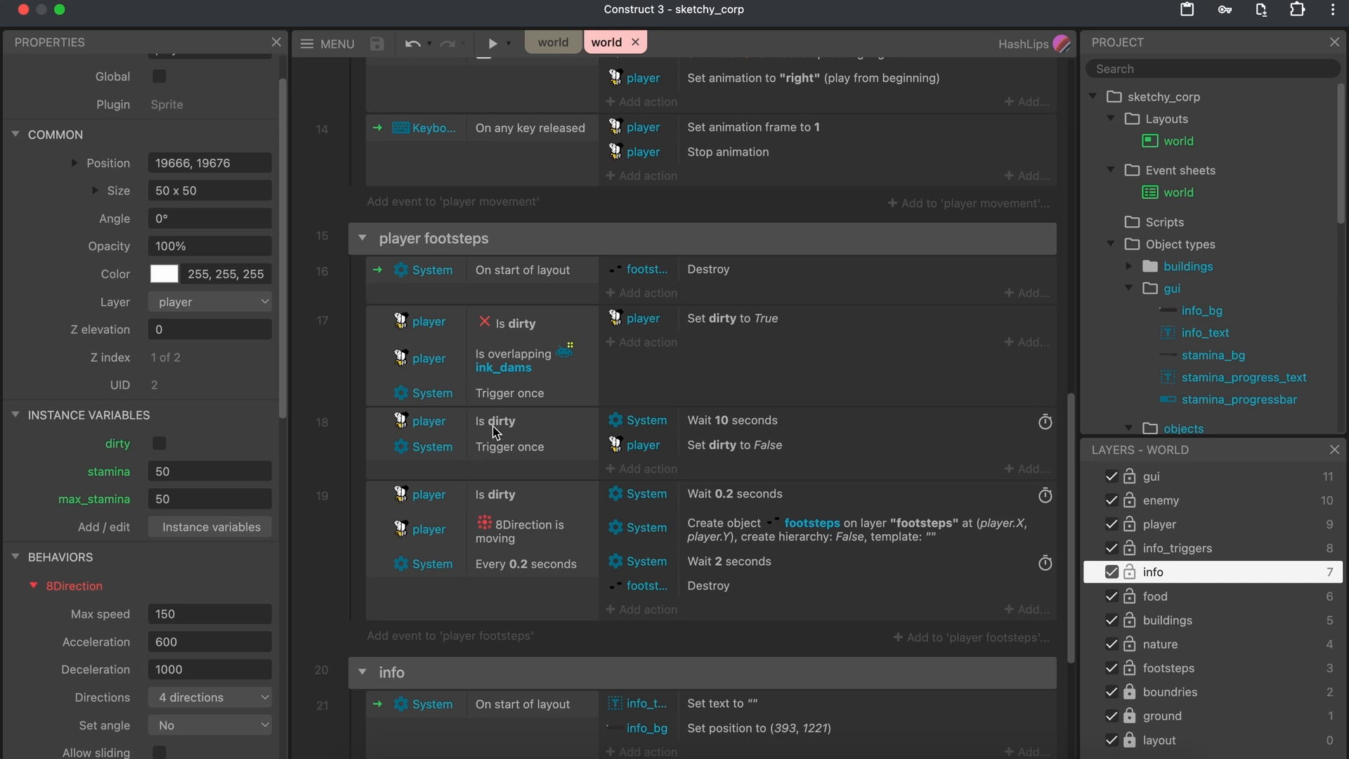
{"action": "mouse_move", "coordinate": [704, 453]}
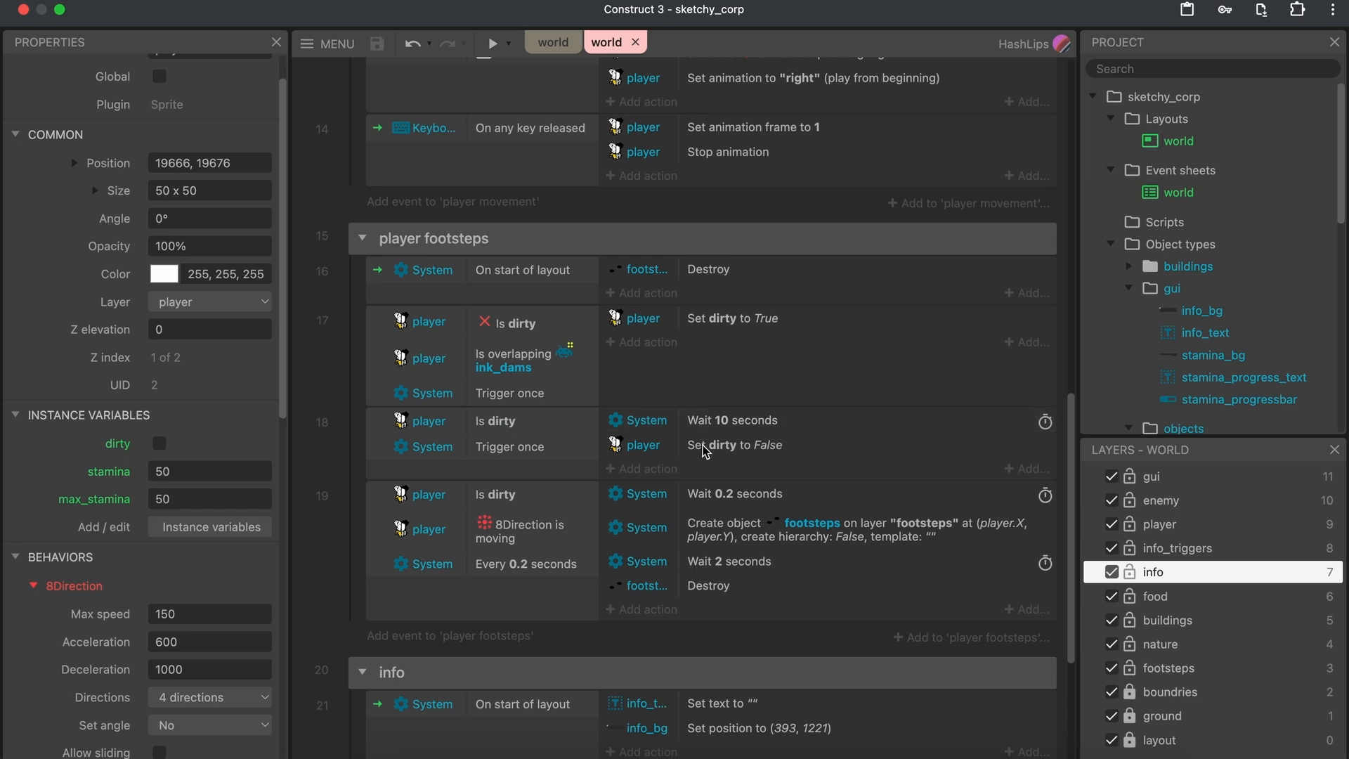
{"action": "mouse_move", "coordinate": [710, 448]}
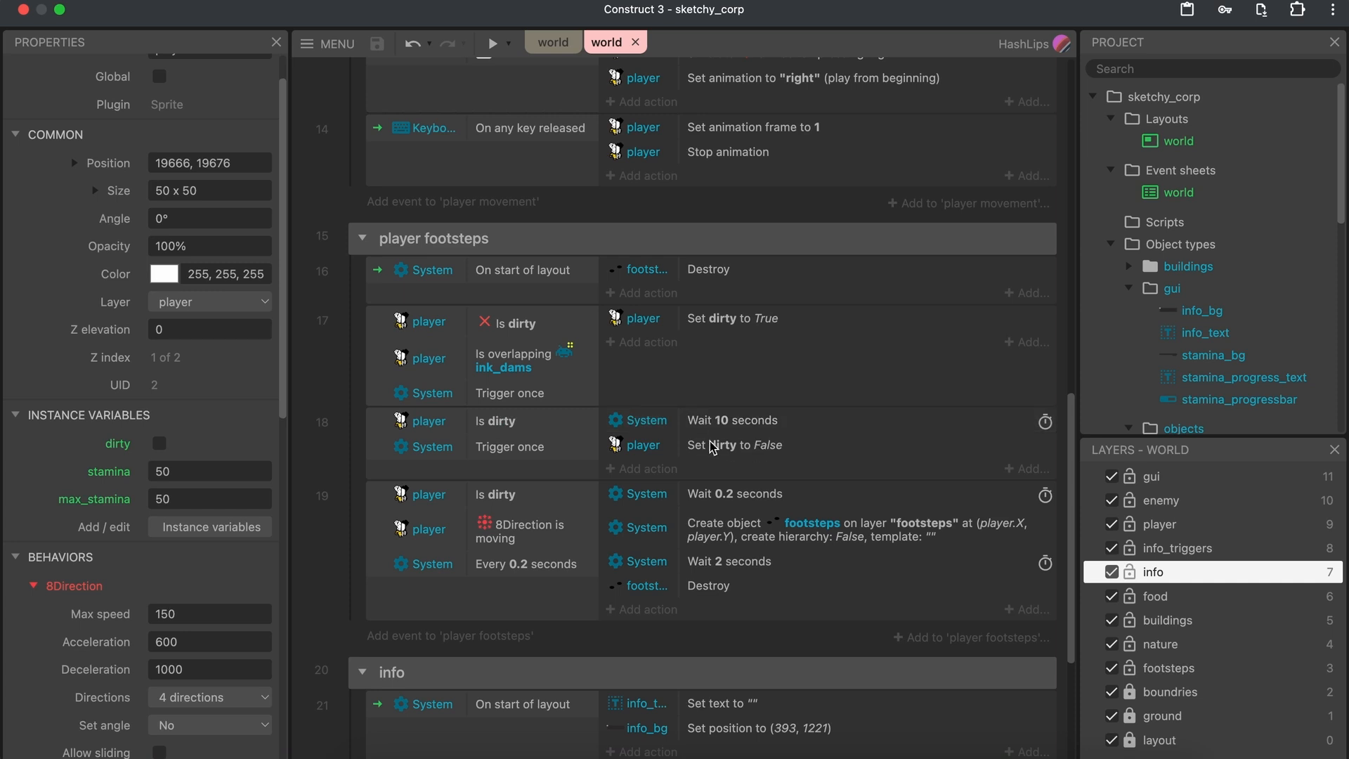
{"action": "mouse_move", "coordinate": [734, 429]}
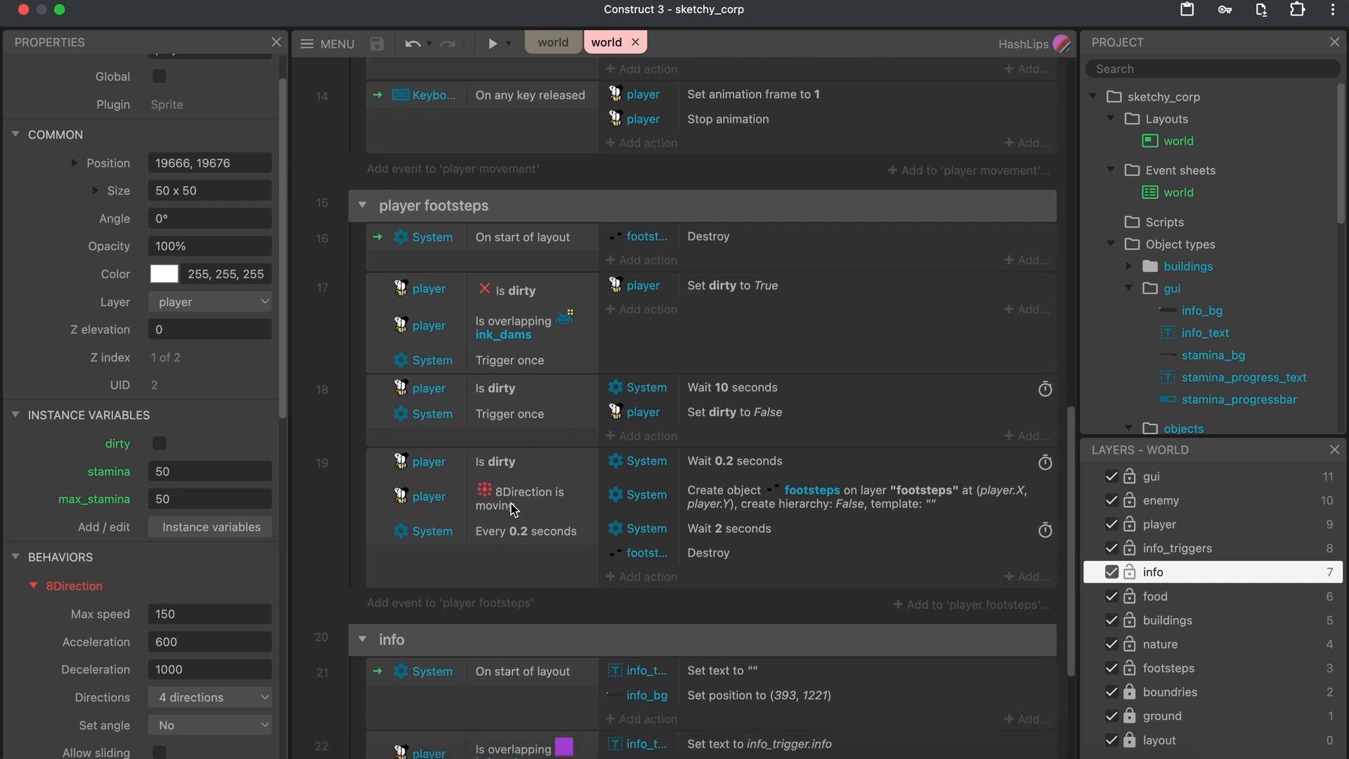
{"action": "mouse_move", "coordinate": [592, 559]}
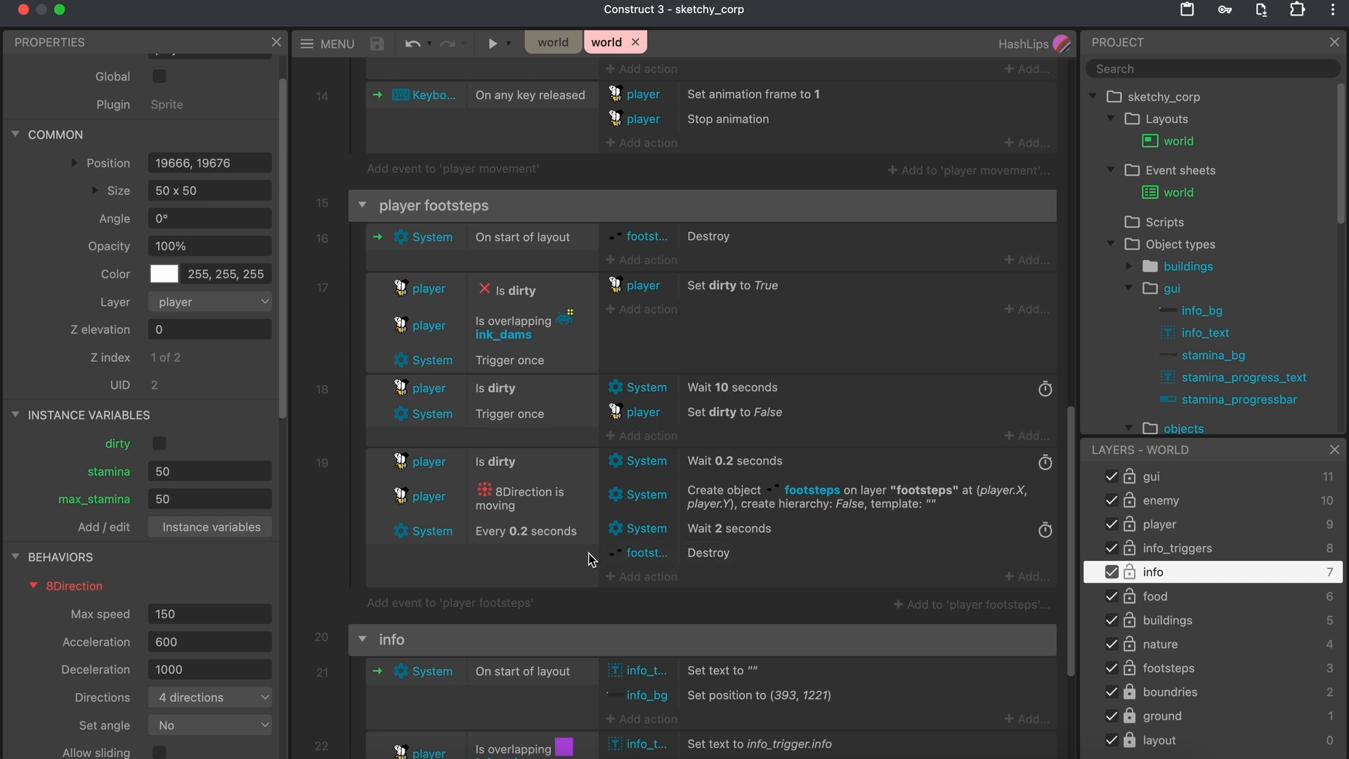
{"action": "mouse_move", "coordinate": [766, 507]}
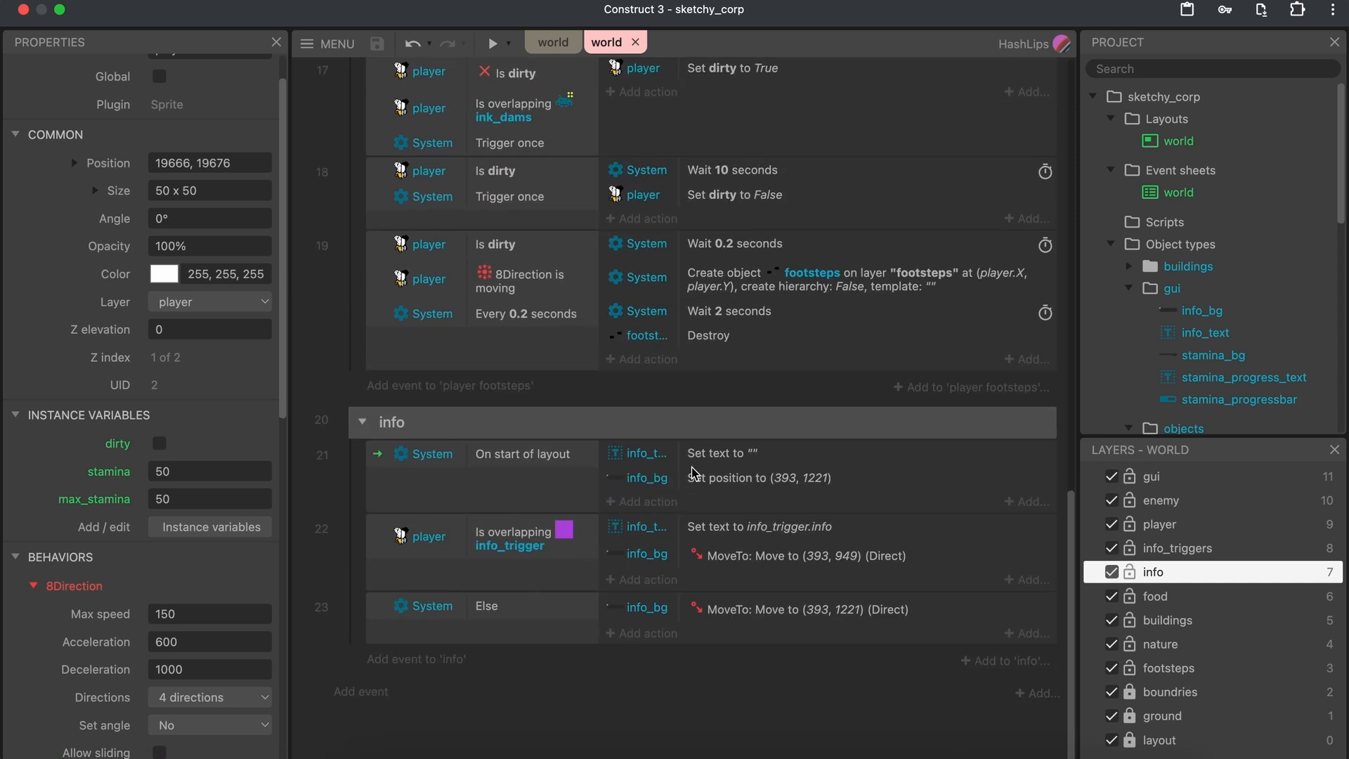
{"action": "mouse_move", "coordinate": [574, 587]}
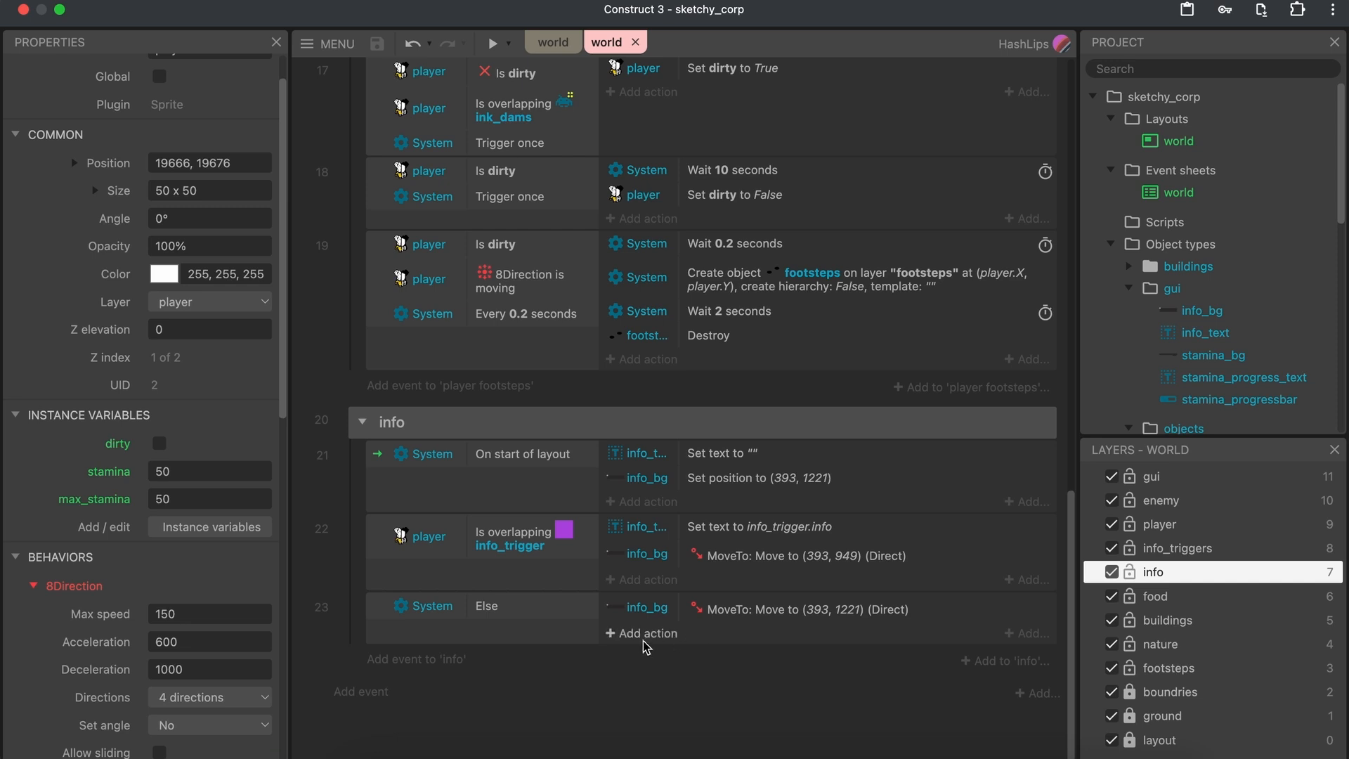
Return from the event sheet to the world layout tab
{"action": "left_click", "coordinate": [552, 42]}
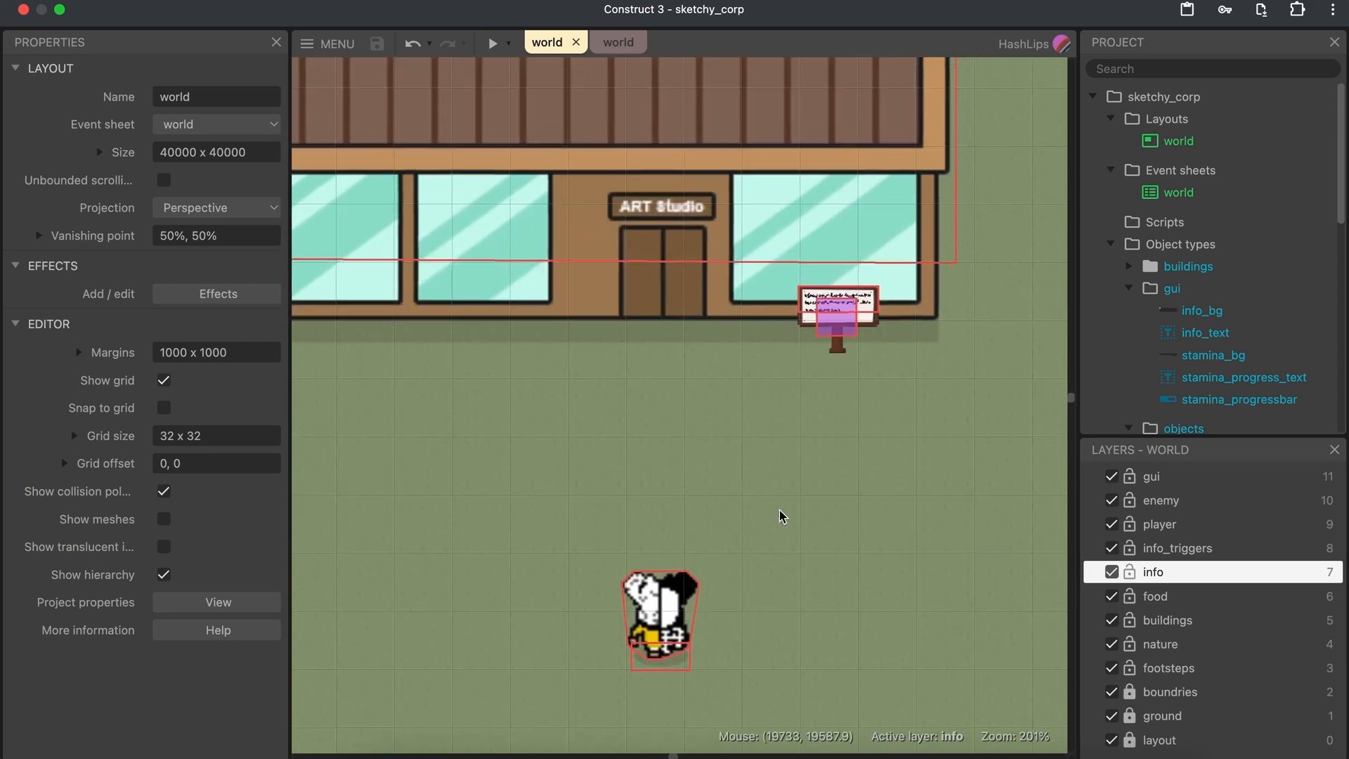
Zoom out, inspect the gui layer's properties, and launch the browser preview
{"action": "scroll", "scroll_direction": "down", "scroll_amount": 3}
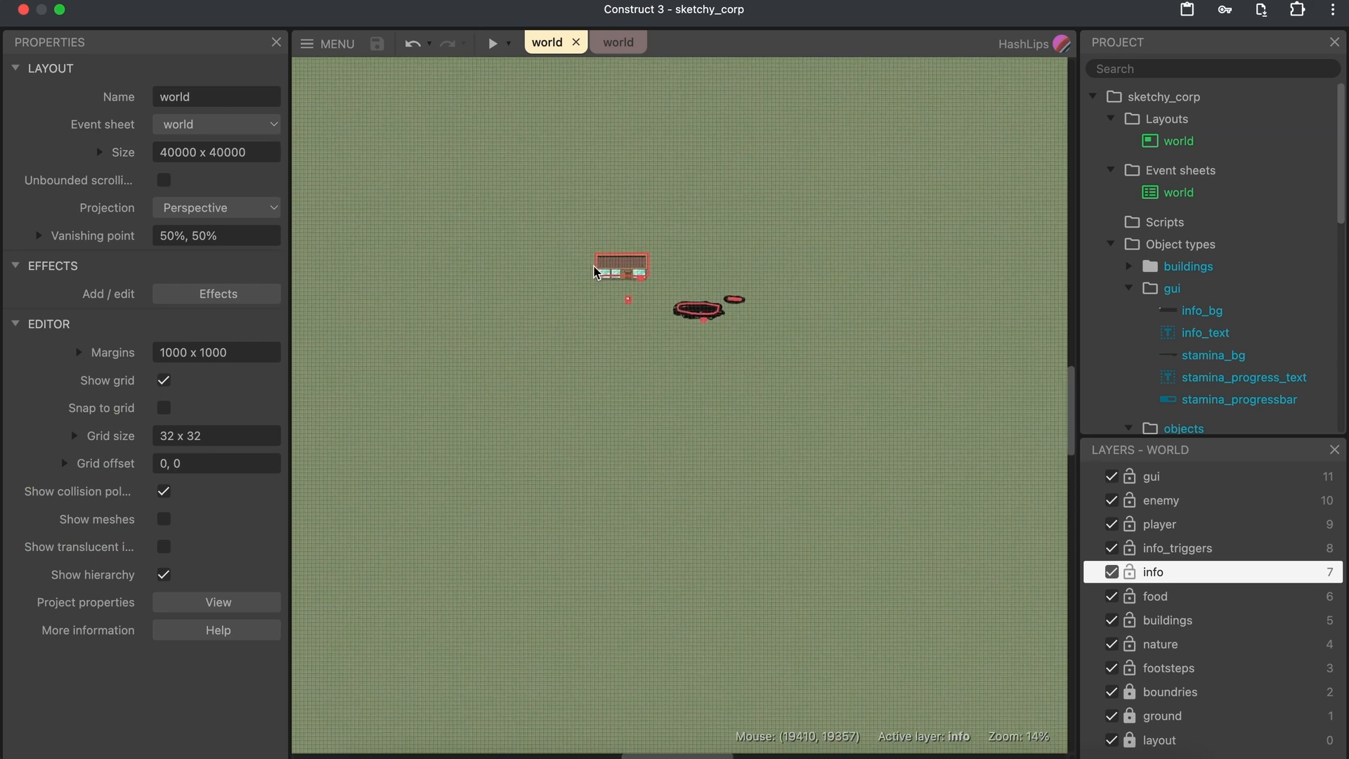
{"action": "scroll", "scroll_direction": "down", "scroll_amount": 3}
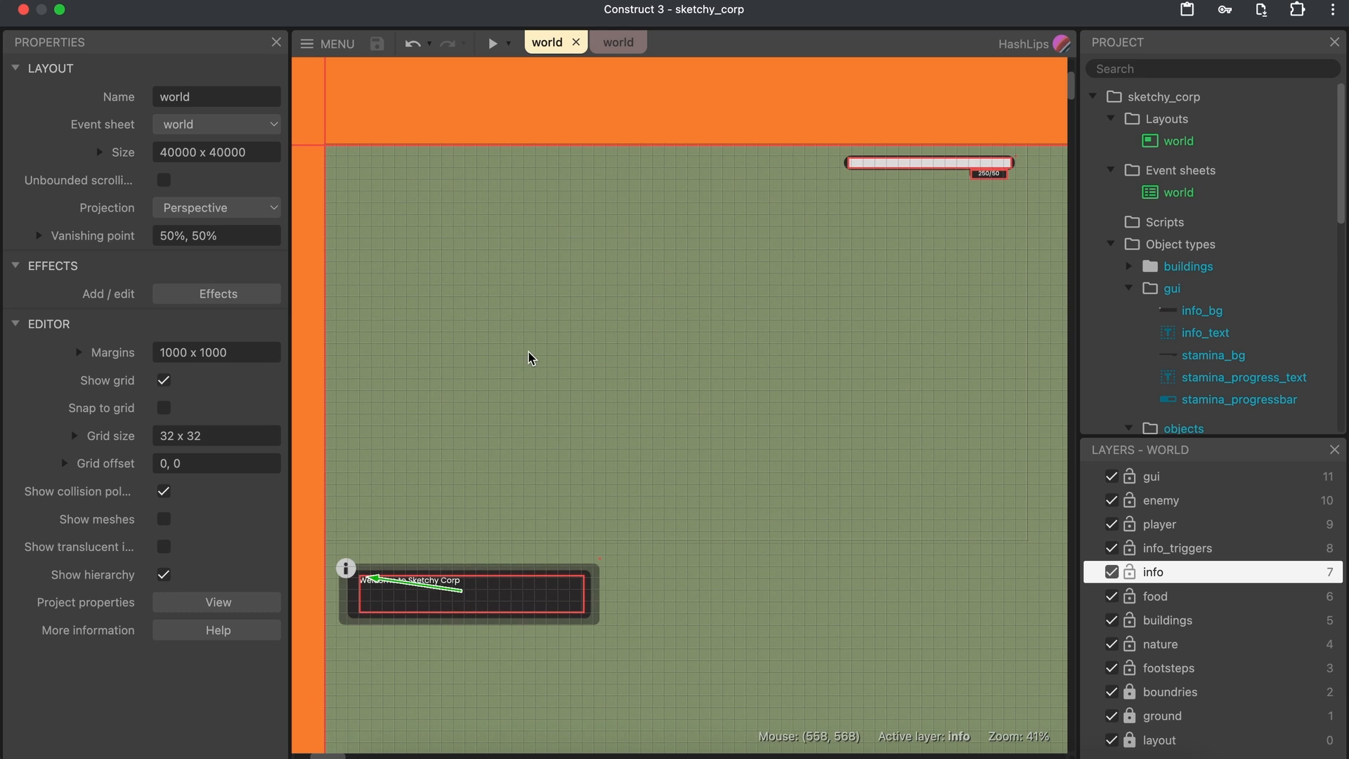
{"action": "mouse_move", "coordinate": [1044, 325]}
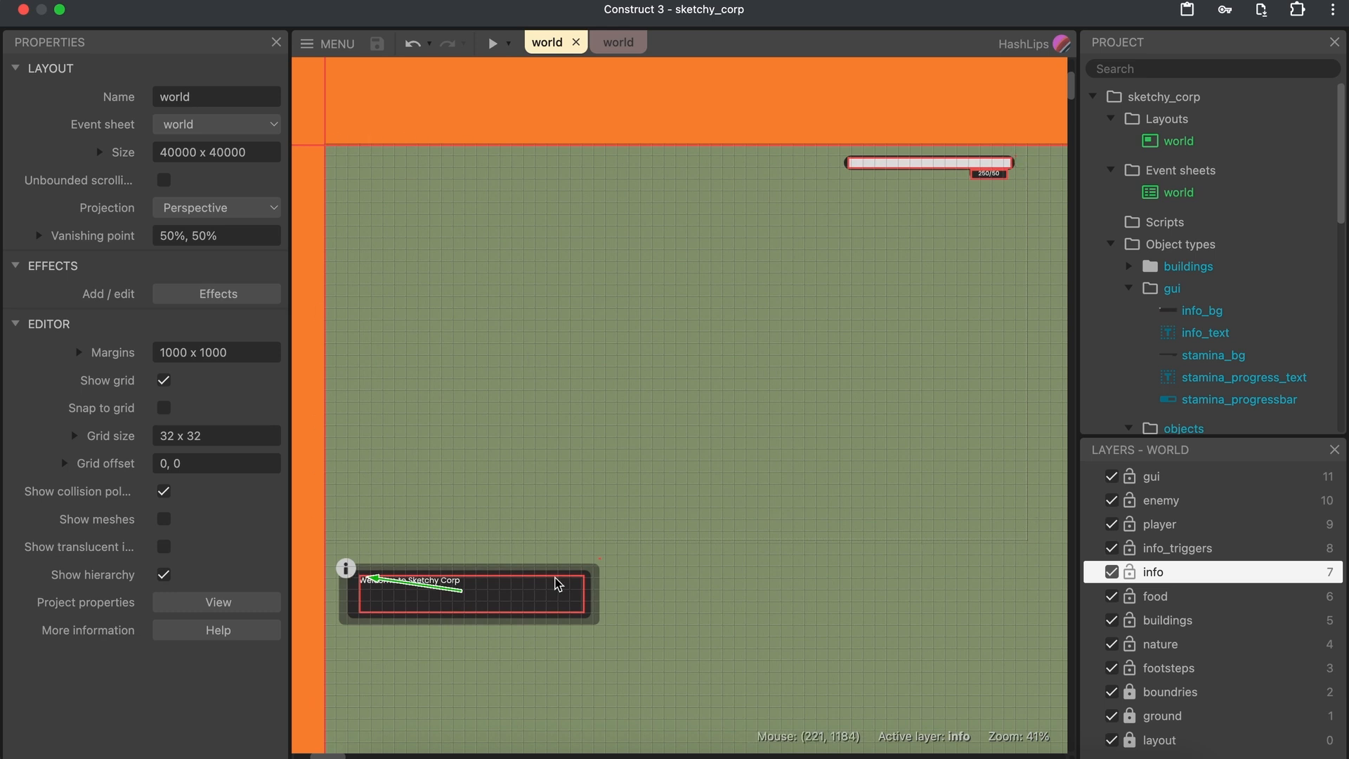
{"action": "mouse_move", "coordinate": [644, 532]}
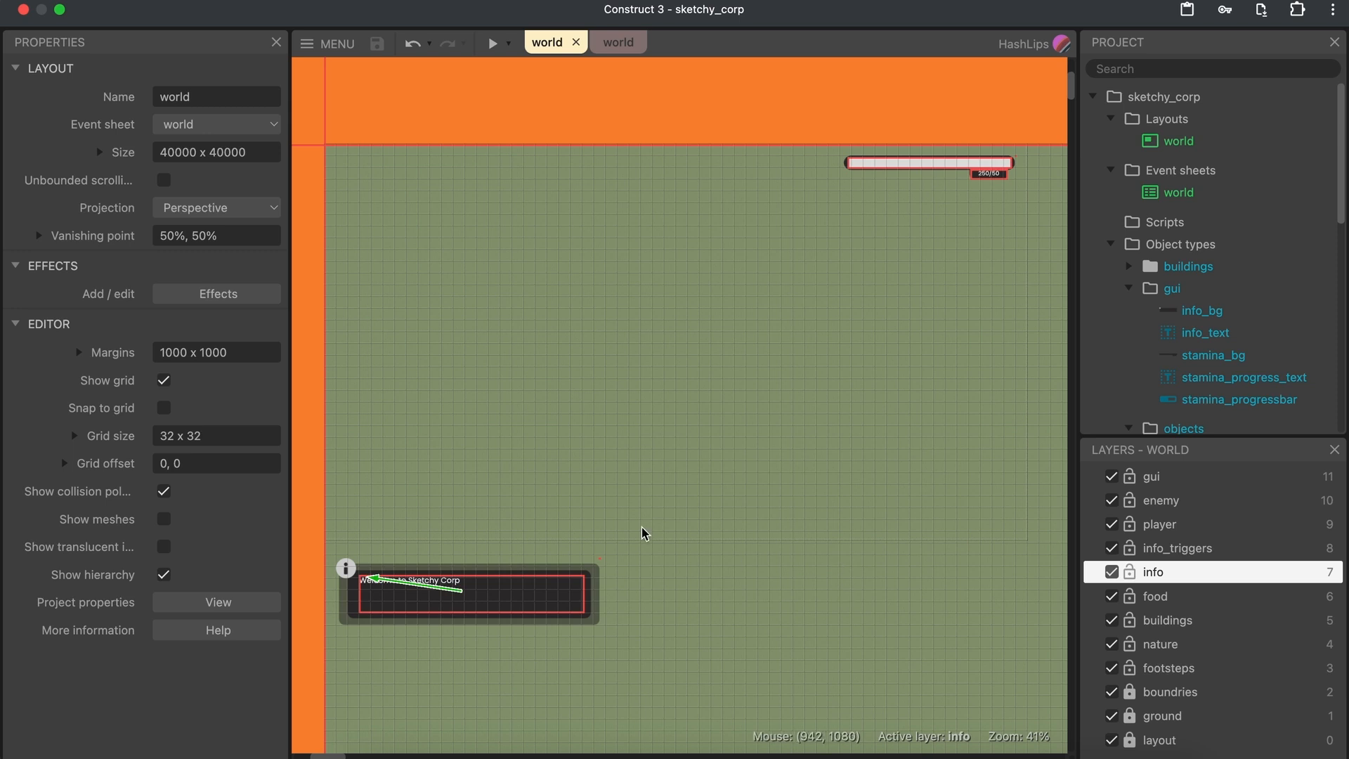
{"action": "mouse_move", "coordinate": [658, 556]}
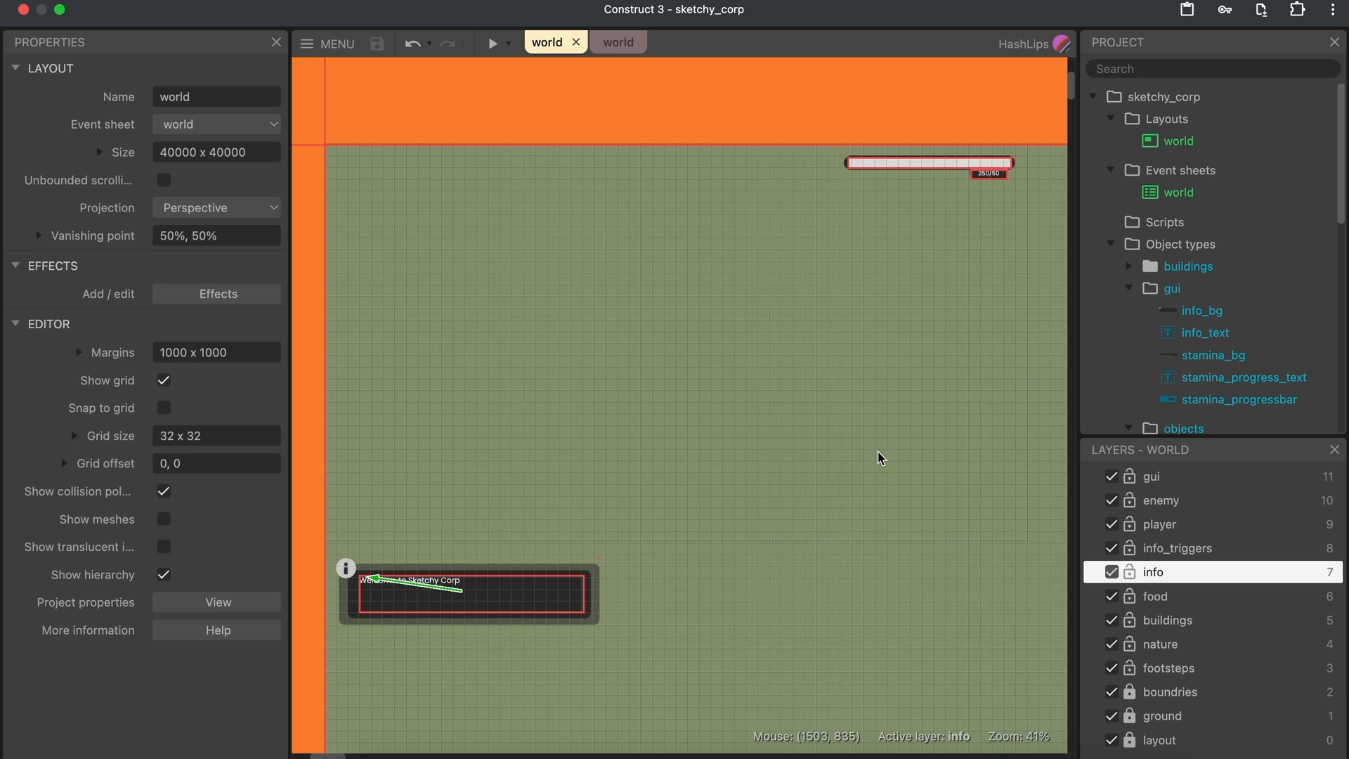
{"action": "mouse_move", "coordinate": [1168, 476]}
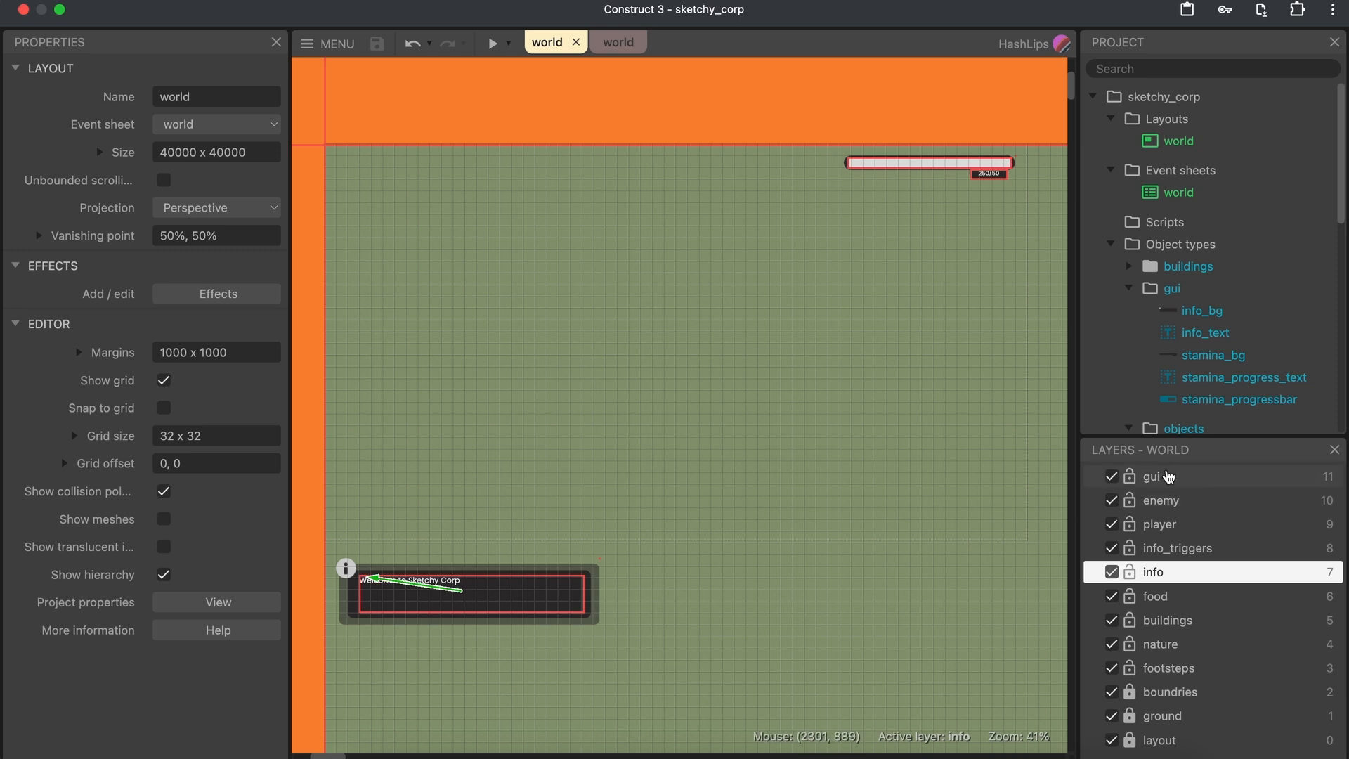
{"action": "left_click", "coordinate": [1149, 475]}
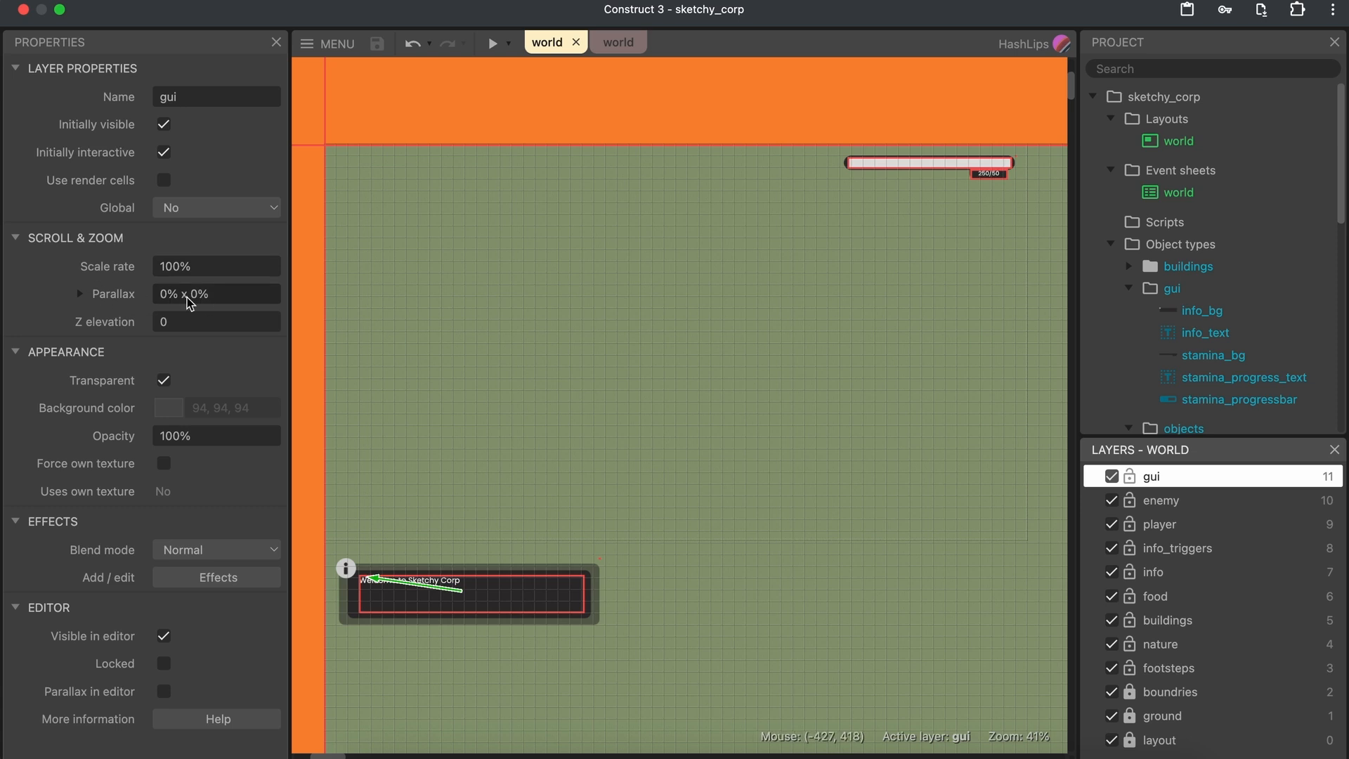
{"action": "mouse_move", "coordinate": [487, 42]}
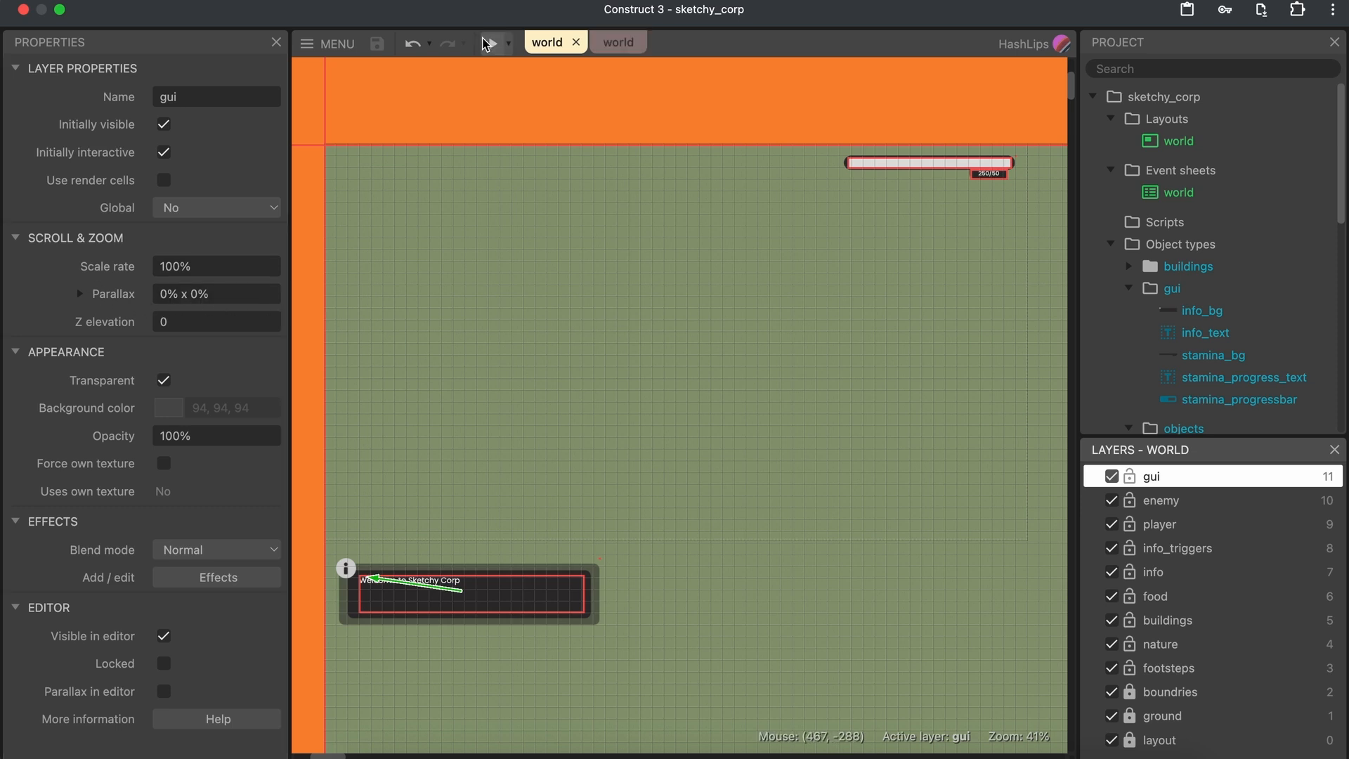
{"action": "left_click", "coordinate": [484, 43]}
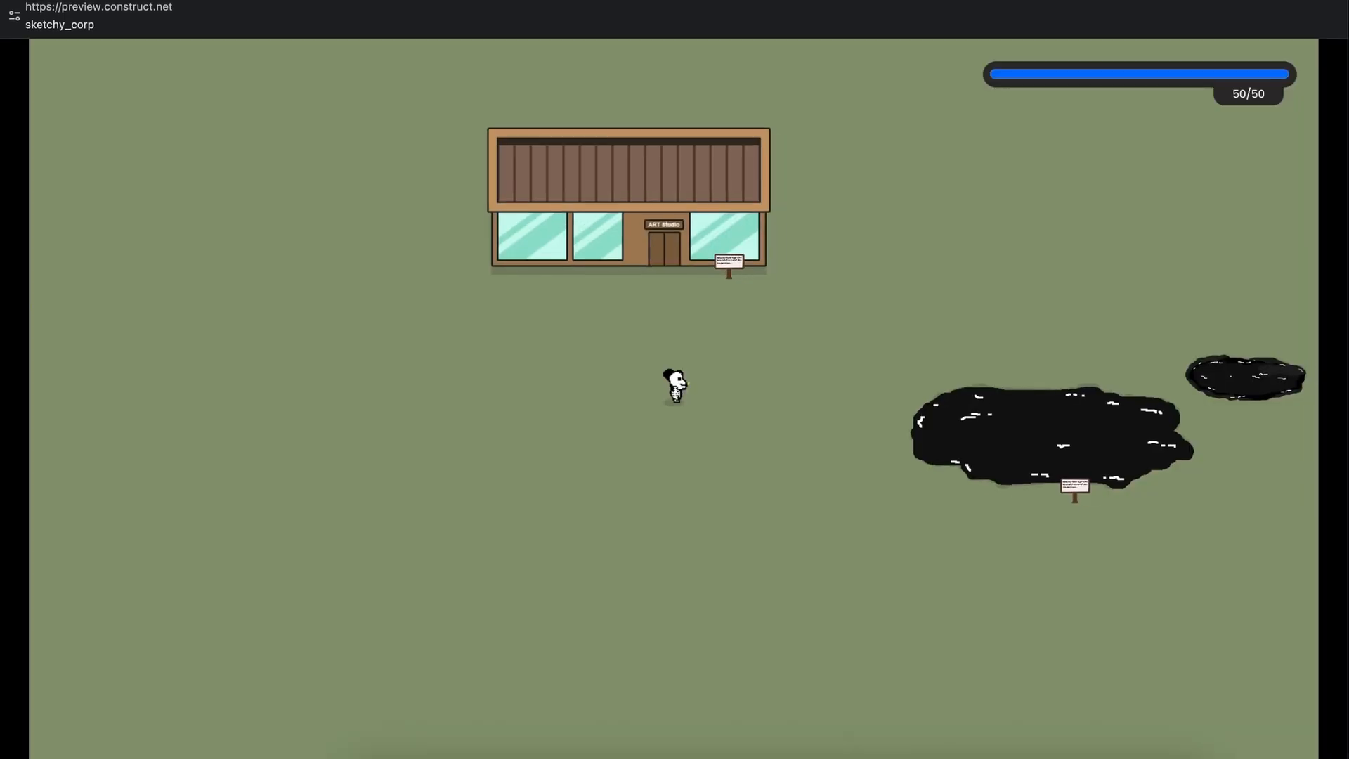